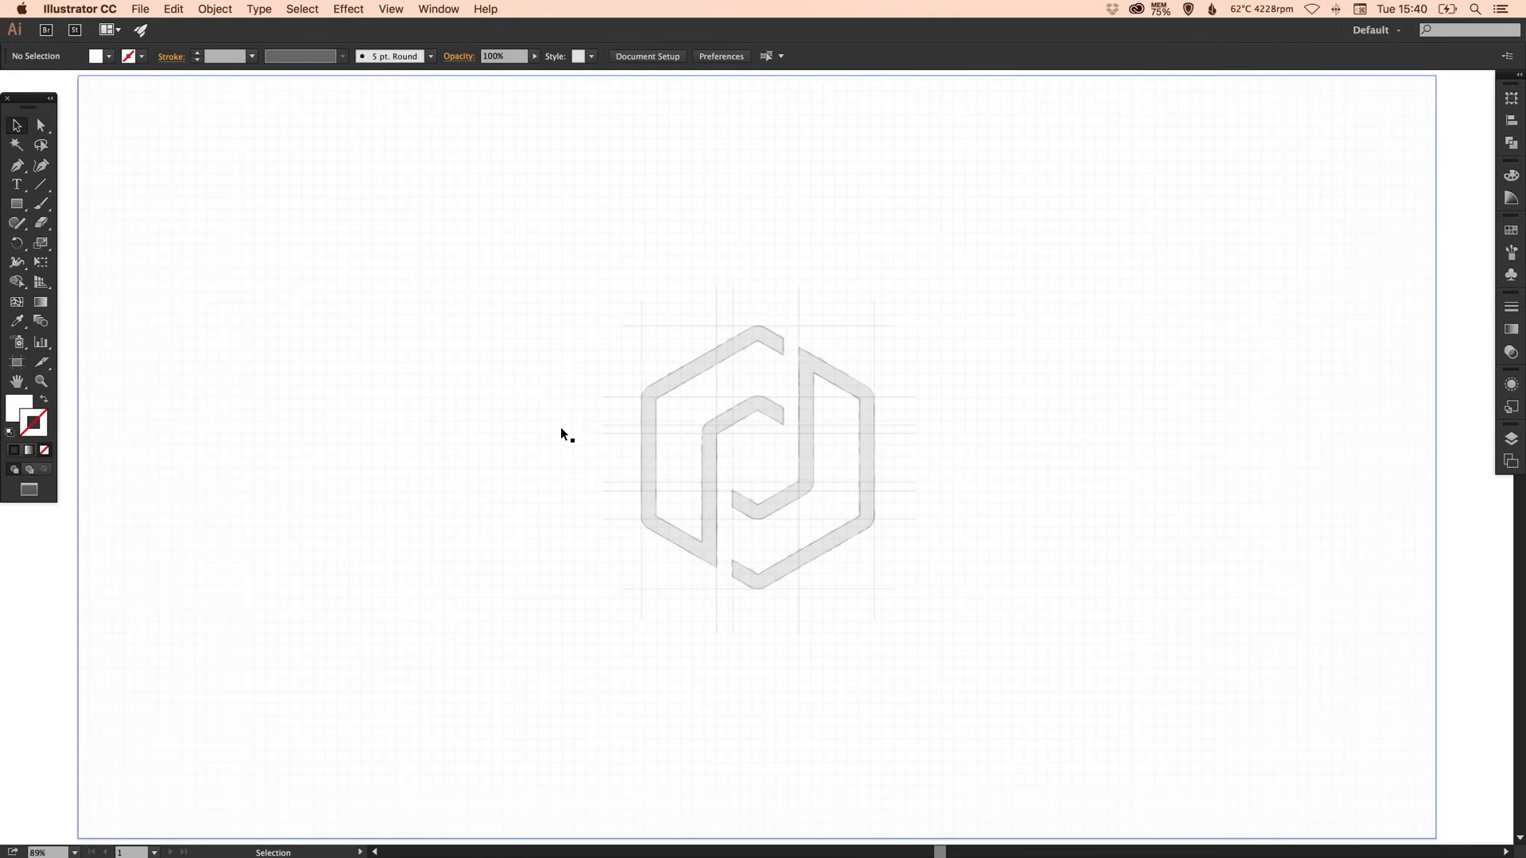
{"action": "mouse_move", "coordinate": [749, 462]}
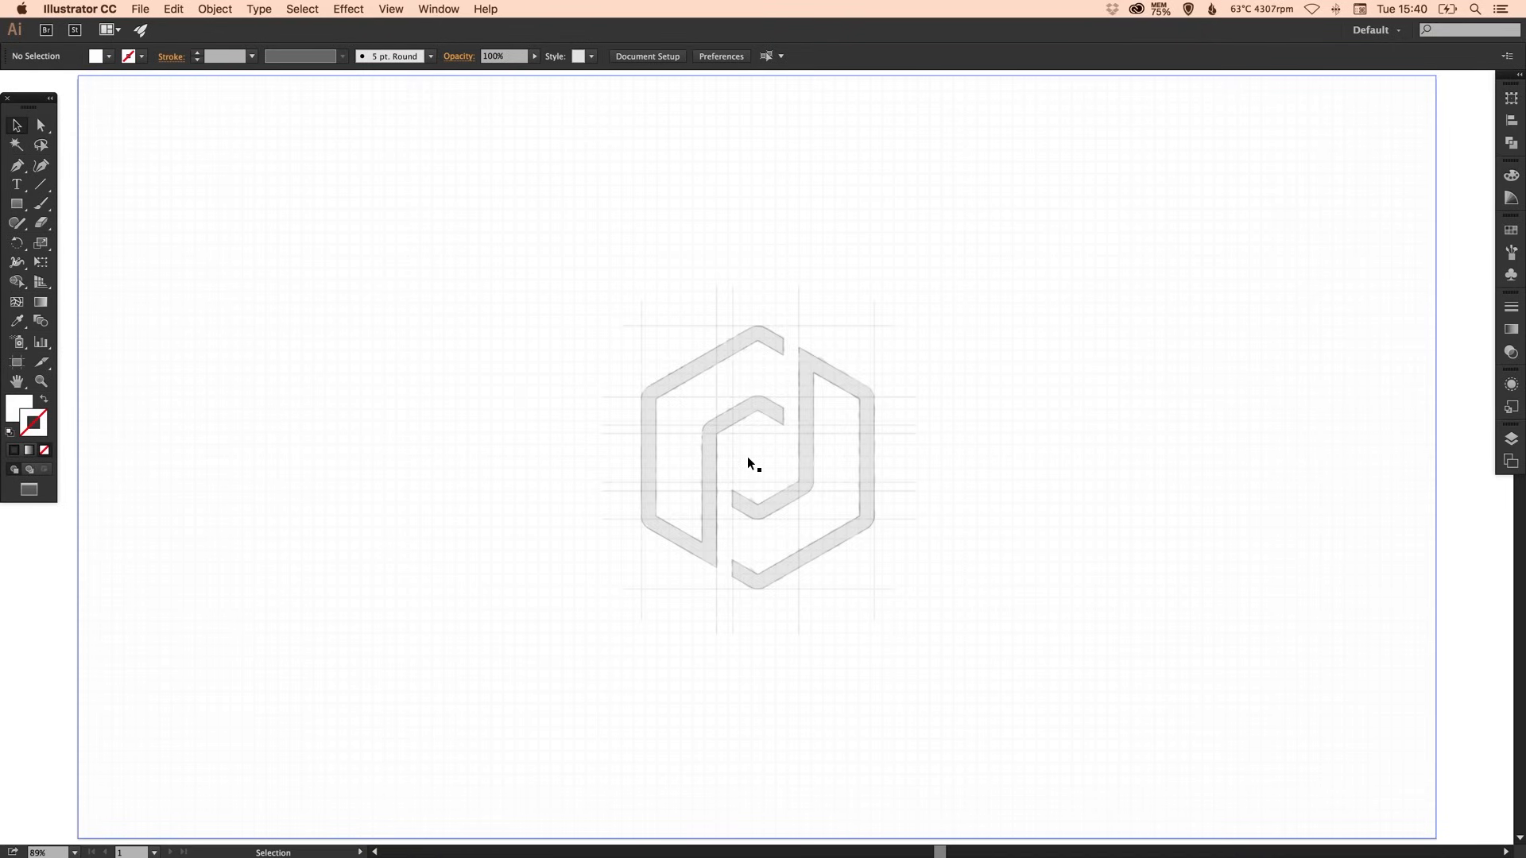
{"action": "mouse_move", "coordinate": [527, 423]}
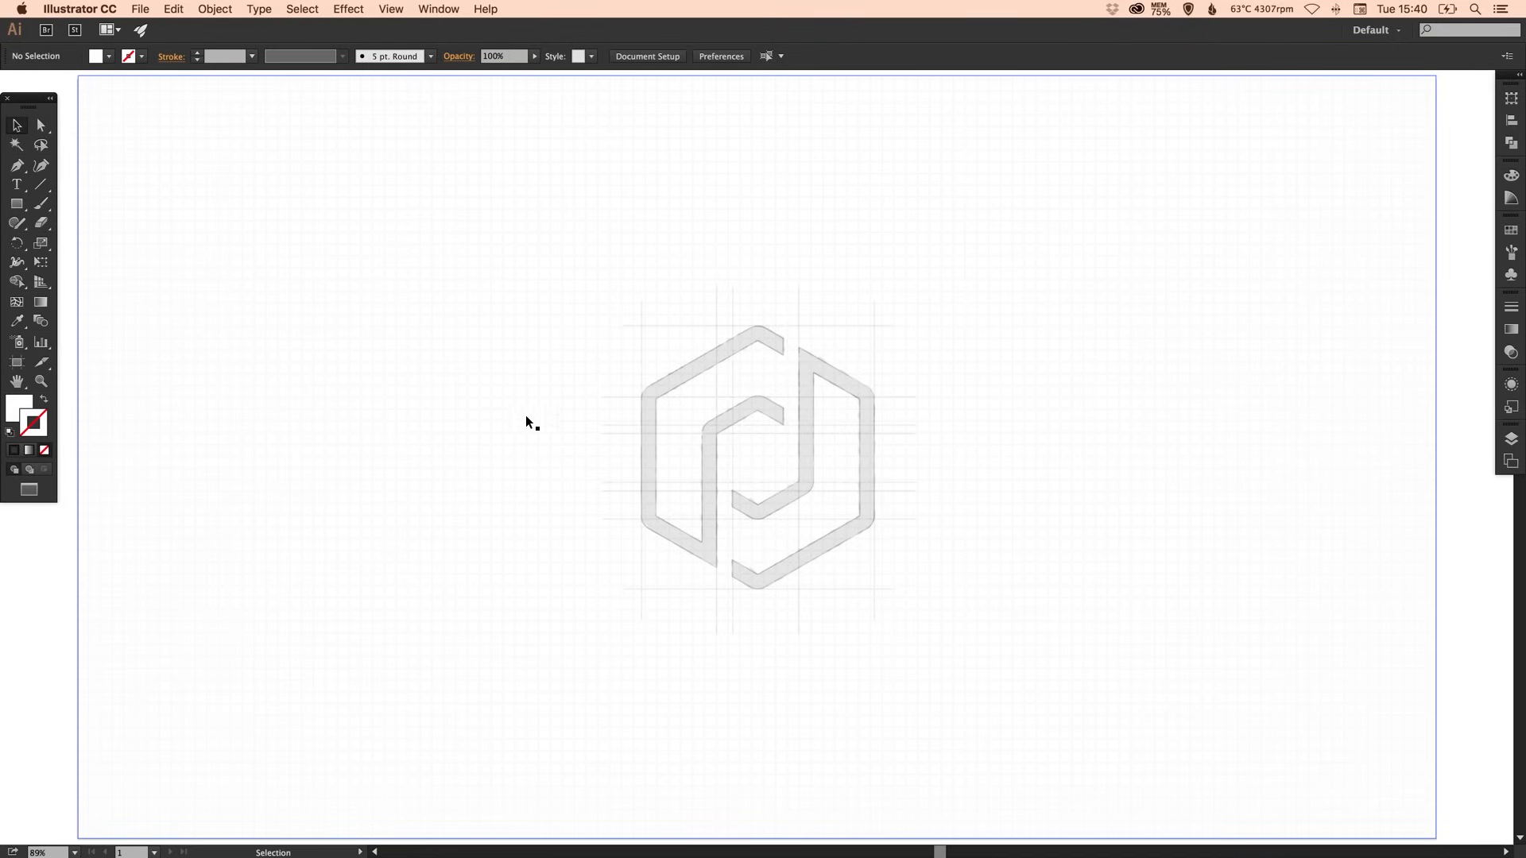
- Add a new layer named Logo above the Background sketch layer
{"action": "left_click", "coordinate": [139, 10]}
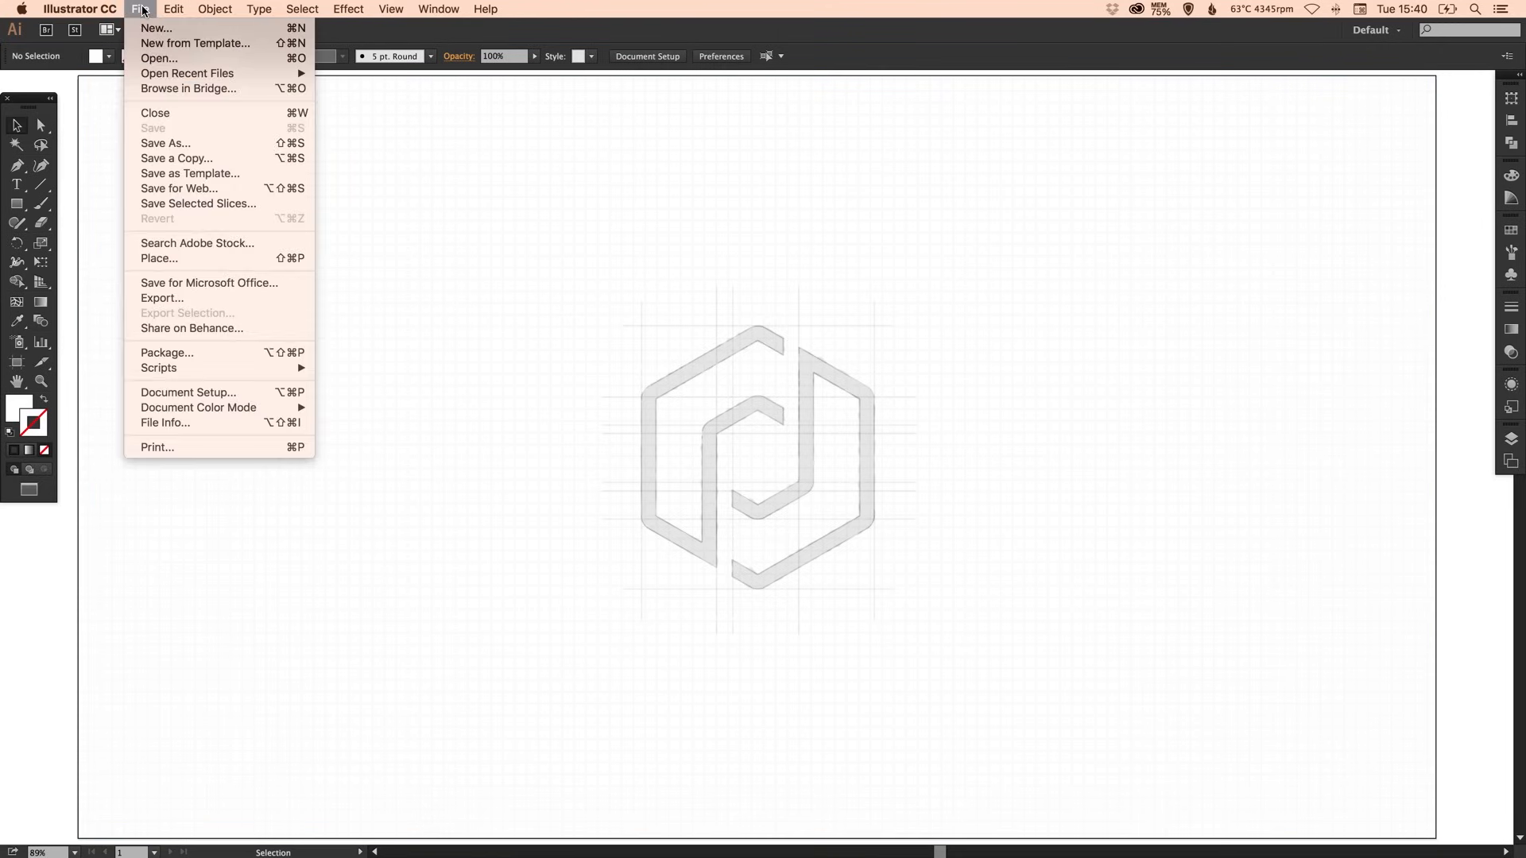
{"action": "mouse_move", "coordinate": [231, 251]}
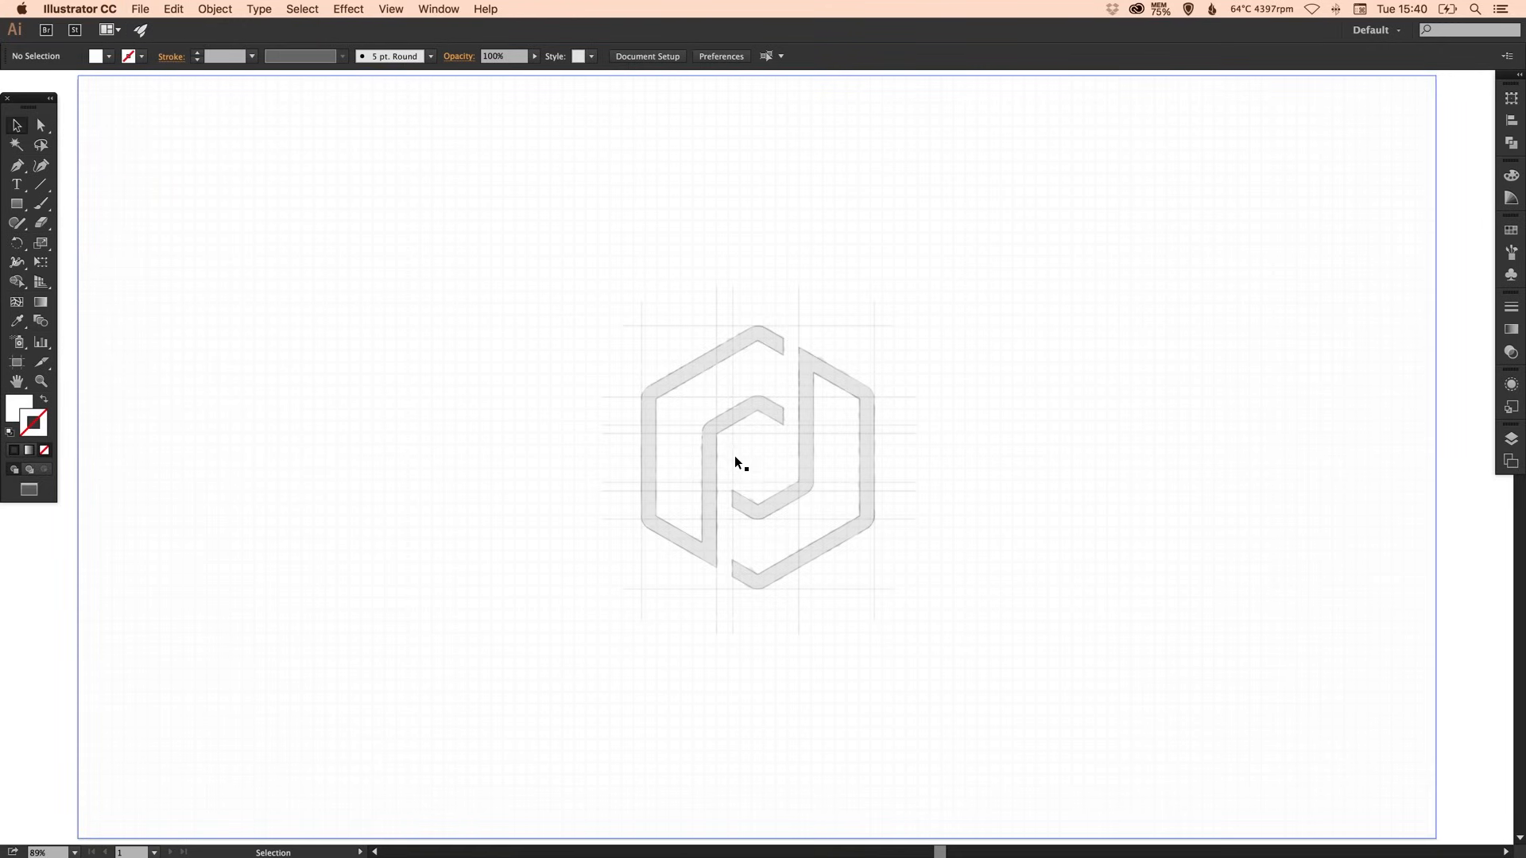
{"action": "mouse_move", "coordinate": [830, 439]}
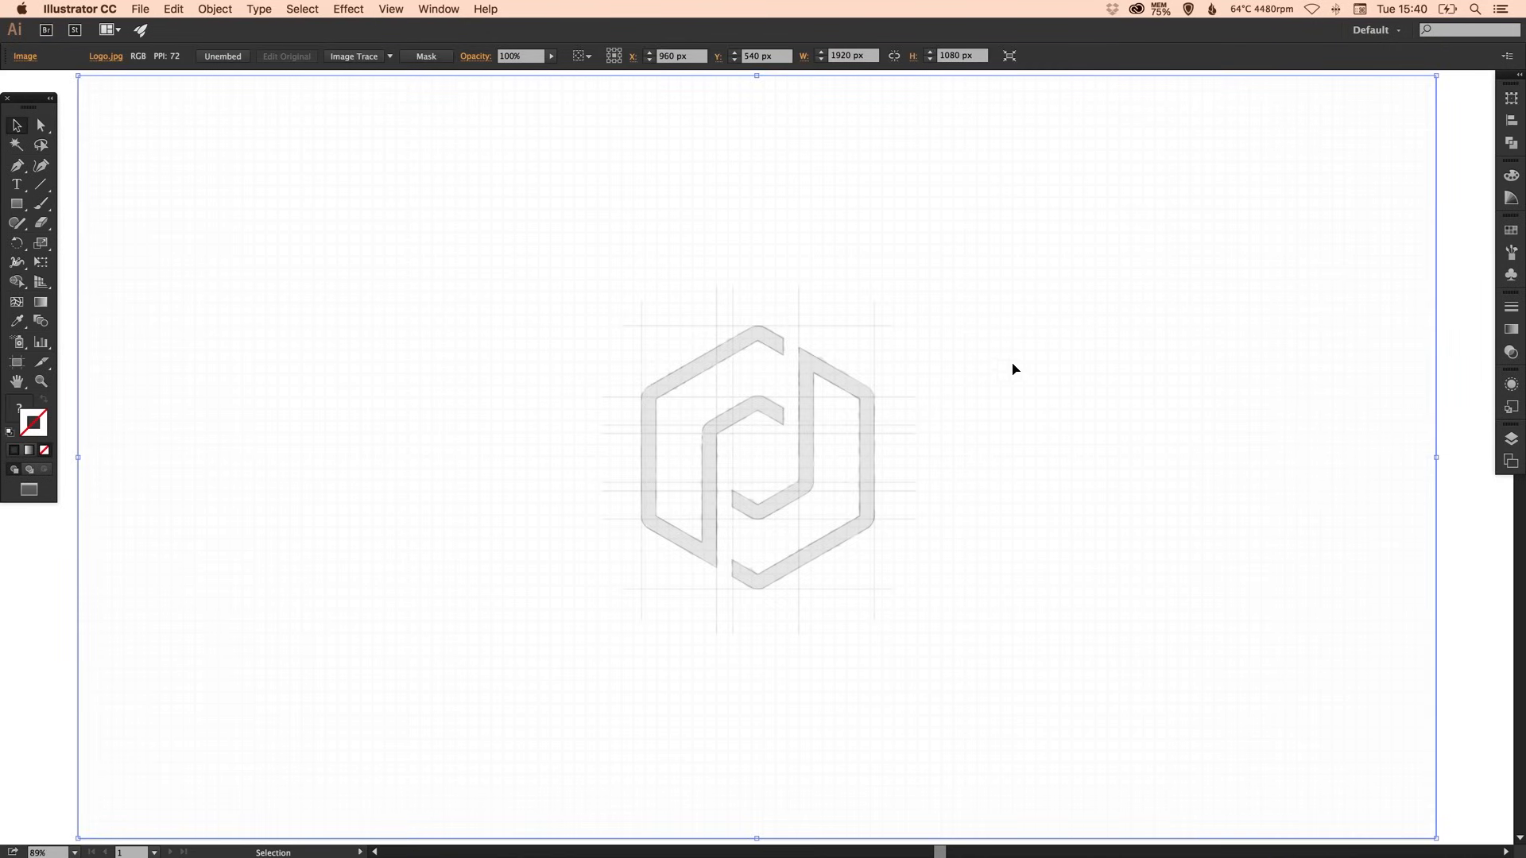
{"action": "mouse_move", "coordinate": [1512, 438]}
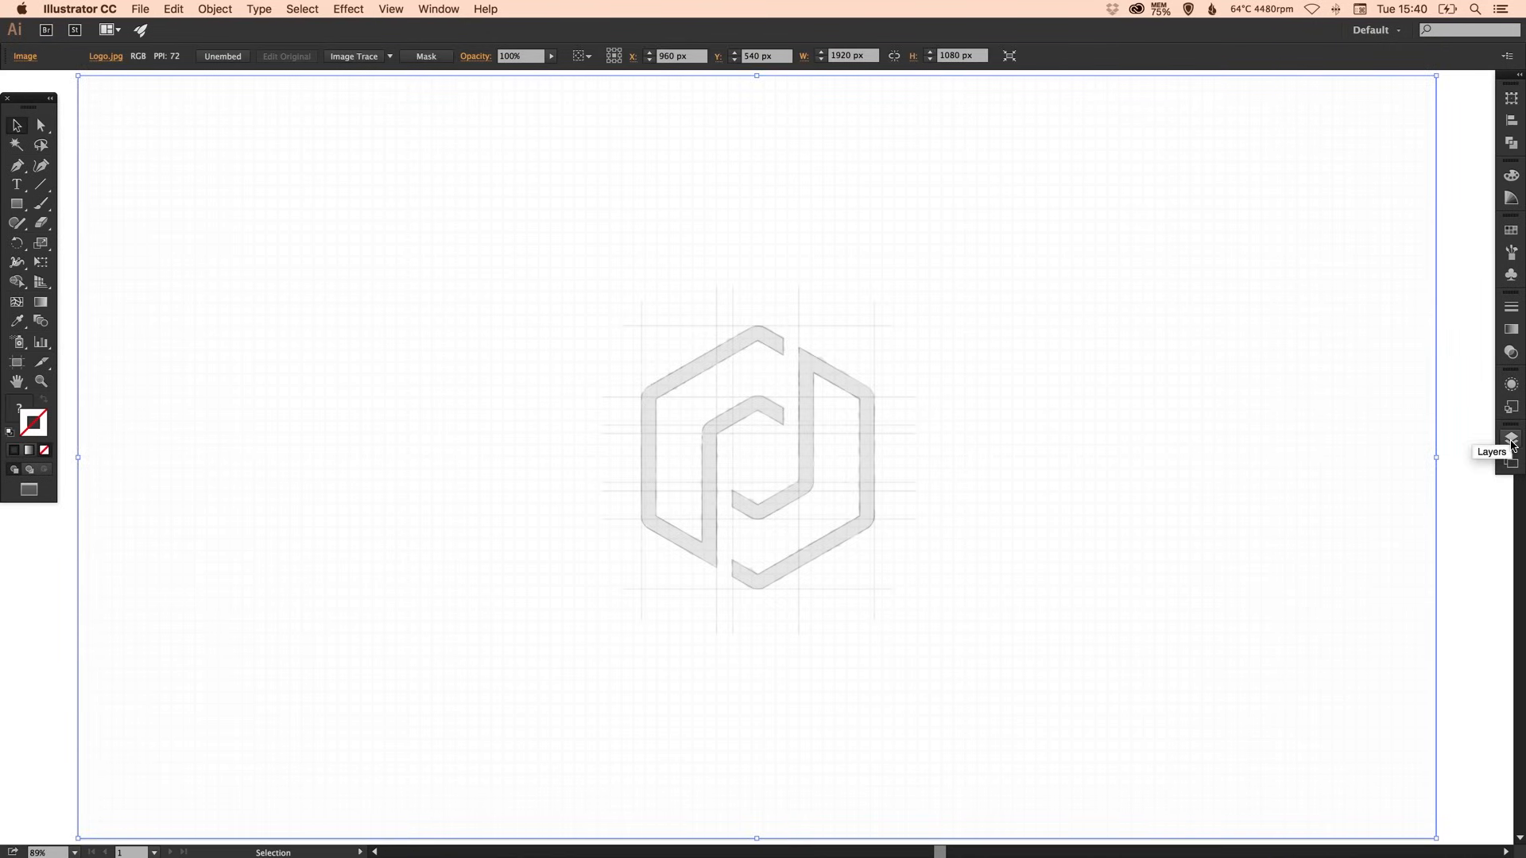
{"action": "left_click", "coordinate": [1512, 437]}
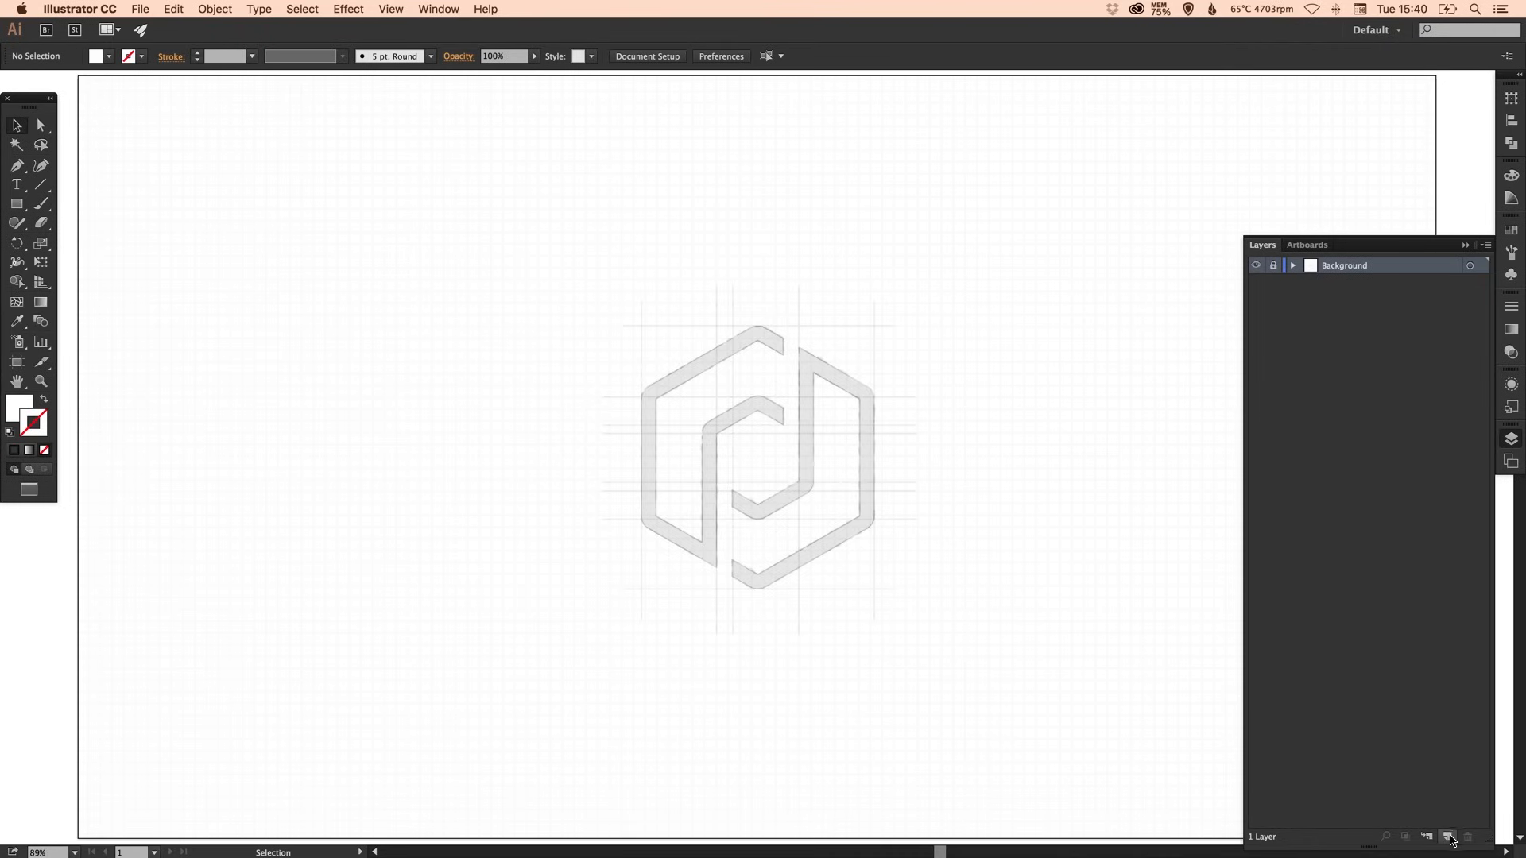
{"action": "left_click", "coordinate": [1449, 838]}
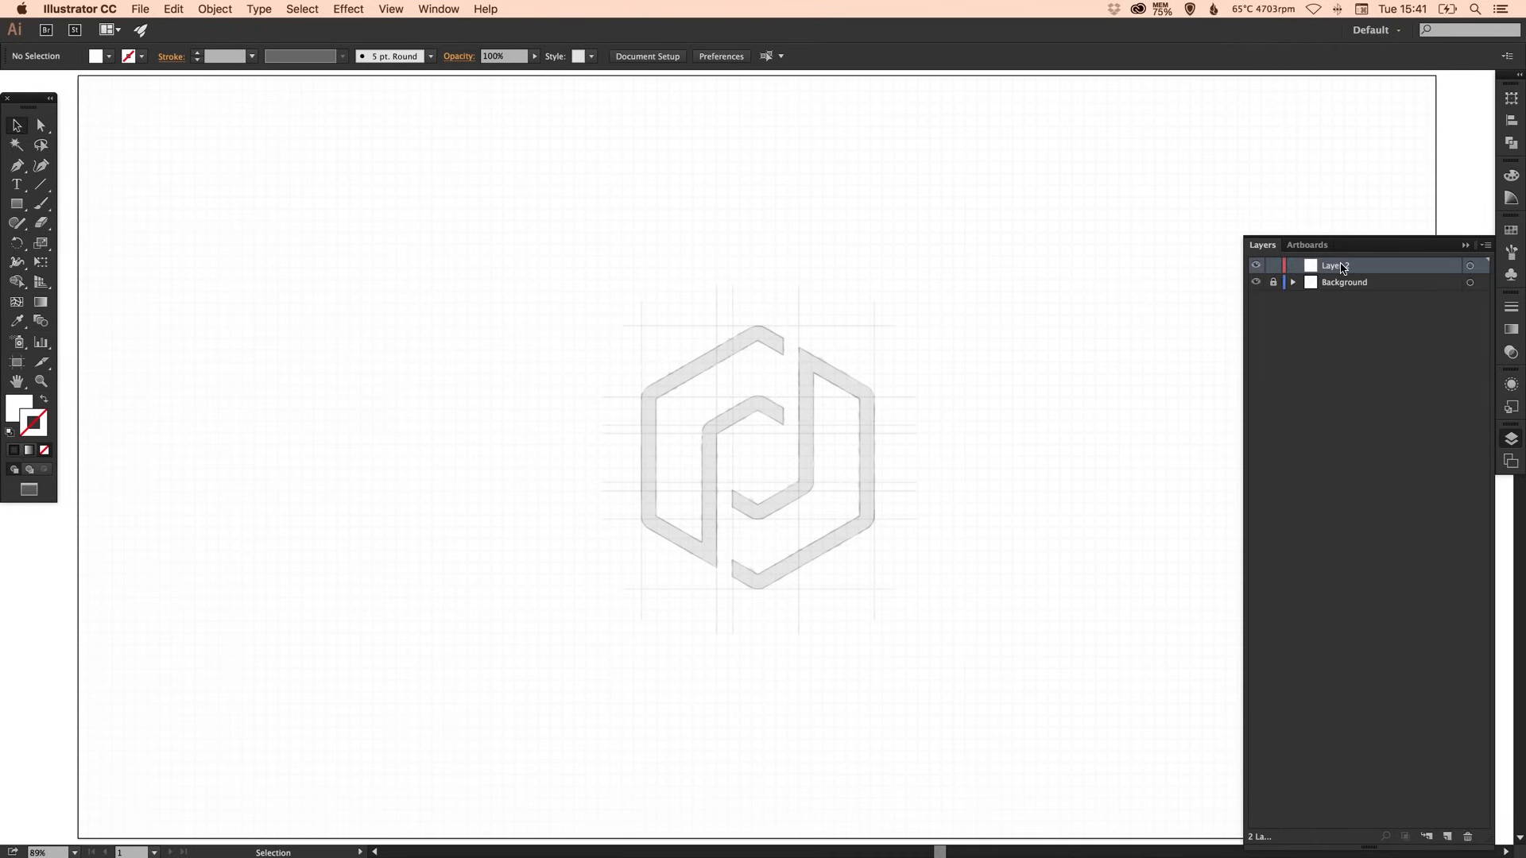
{"action": "double_click", "coordinate": [1334, 266]}
{"action": "type", "text": "Logo"}
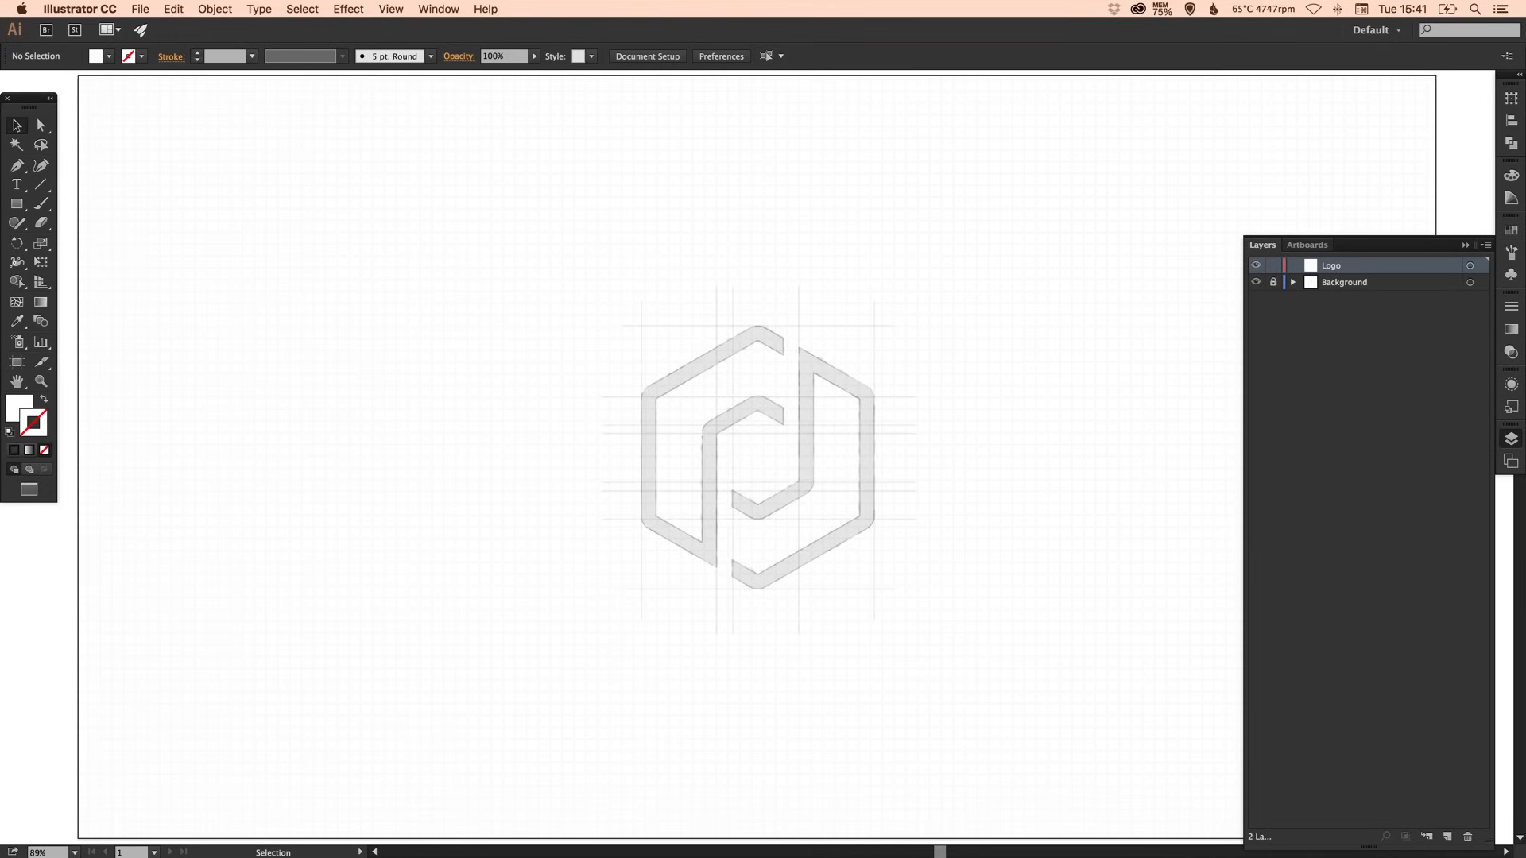
{"action": "mouse_move", "coordinate": [1465, 356]}
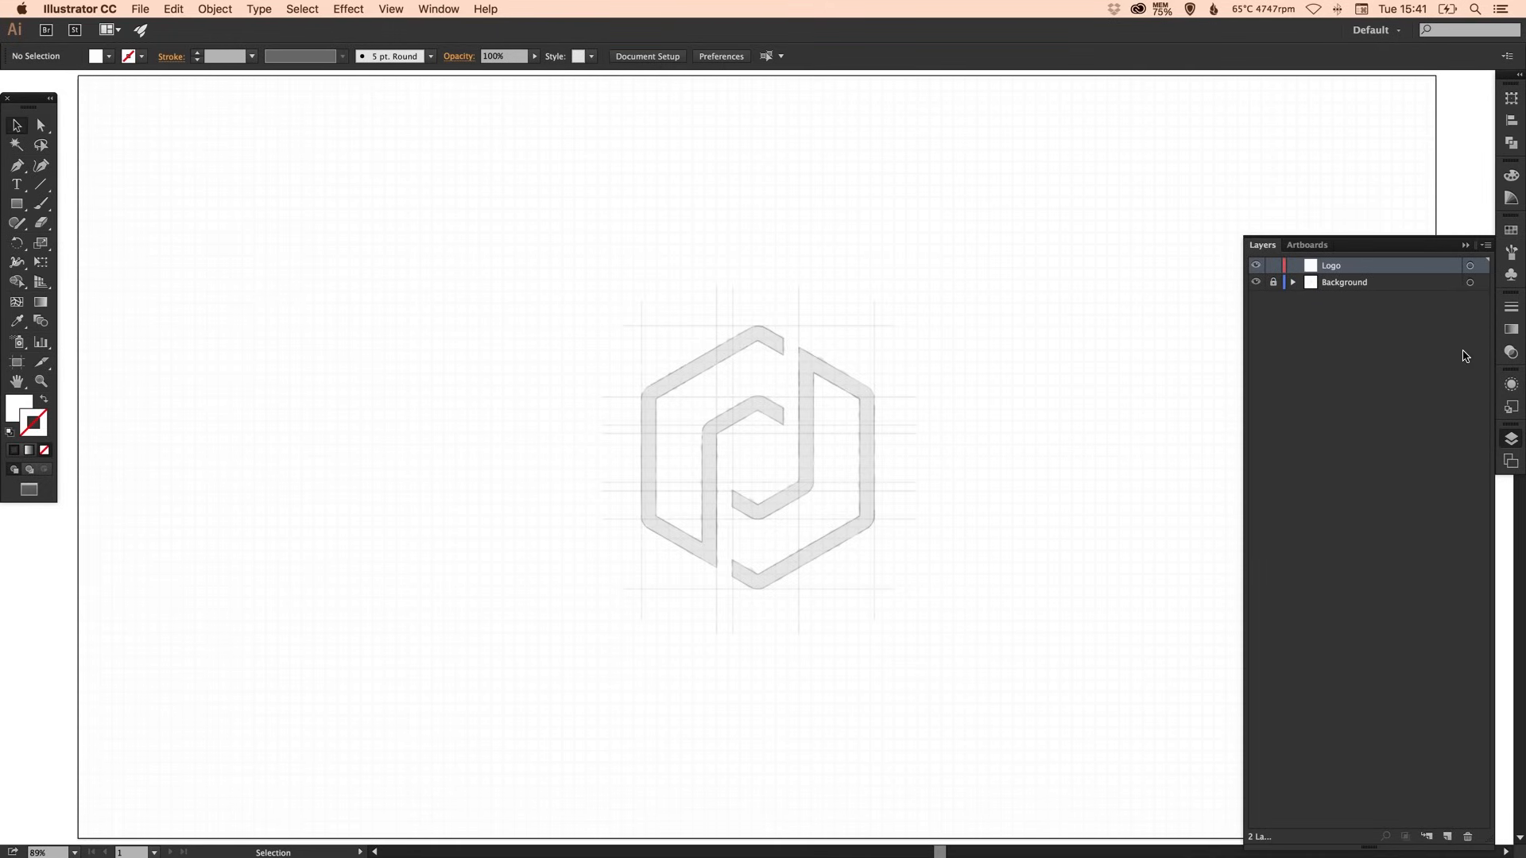
{"action": "mouse_move", "coordinate": [785, 490]}
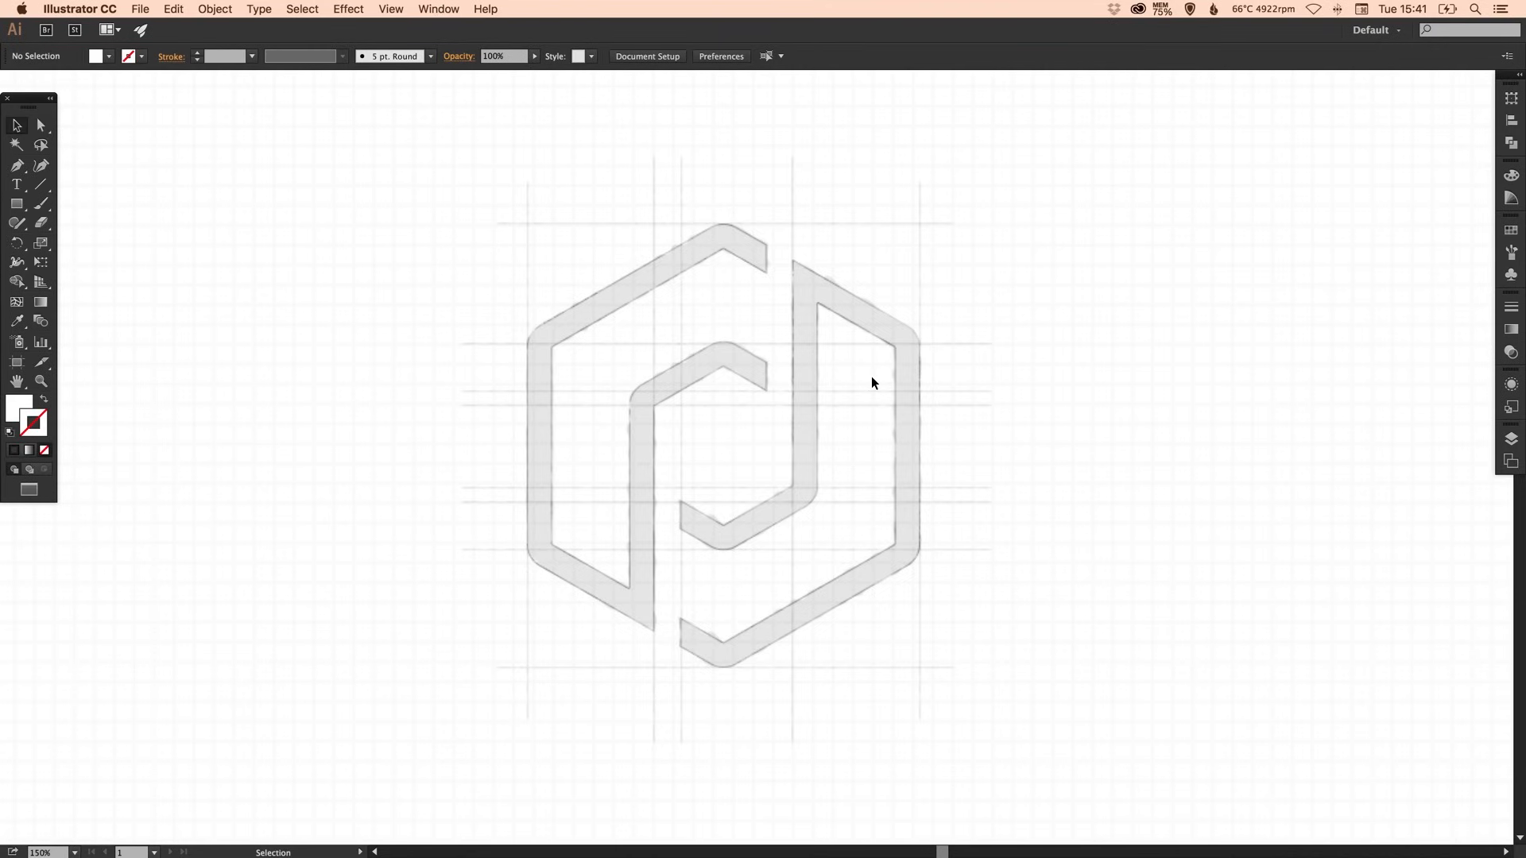
{"action": "mouse_move", "coordinate": [605, 338]}
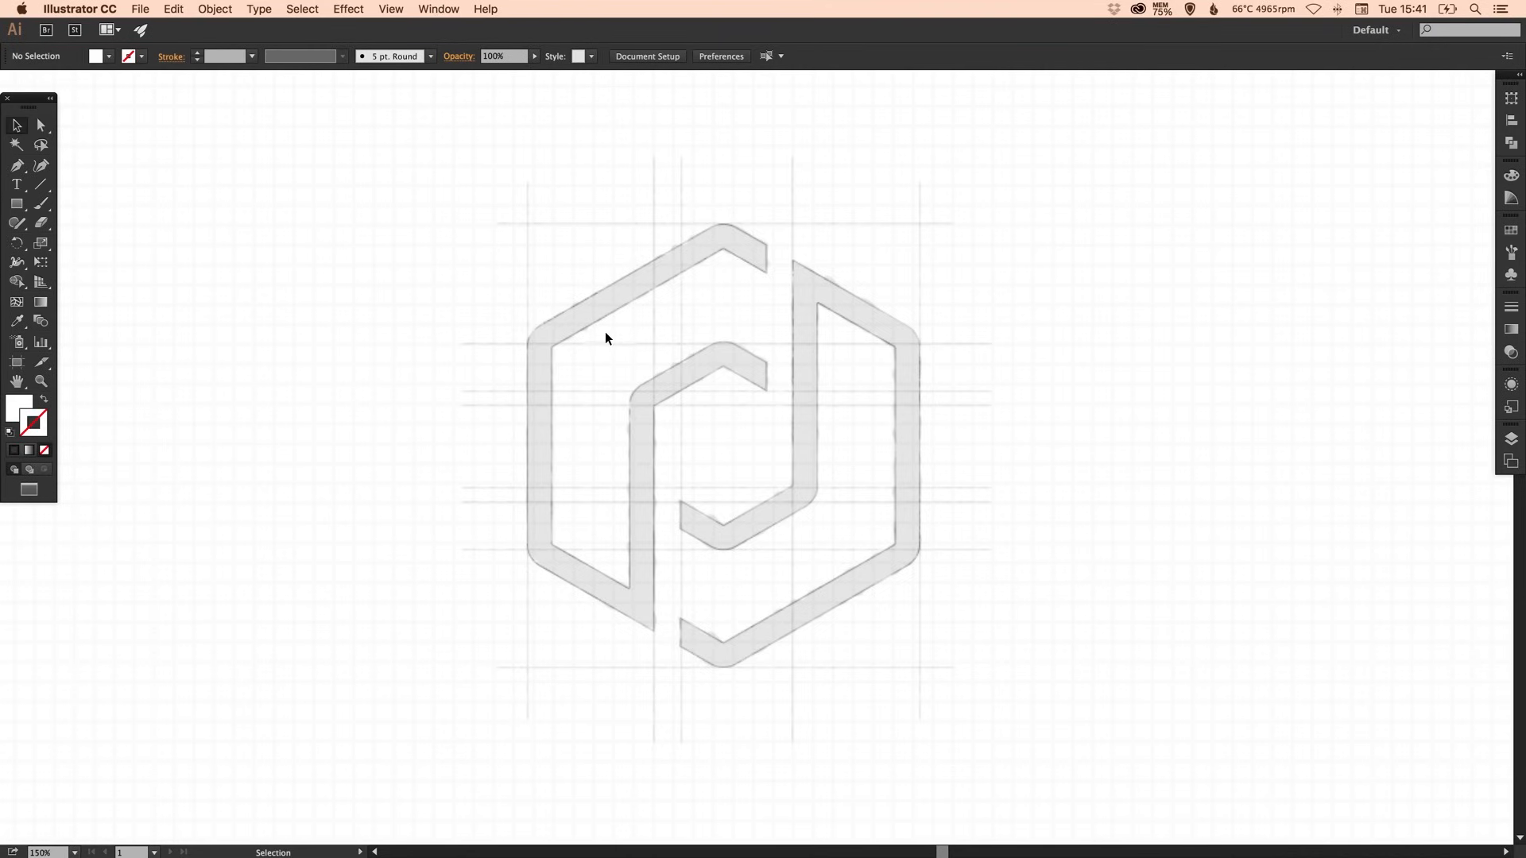
{"action": "mouse_move", "coordinate": [534, 512]}
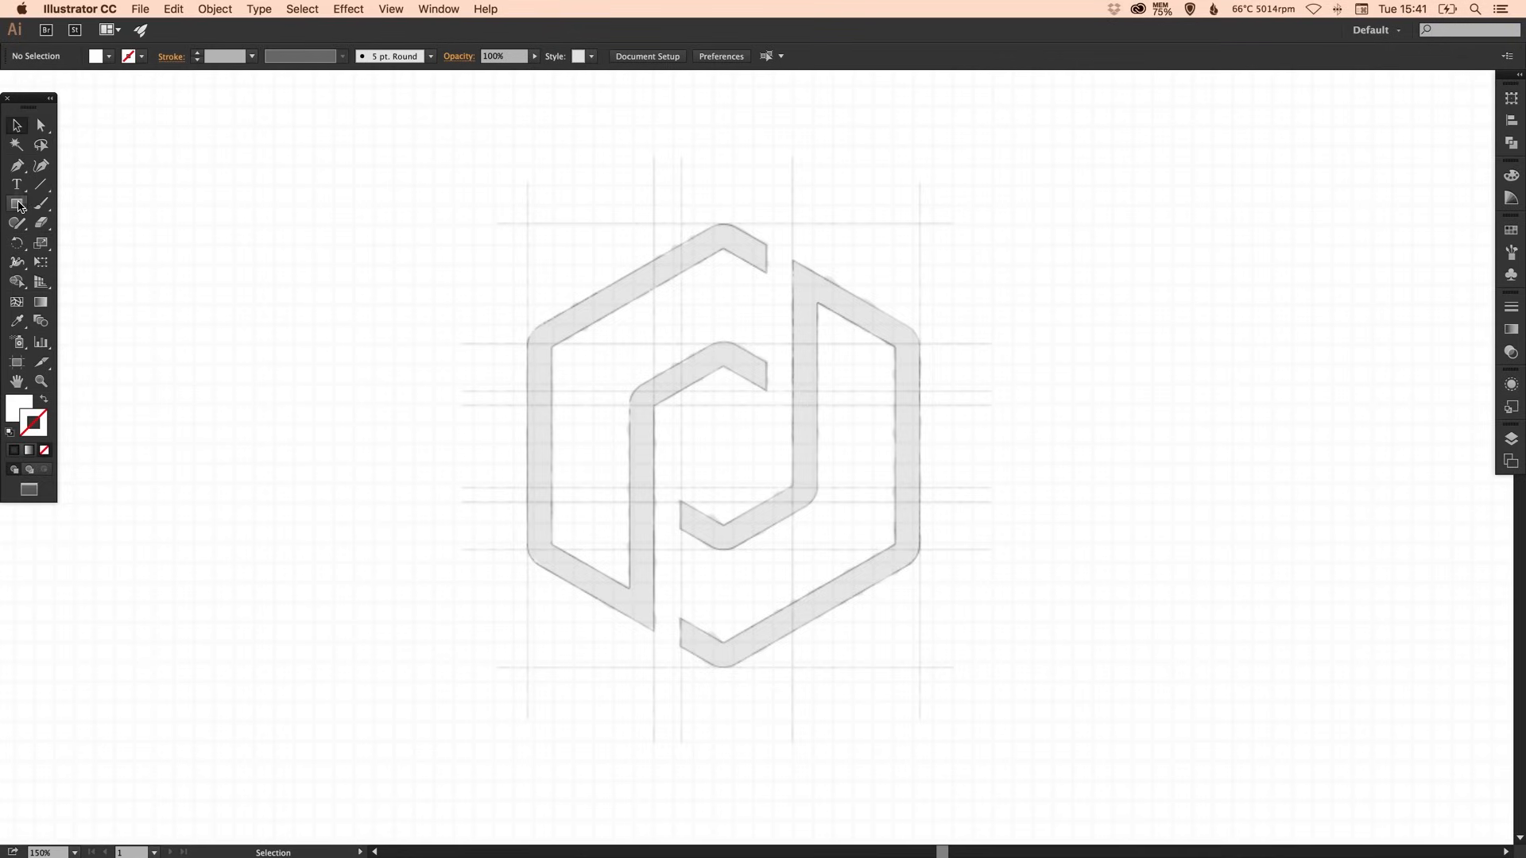
- Reveal the shape-tool flyout to reach the Polygon Tool
{"action": "left_click", "coordinate": [16, 205]}
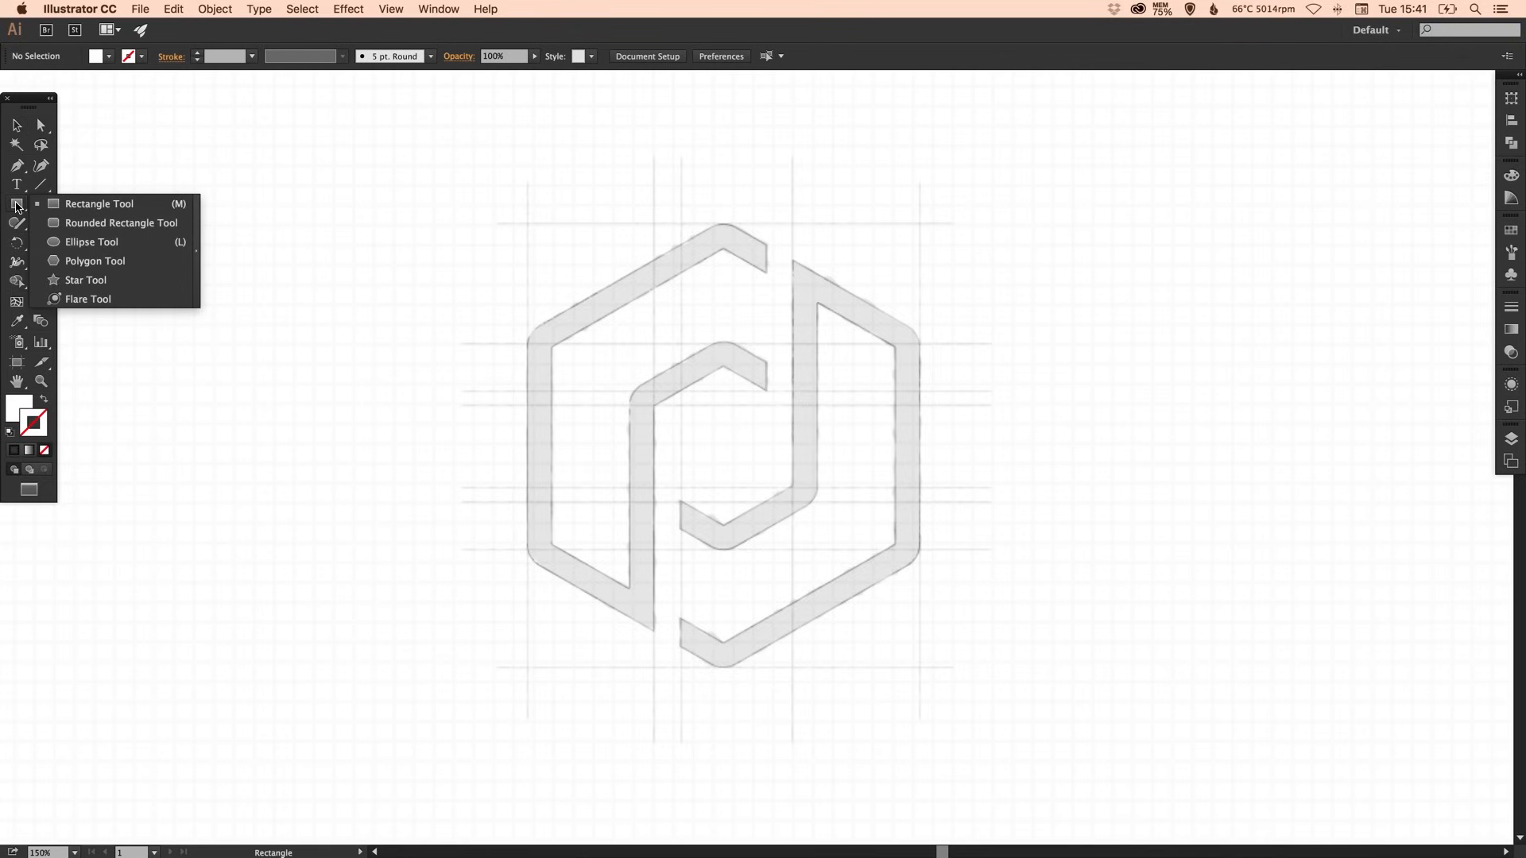
{"action": "mouse_move", "coordinate": [93, 260]}
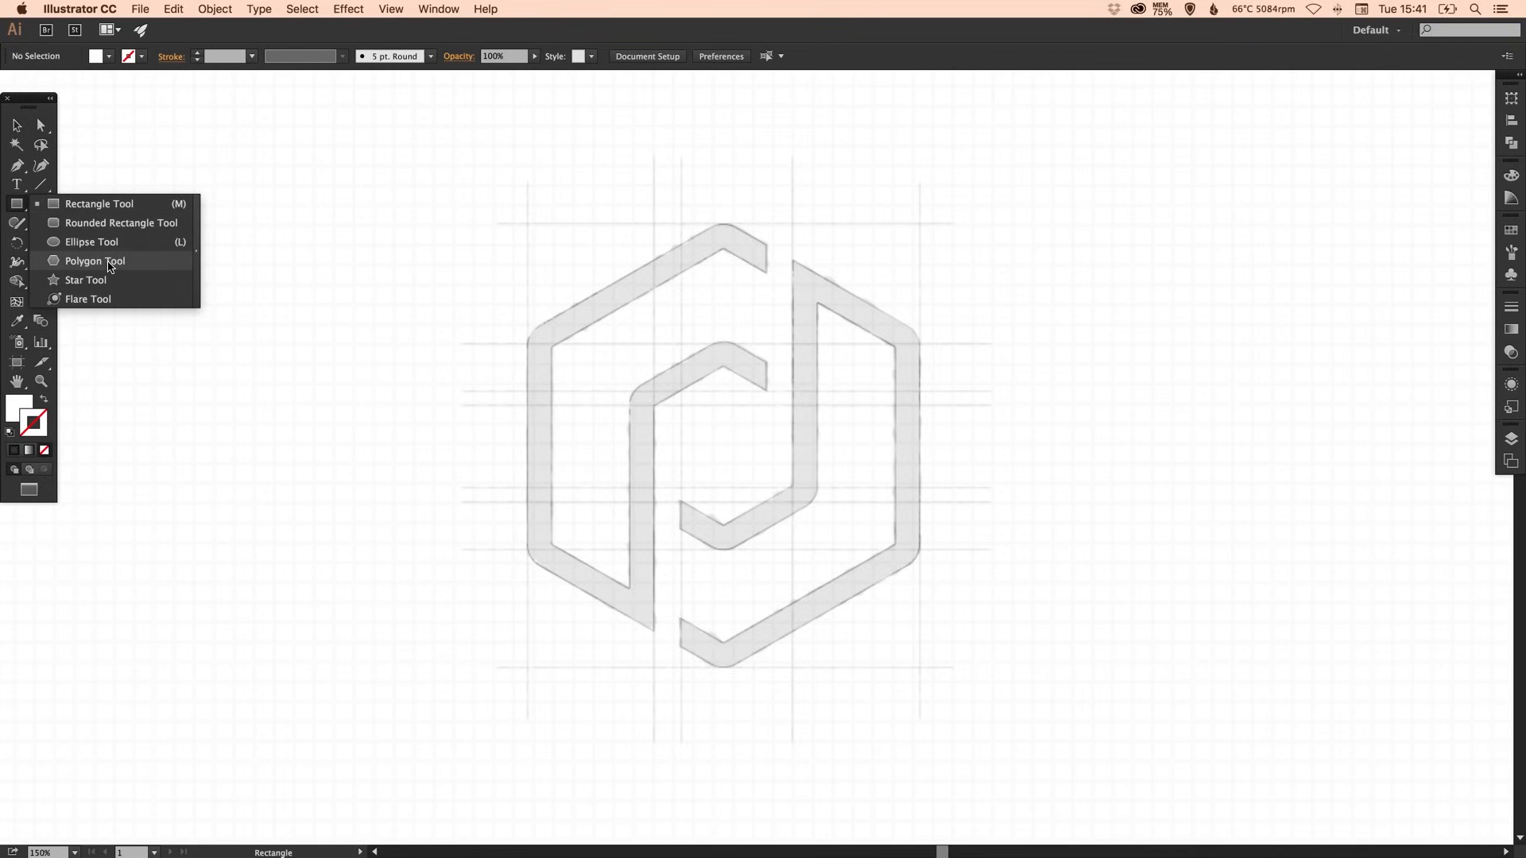
- Draw a six-sided polygon, enlarge it and swap its fill for a black outline
{"action": "left_click", "coordinate": [94, 261]}
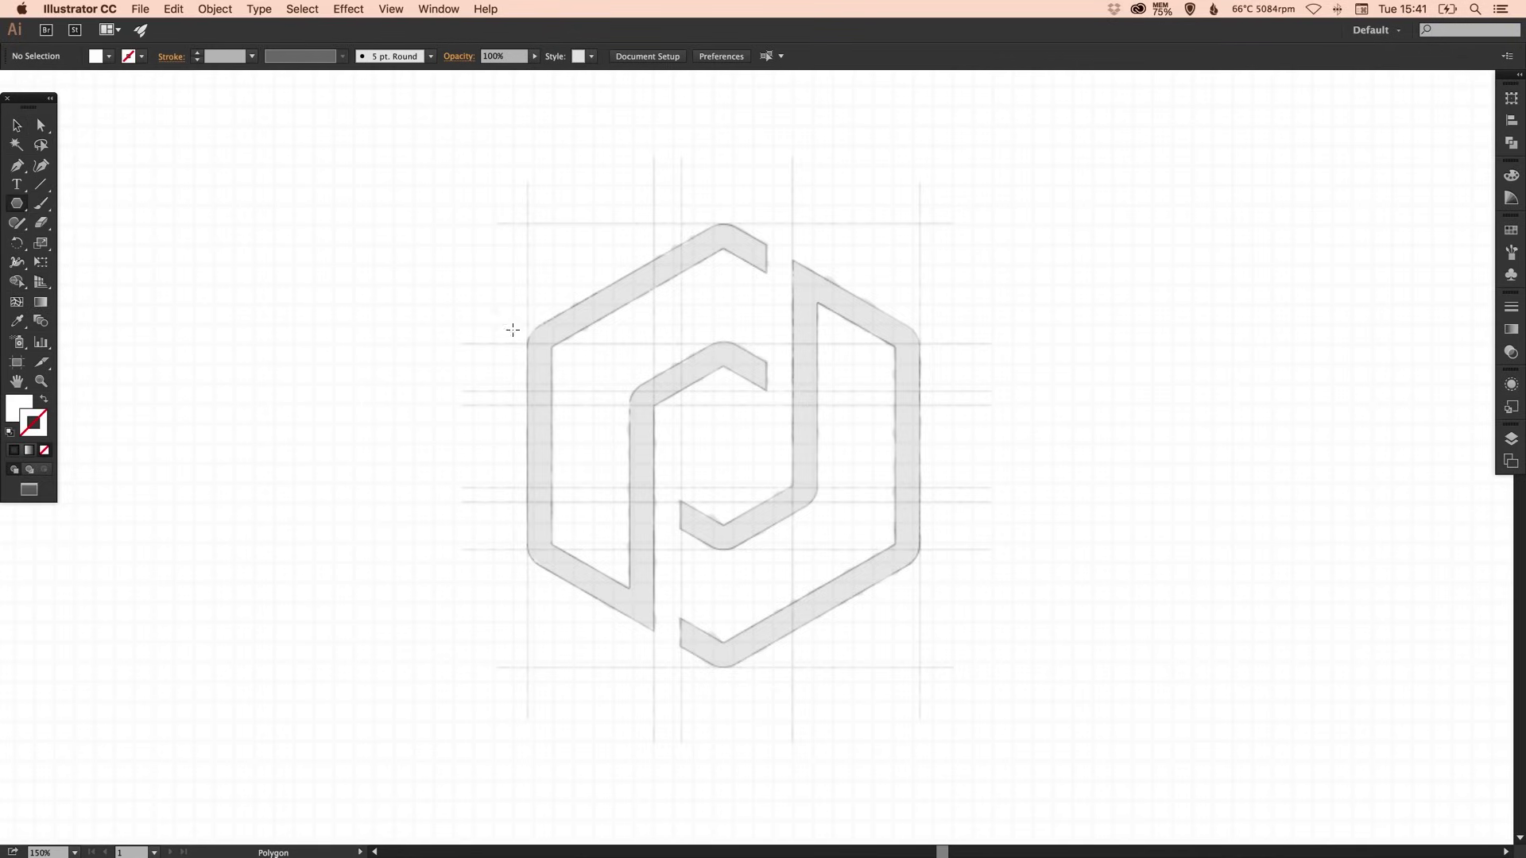
{"action": "left_click", "coordinate": [514, 329]}
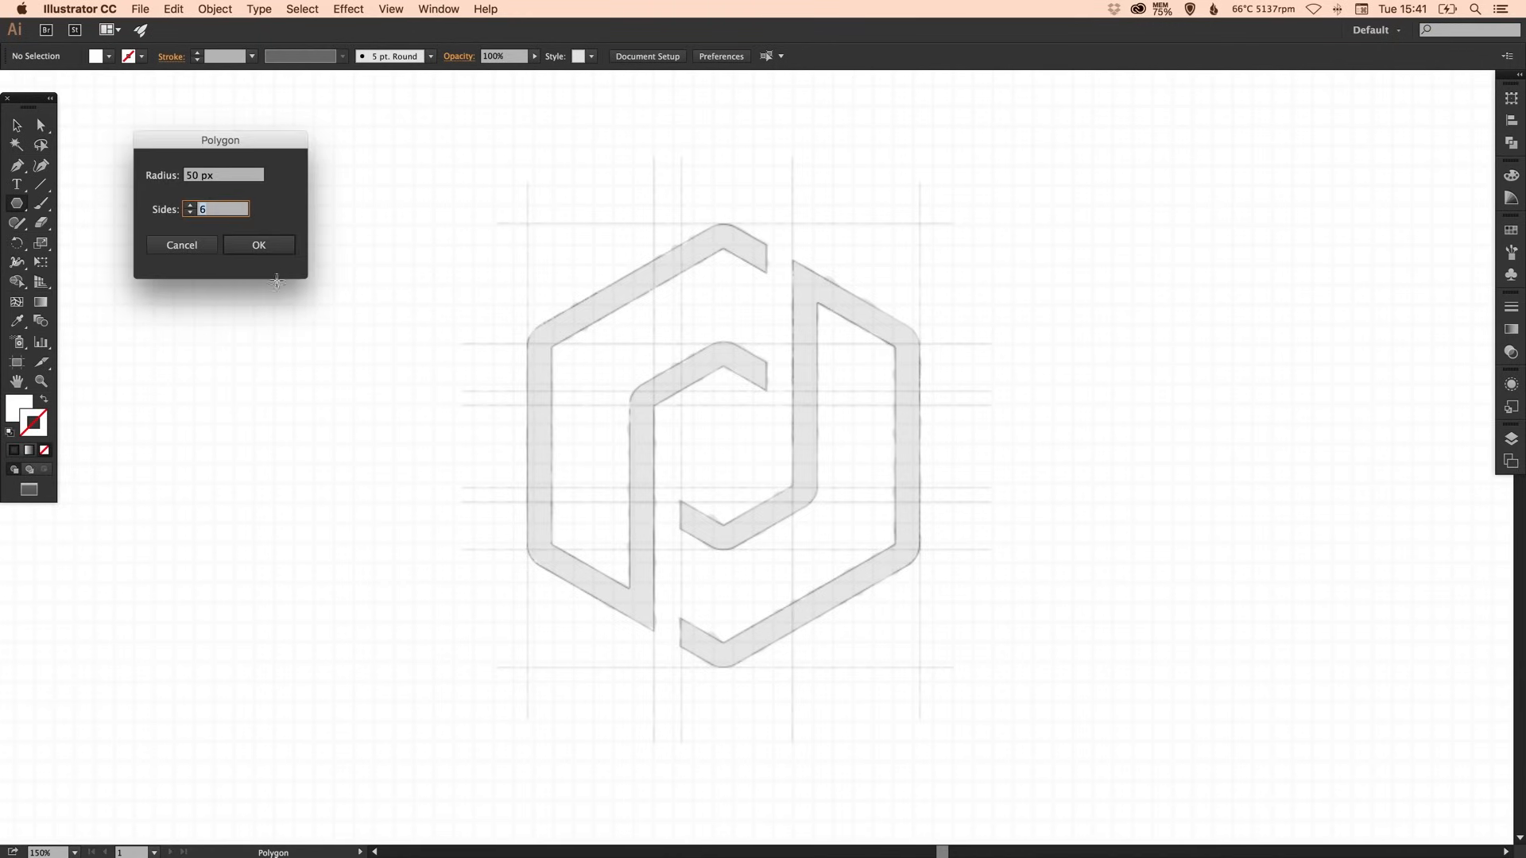
{"action": "mouse_move", "coordinate": [167, 218]}
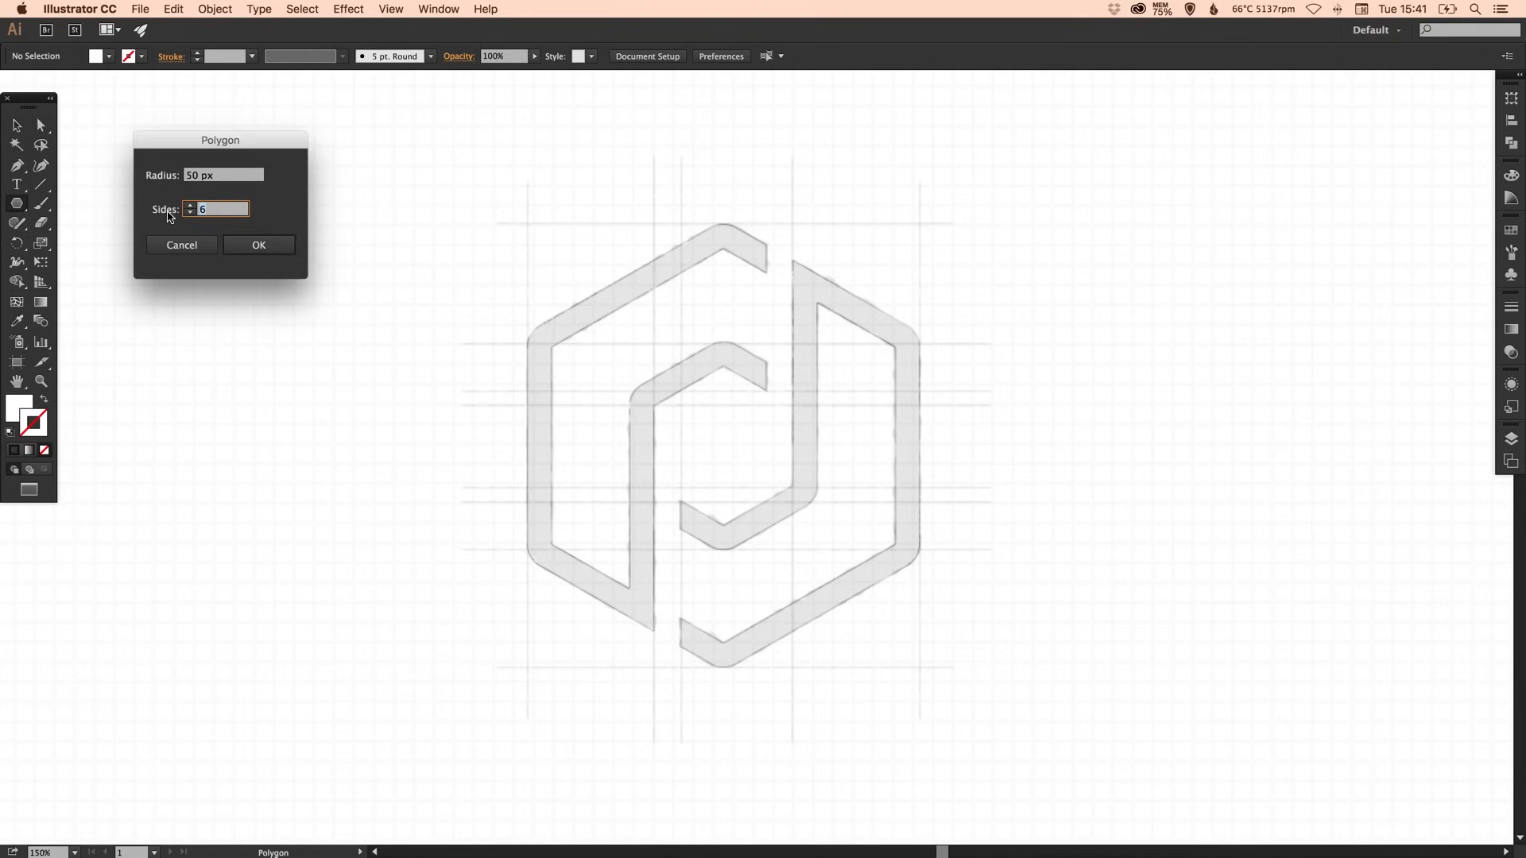
{"action": "left_click", "coordinate": [258, 245]}
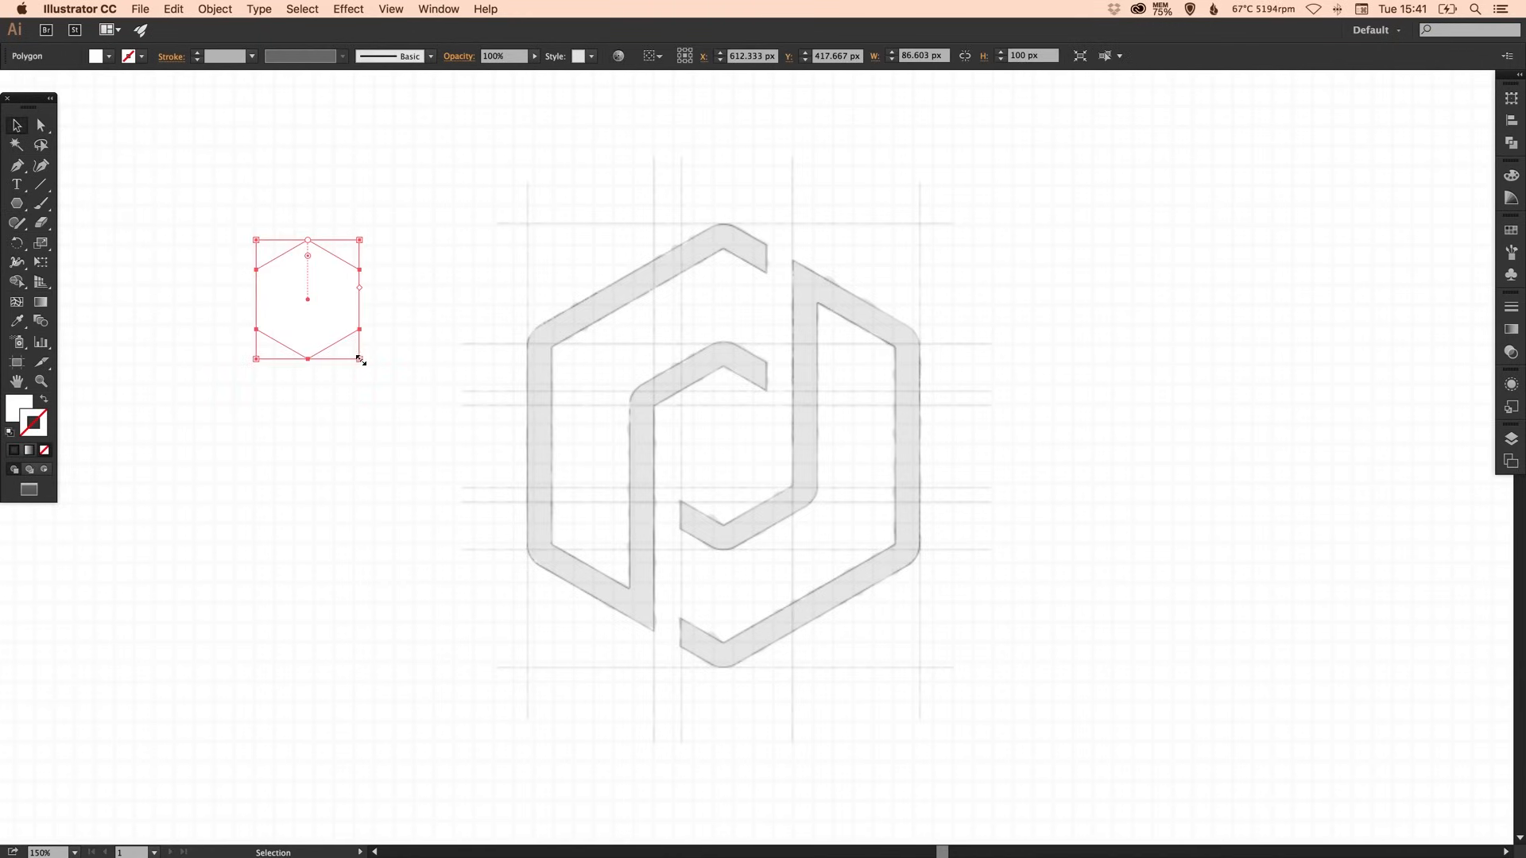
{"action": "left_click_drag", "start_coordinate": [359, 360], "coordinate": [412, 421]}
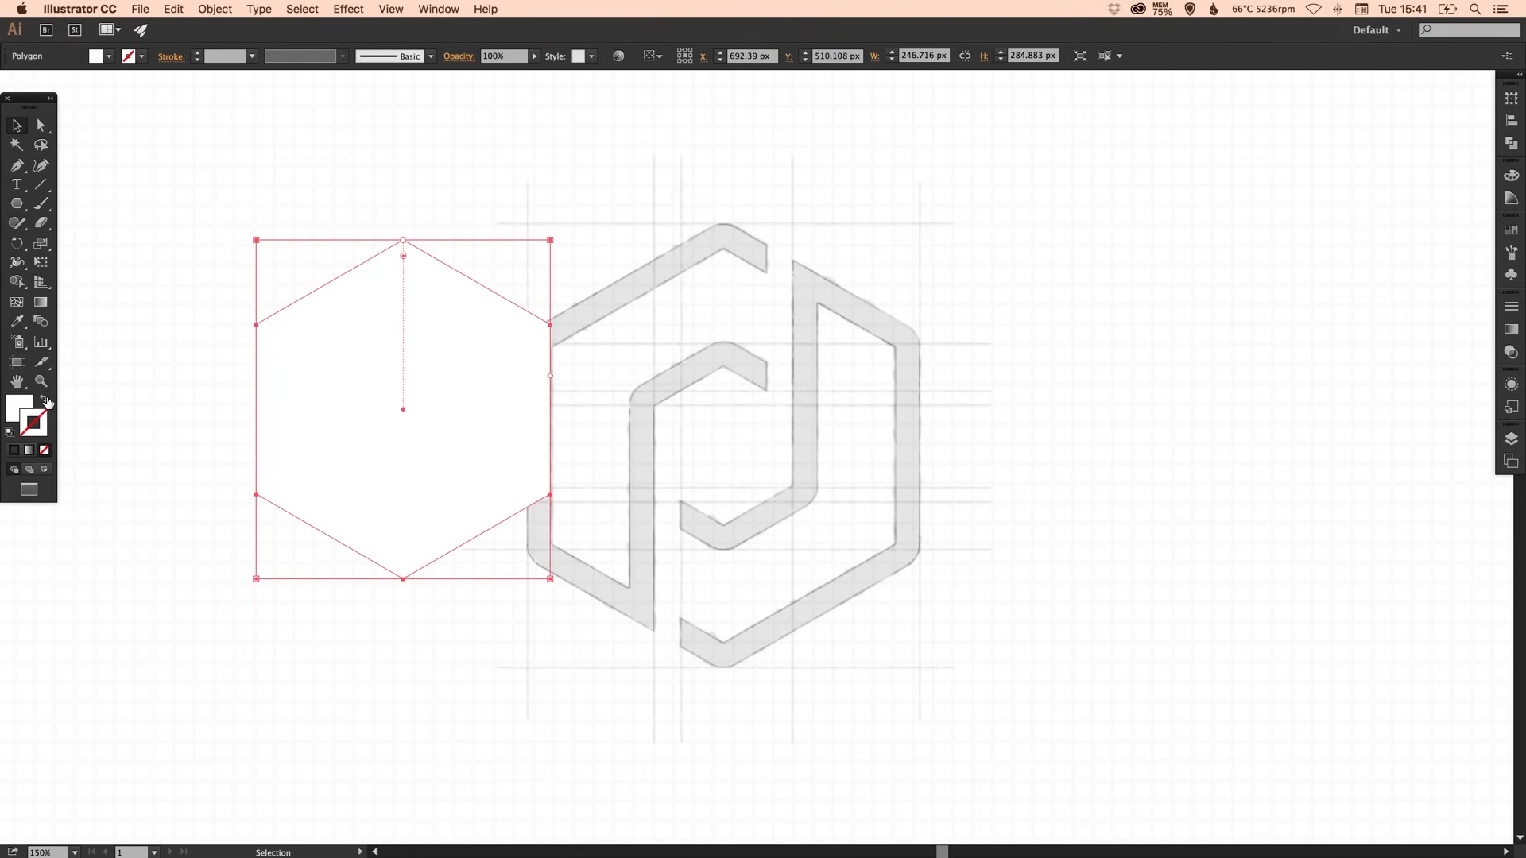
{"action": "left_click", "coordinate": [28, 402]}
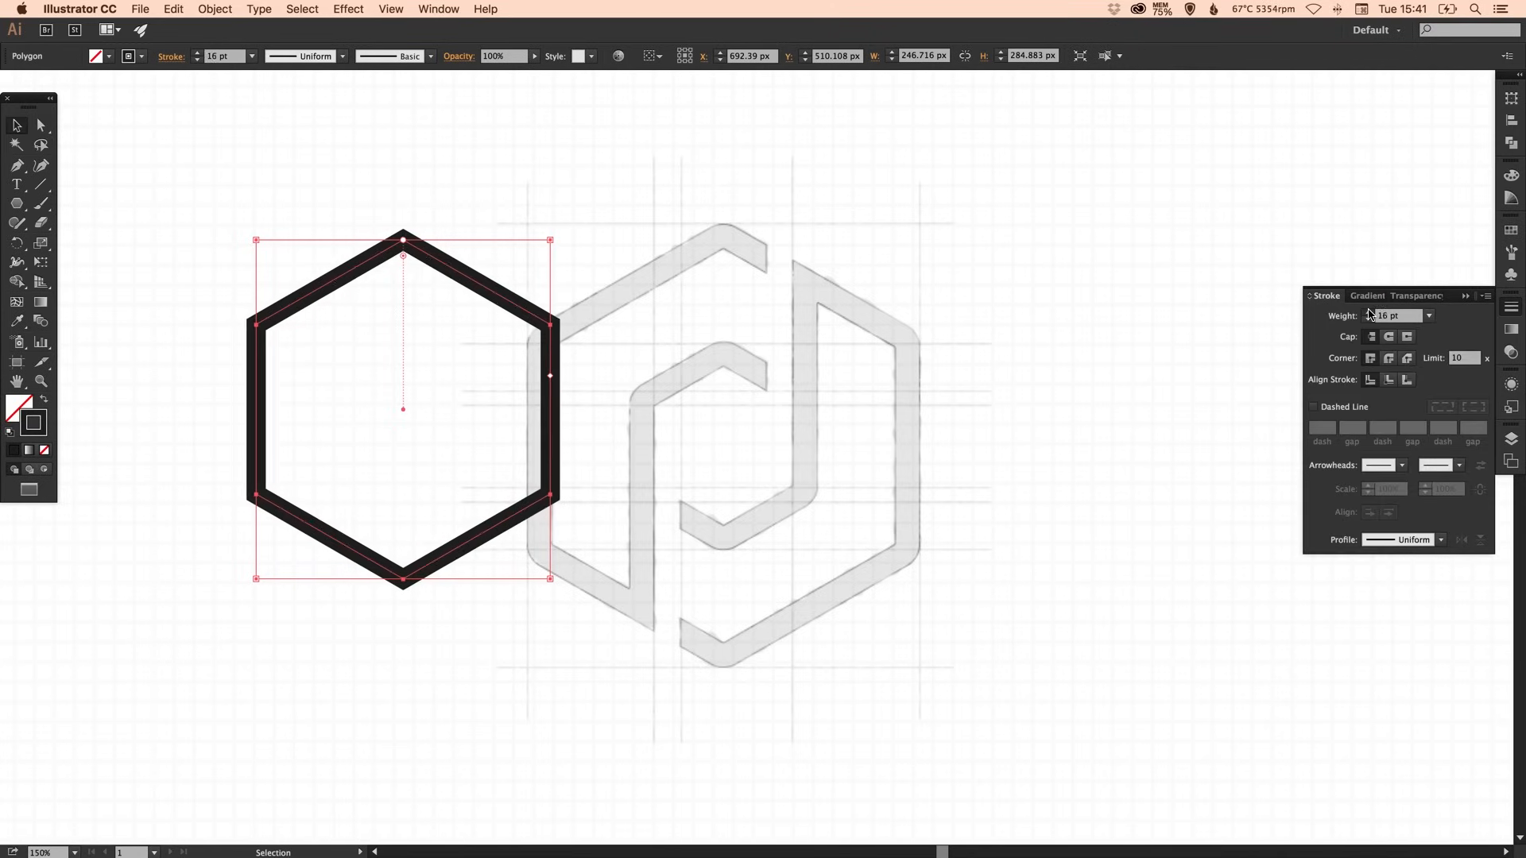
- Thicken the hexagon outline to 20 pt, fit it over the sketch and deselect
{"action": "left_click", "coordinate": [1428, 314]}
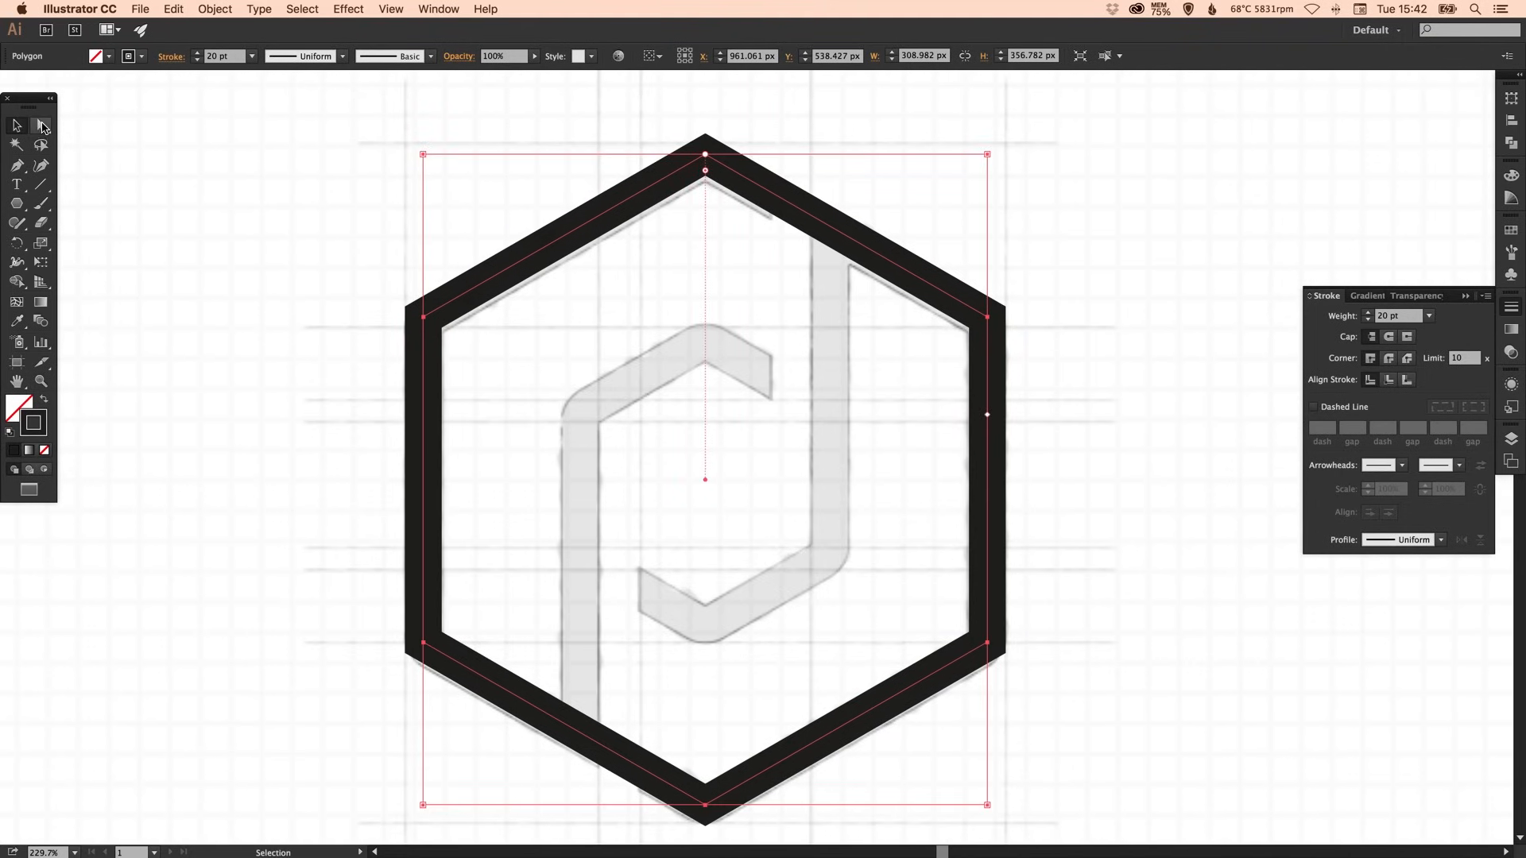
{"action": "left_click", "coordinate": [42, 124]}
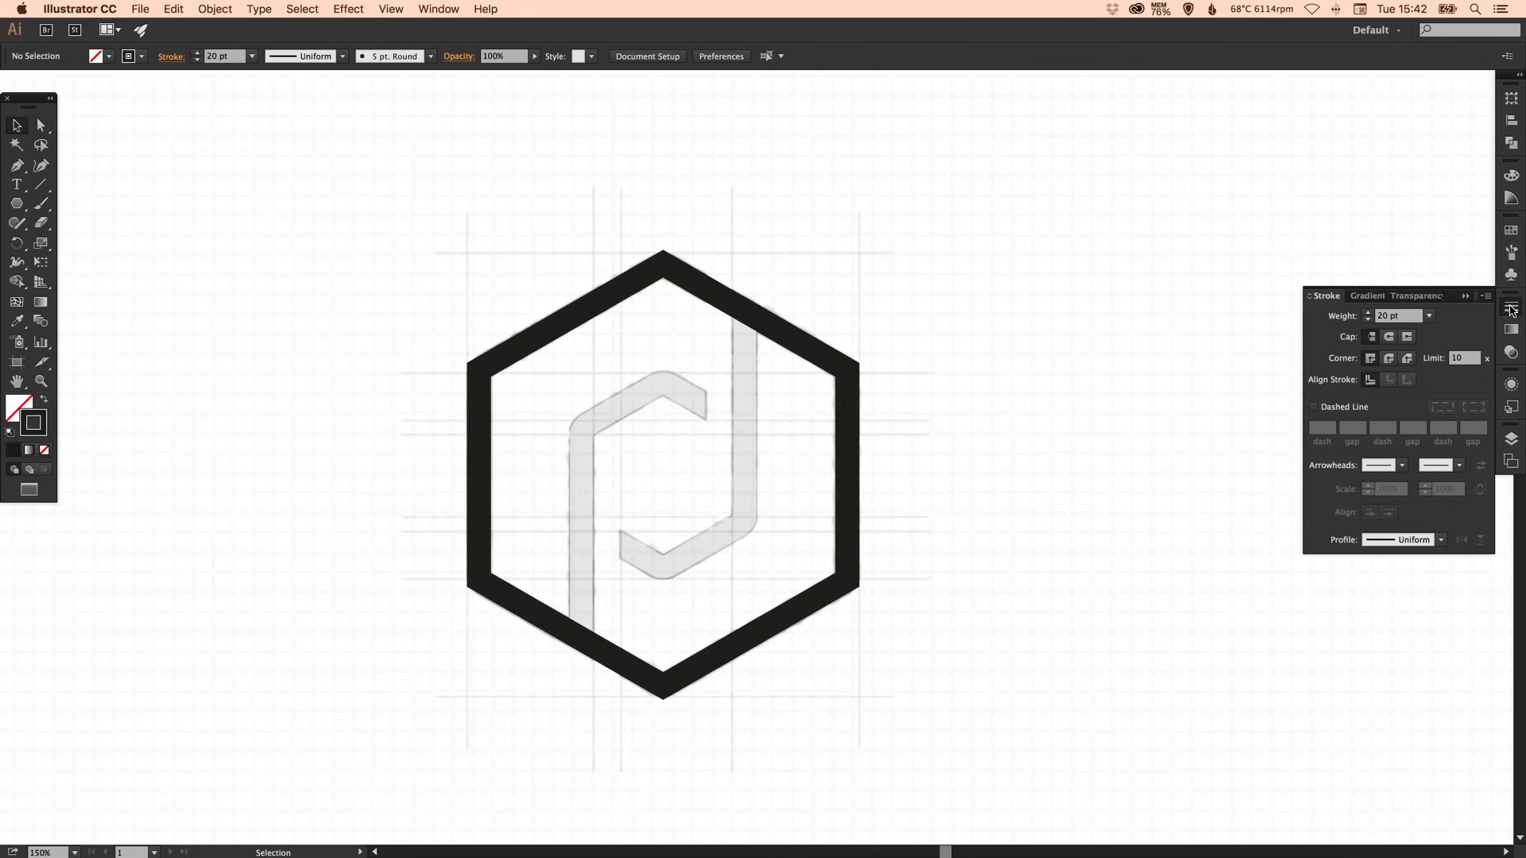
- Select the large hexagon and reach the Edit commands to copy it
{"action": "left_click", "coordinate": [1512, 310]}
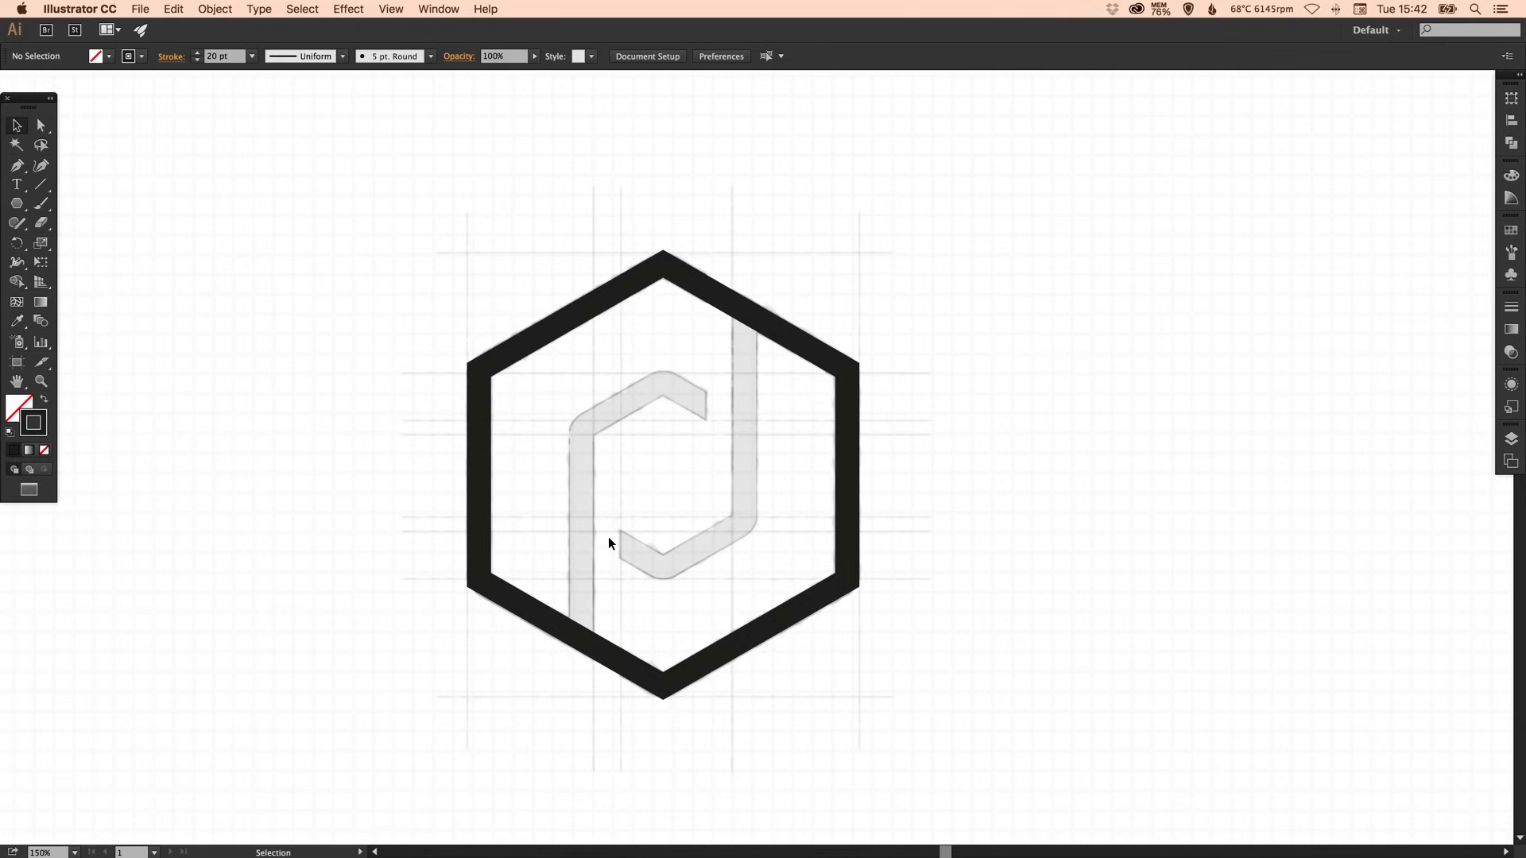
{"action": "mouse_move", "coordinate": [716, 299]}
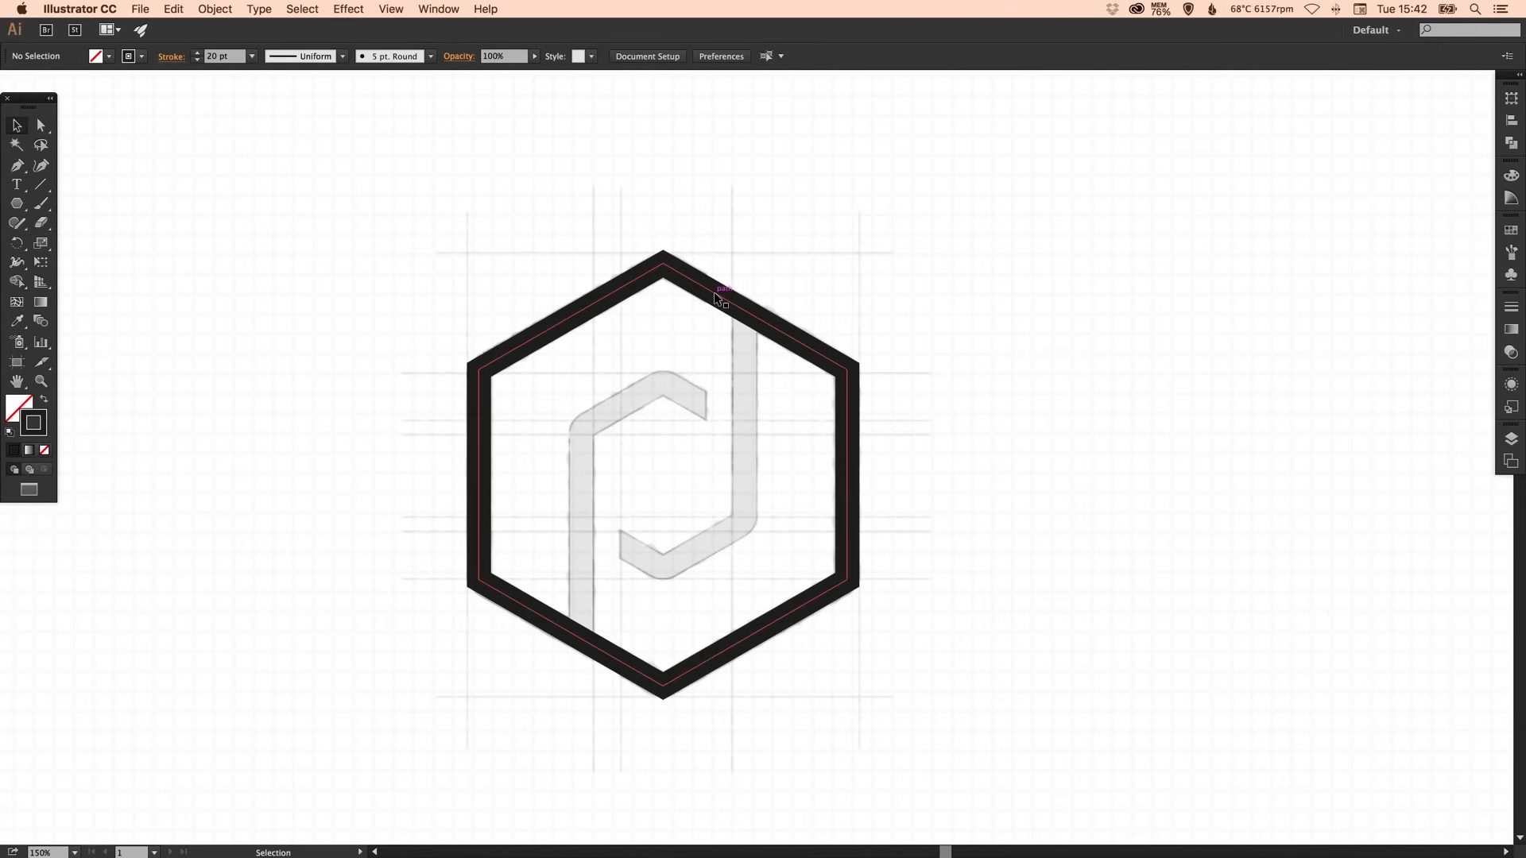
{"action": "left_click", "coordinate": [718, 296]}
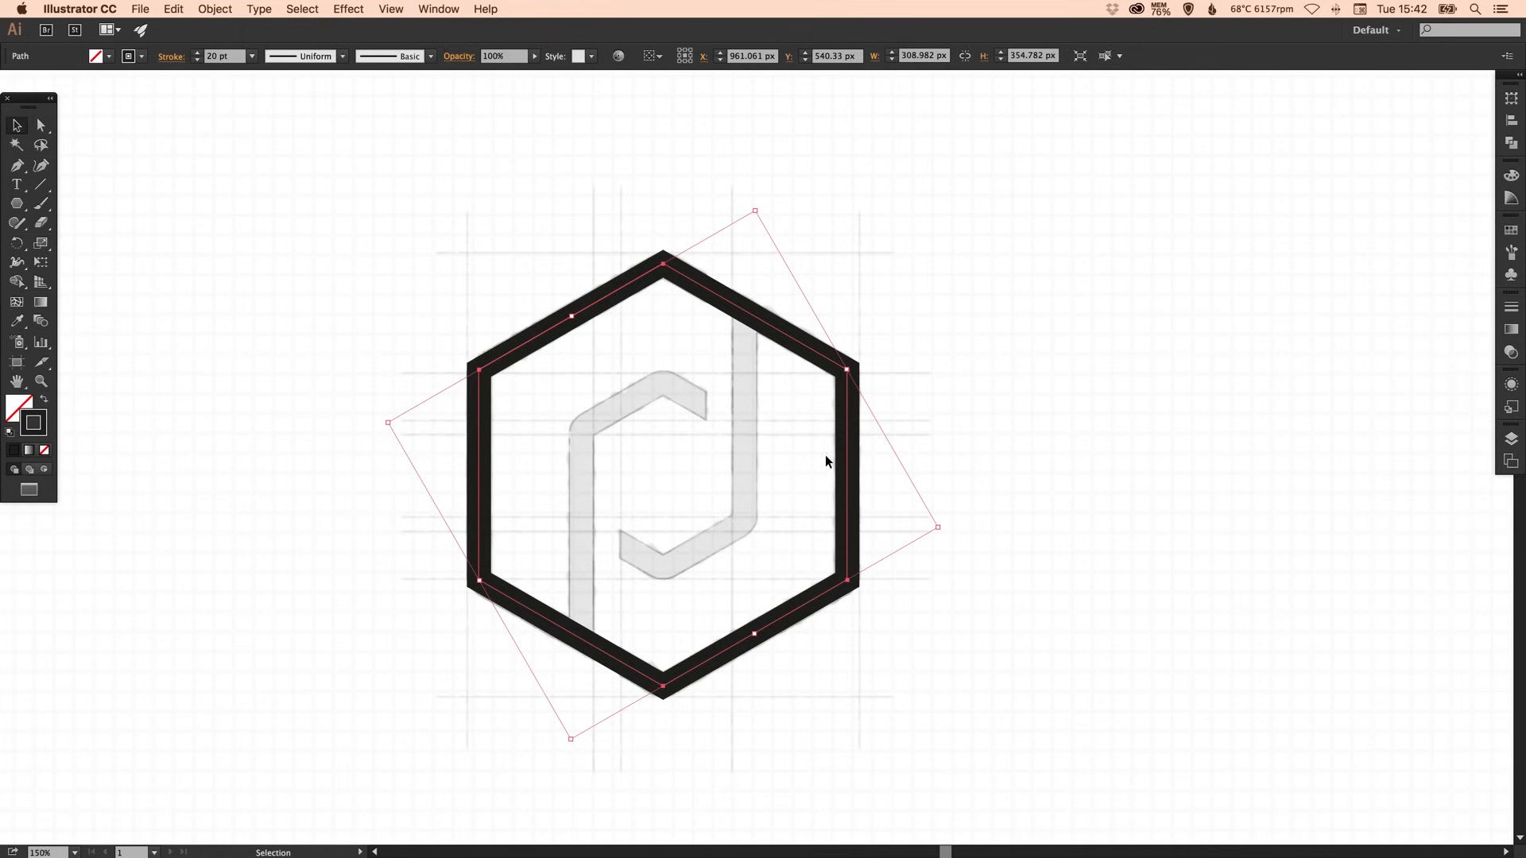
{"action": "left_click", "coordinate": [173, 10]}
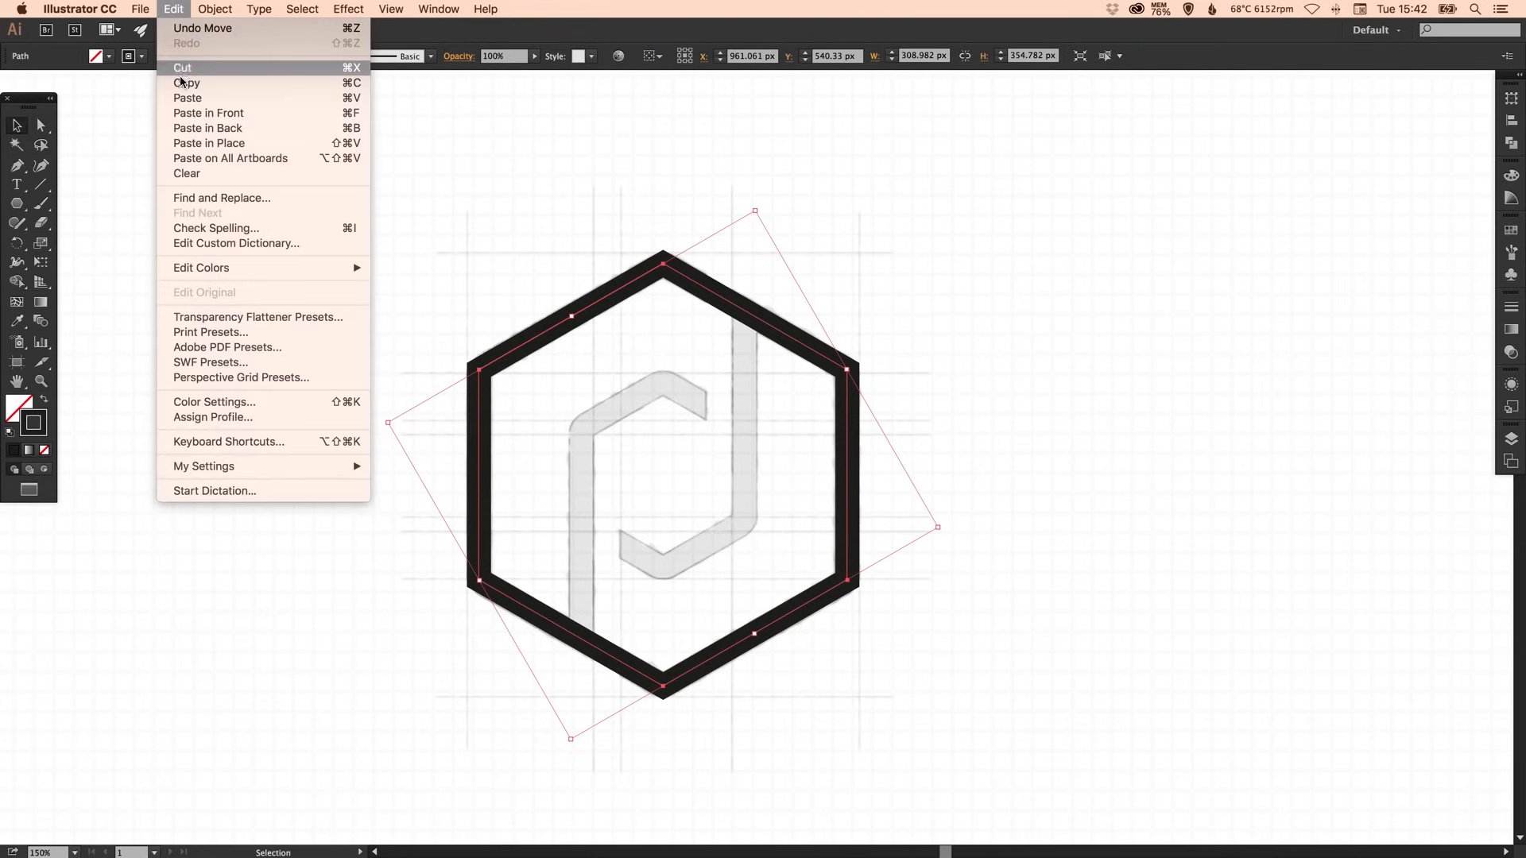
{"action": "mouse_move", "coordinate": [207, 143]}
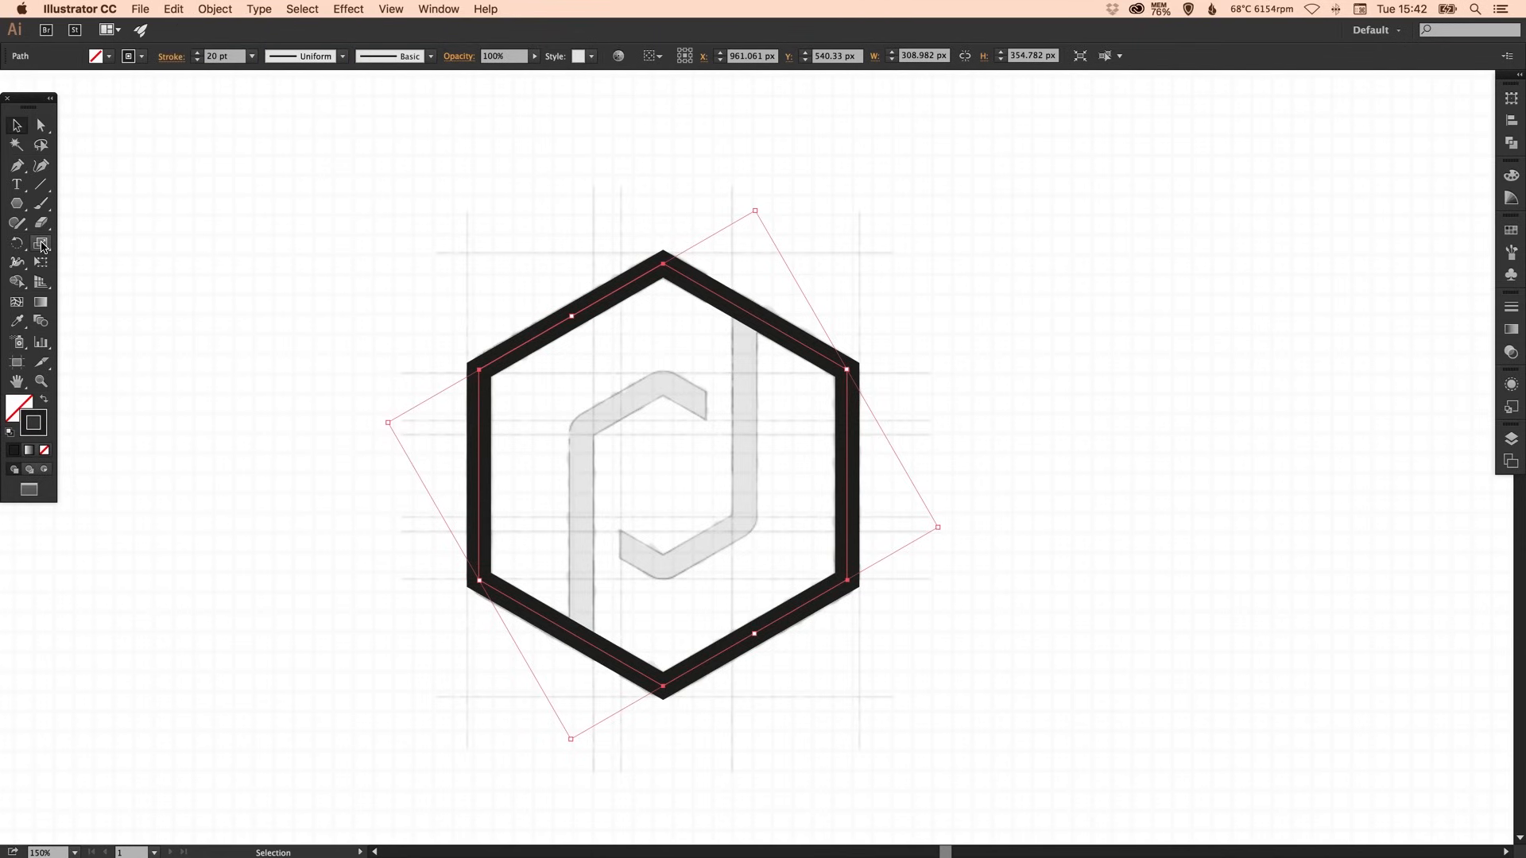
{"action": "mouse_move", "coordinate": [754, 212]}
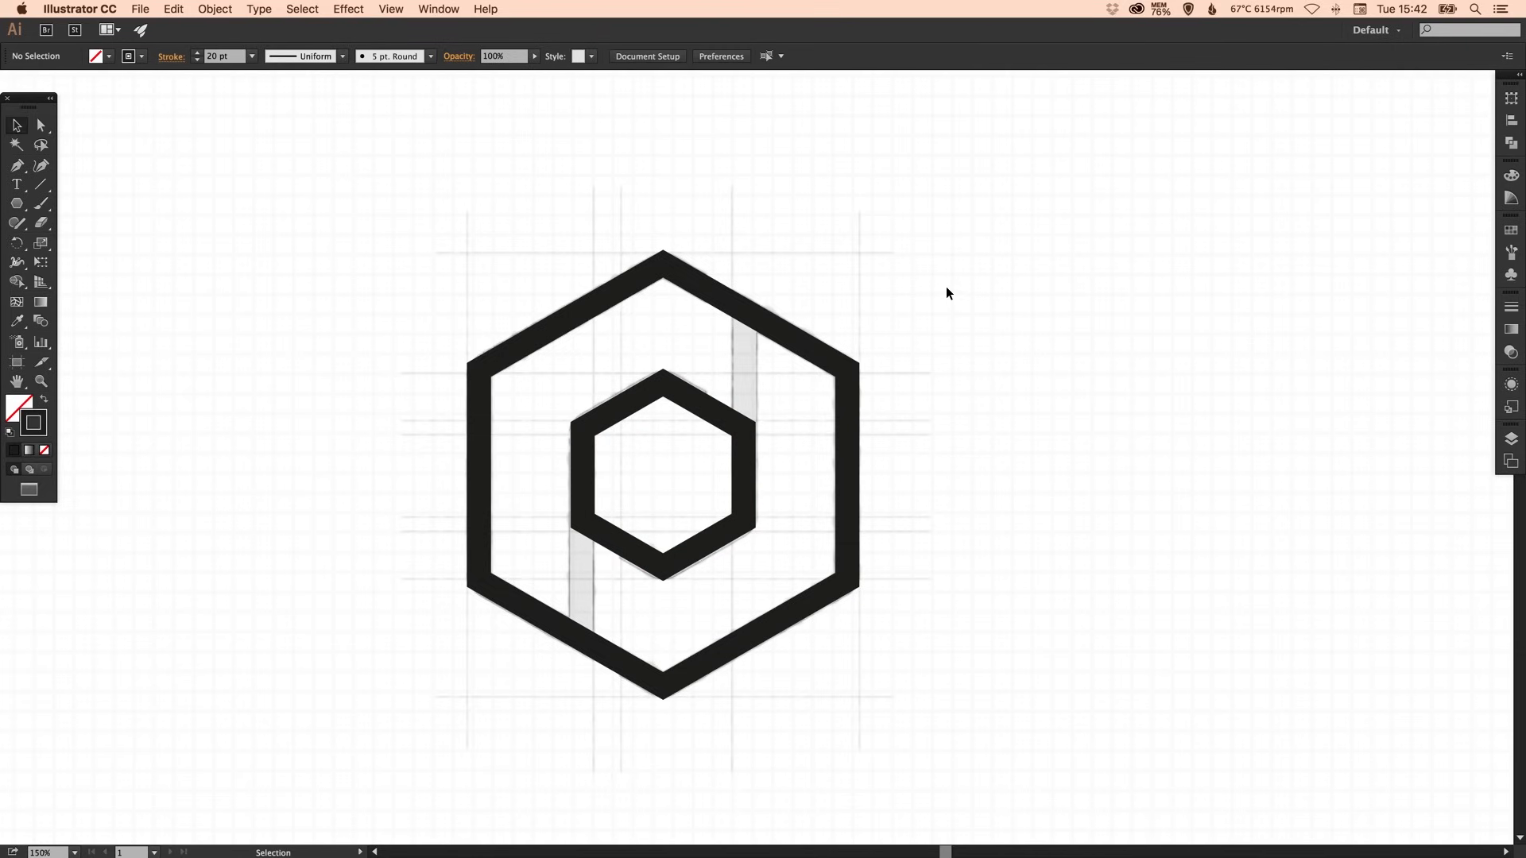
{"action": "mouse_move", "coordinate": [1076, 512]}
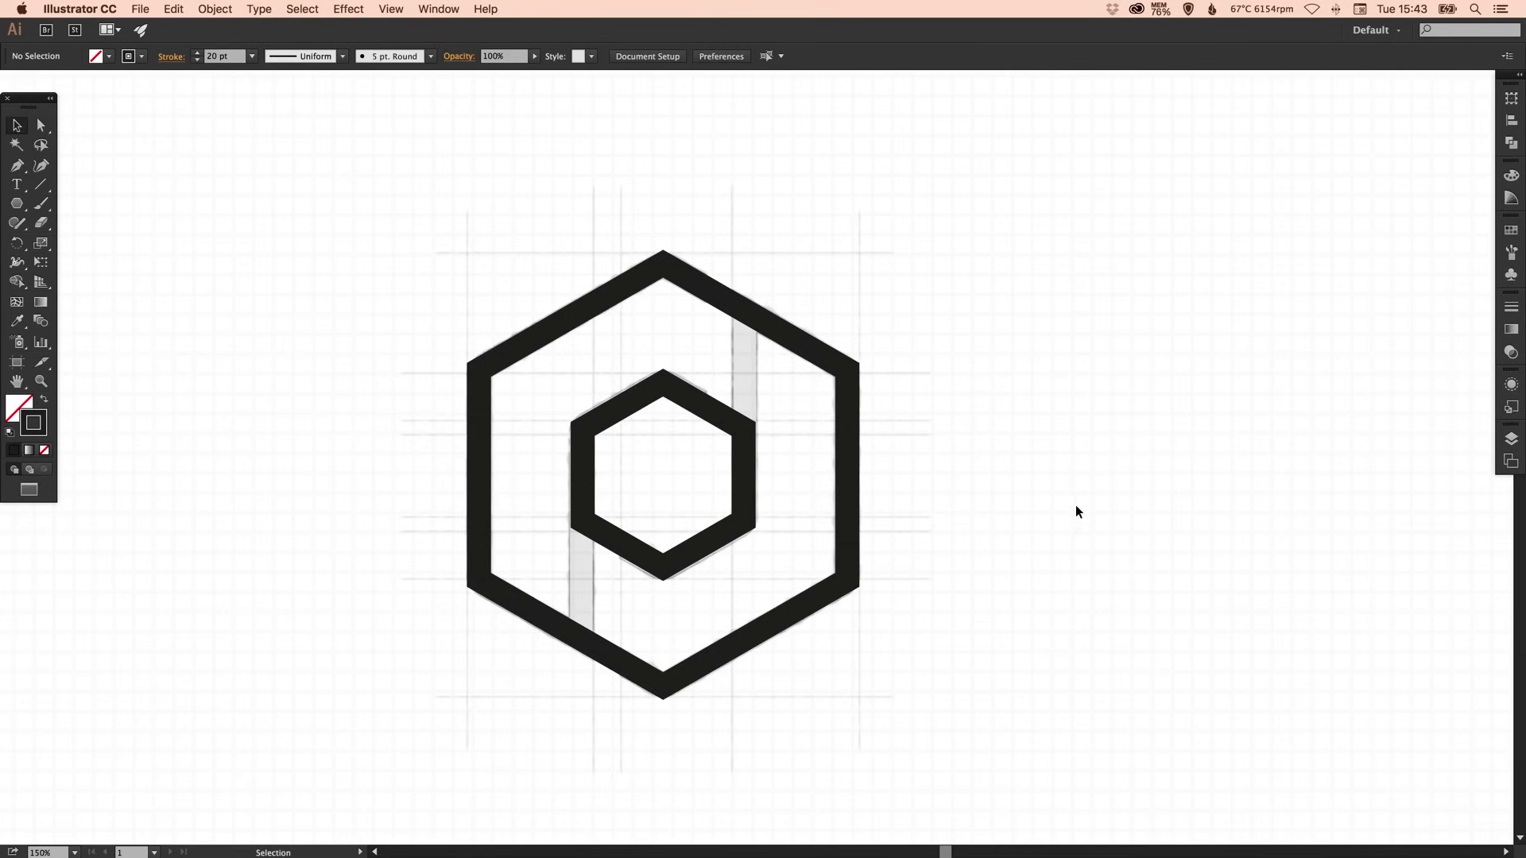
{"action": "mouse_move", "coordinate": [743, 349]}
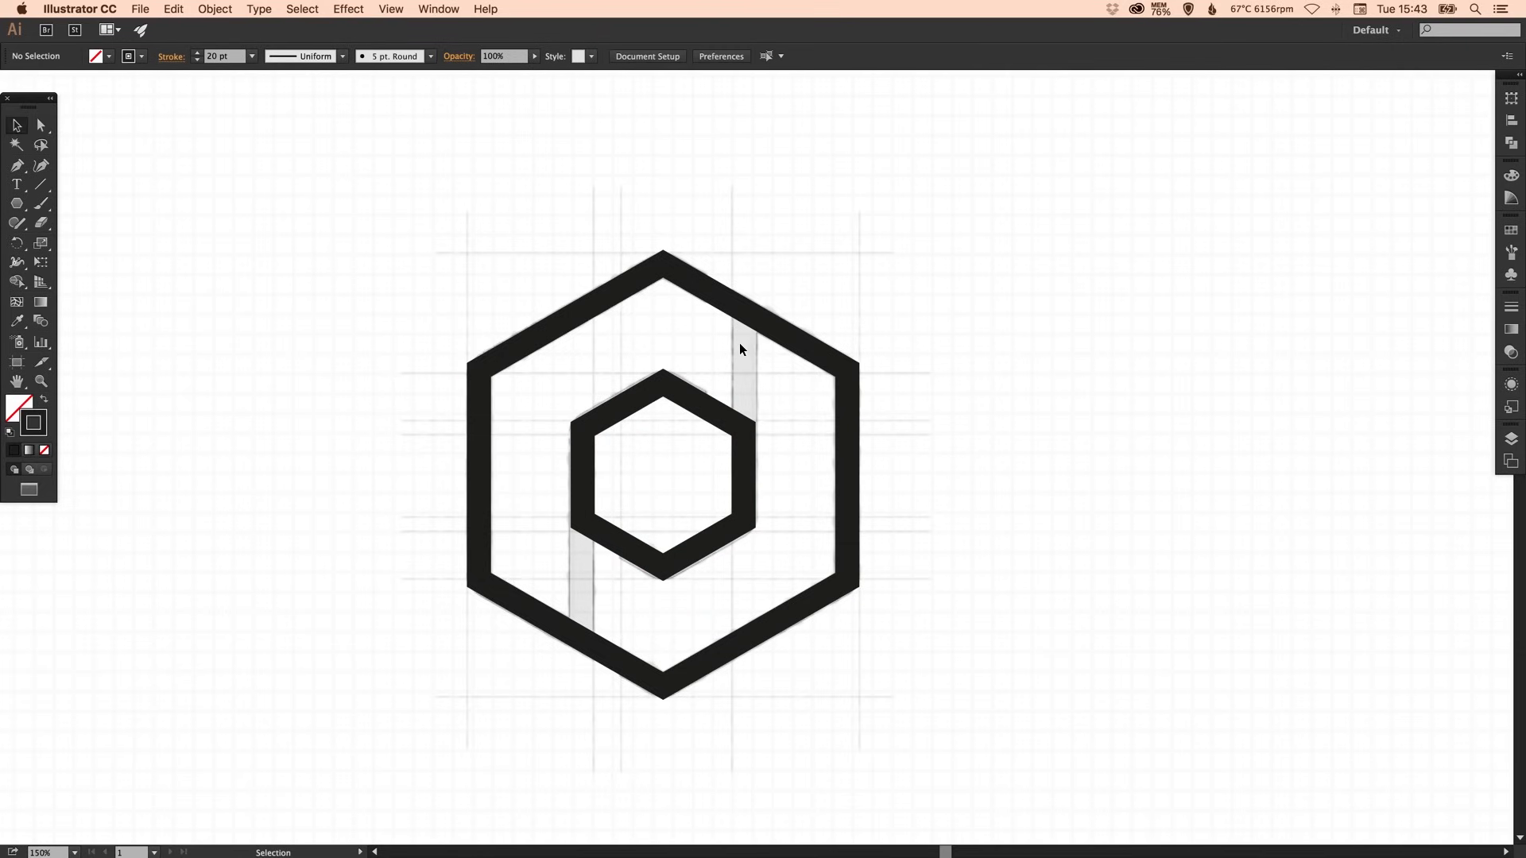
{"action": "mouse_move", "coordinate": [41, 187]}
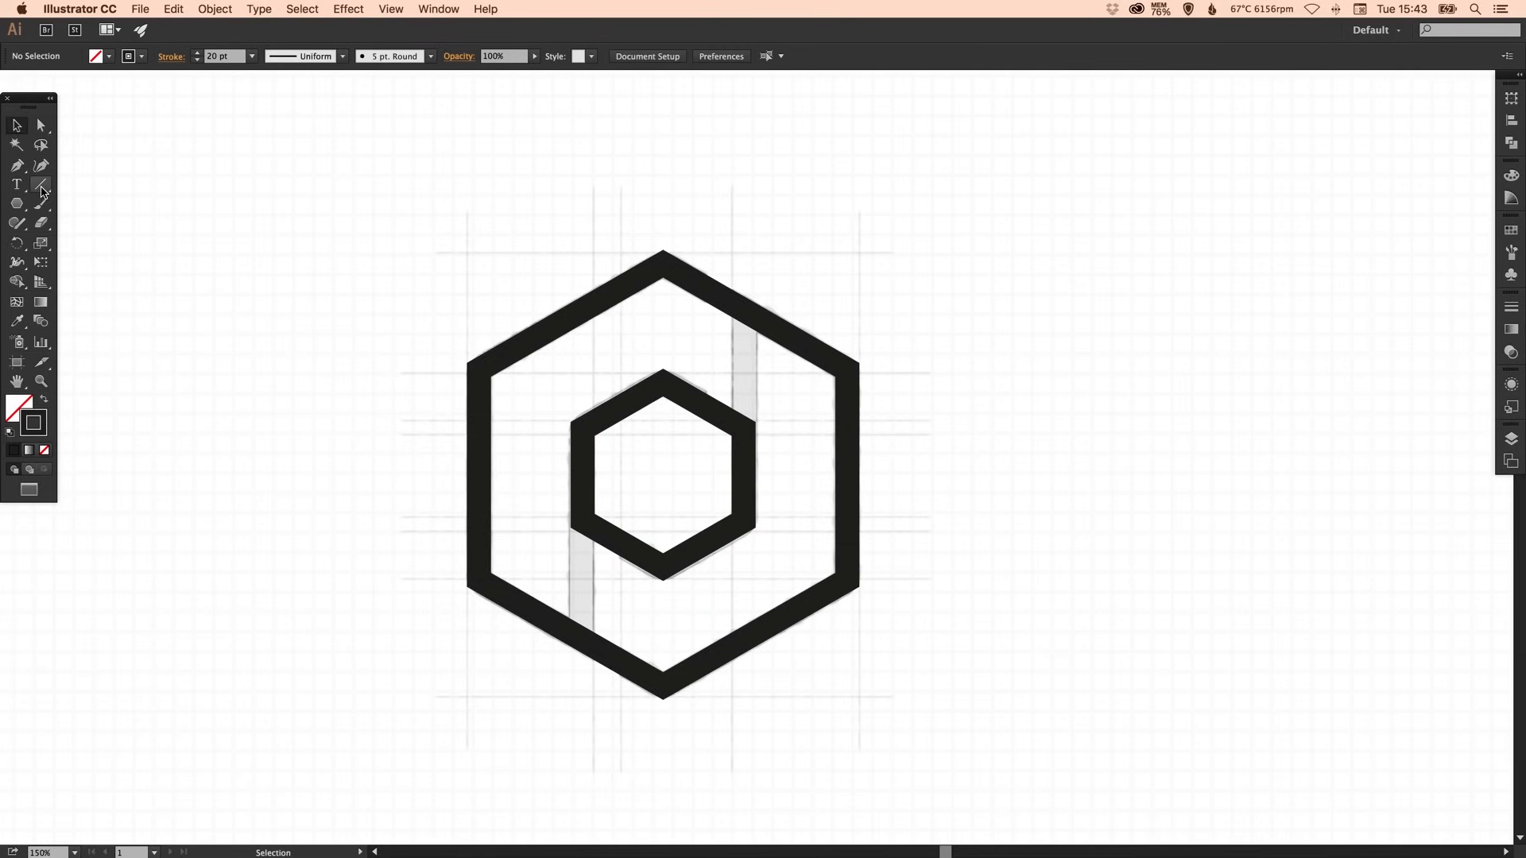
- Switch to the Line Segment tool and check snapping for the connecting strokes
{"action": "left_click", "coordinate": [42, 184]}
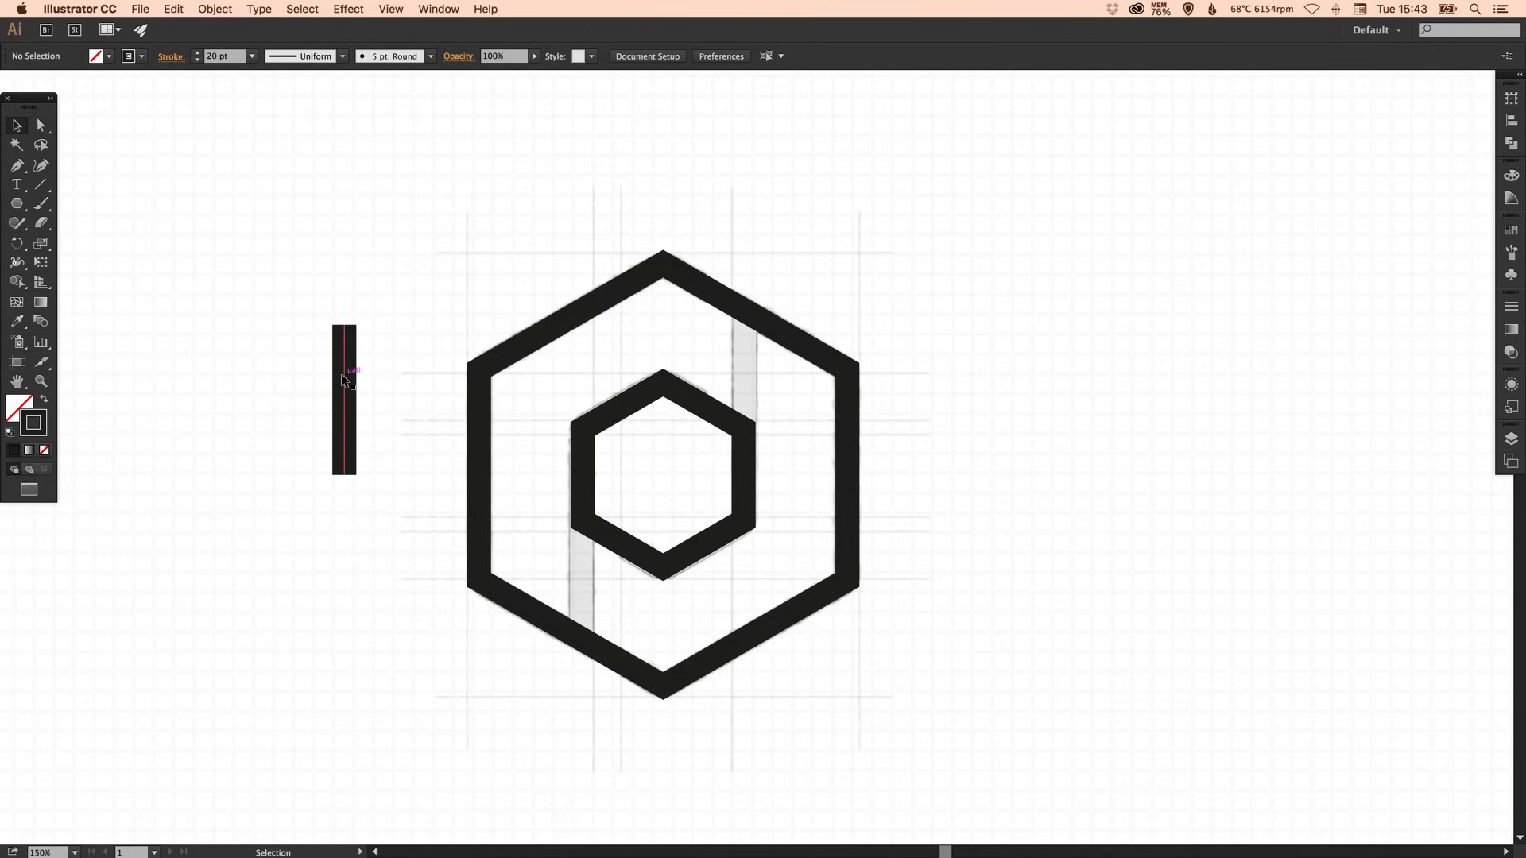
{"action": "left_click", "coordinate": [391, 9]}
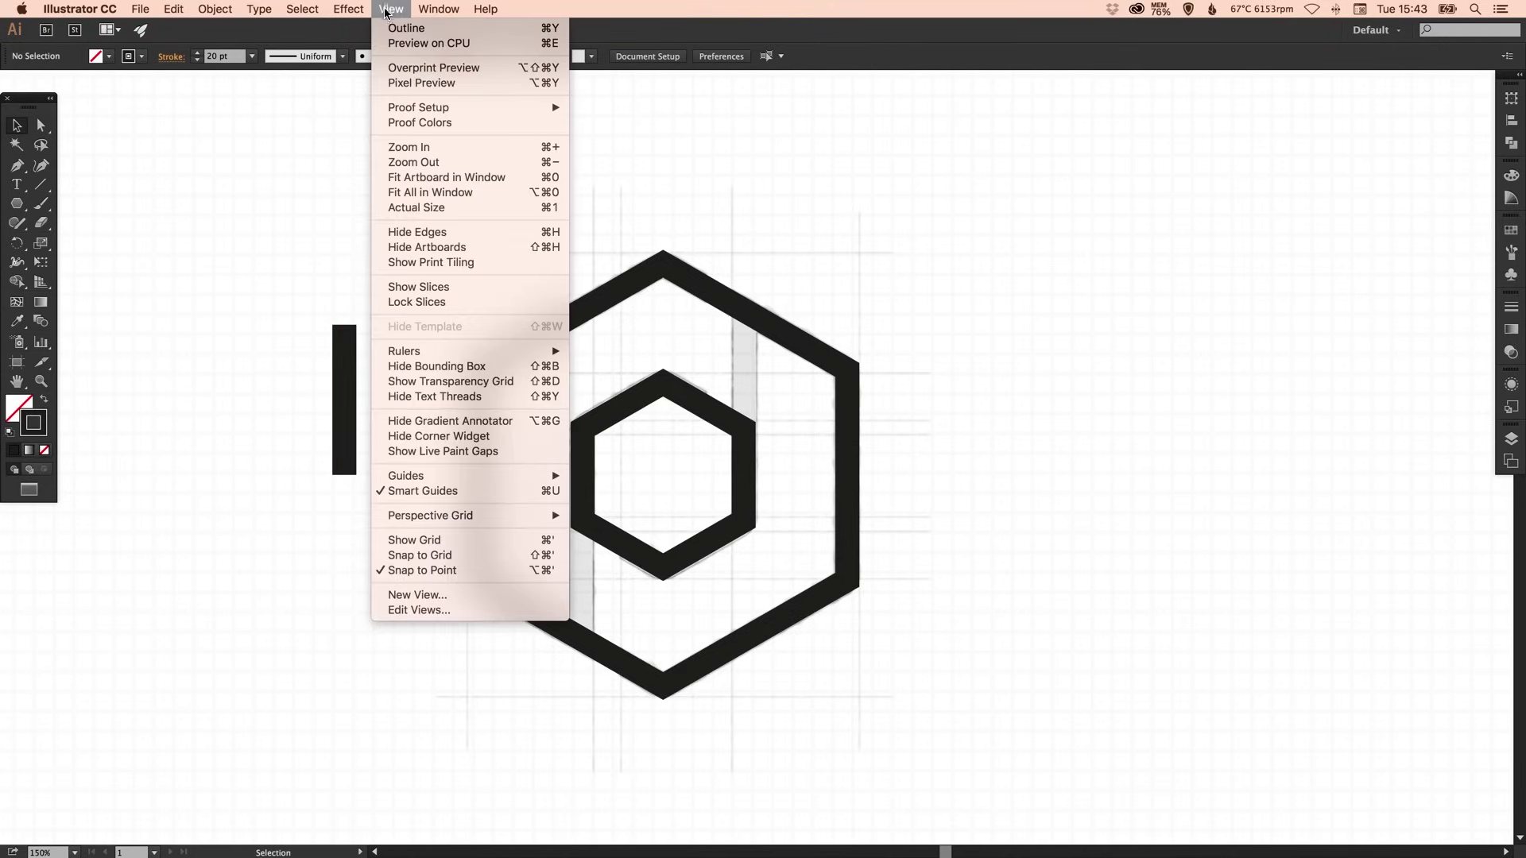
{"action": "mouse_move", "coordinate": [435, 167]}
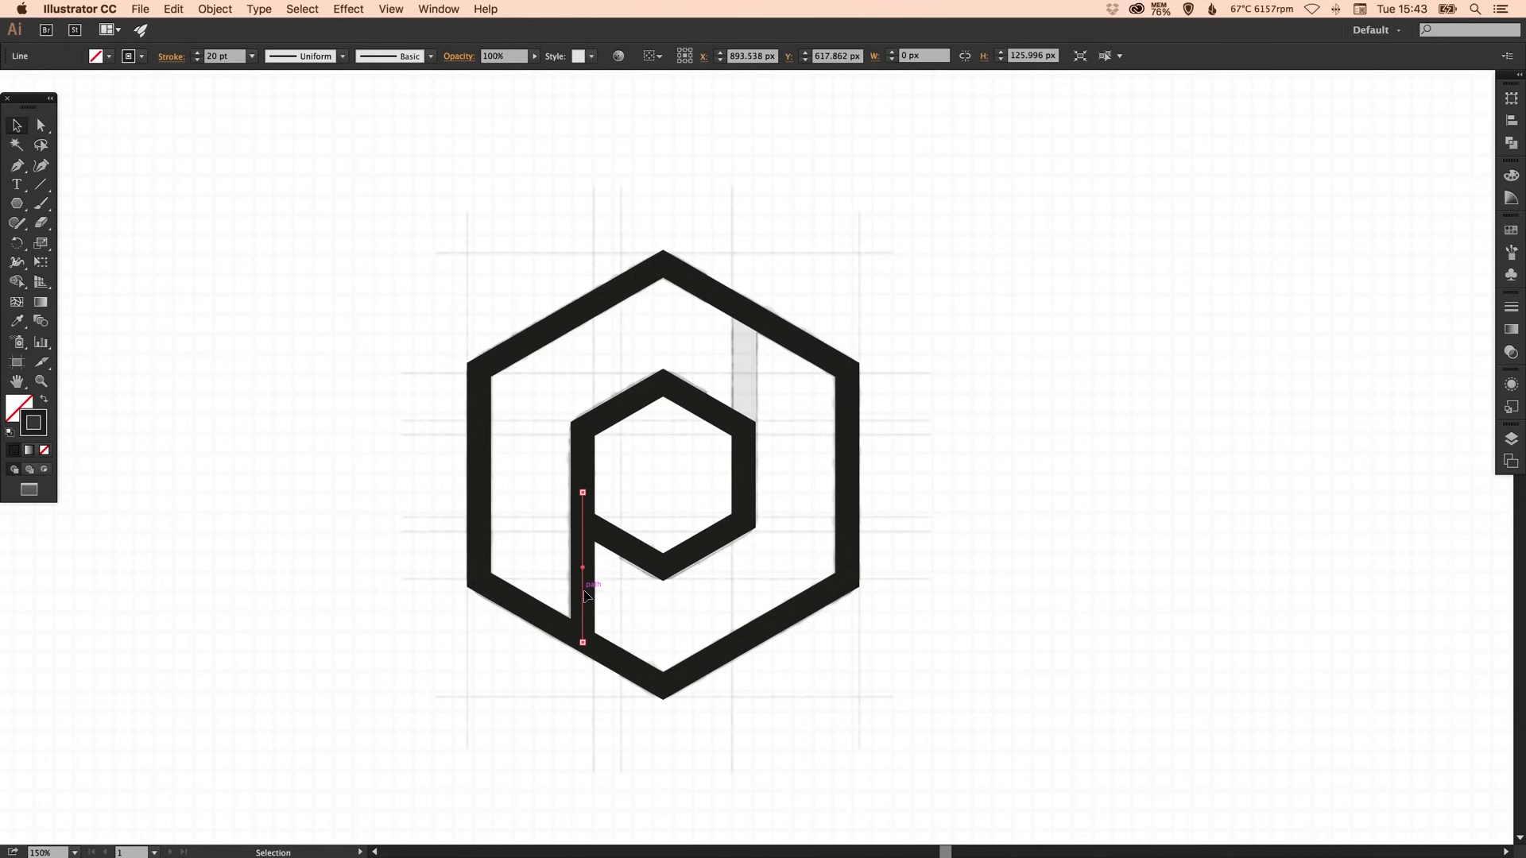
{"action": "mouse_move", "coordinate": [586, 603]}
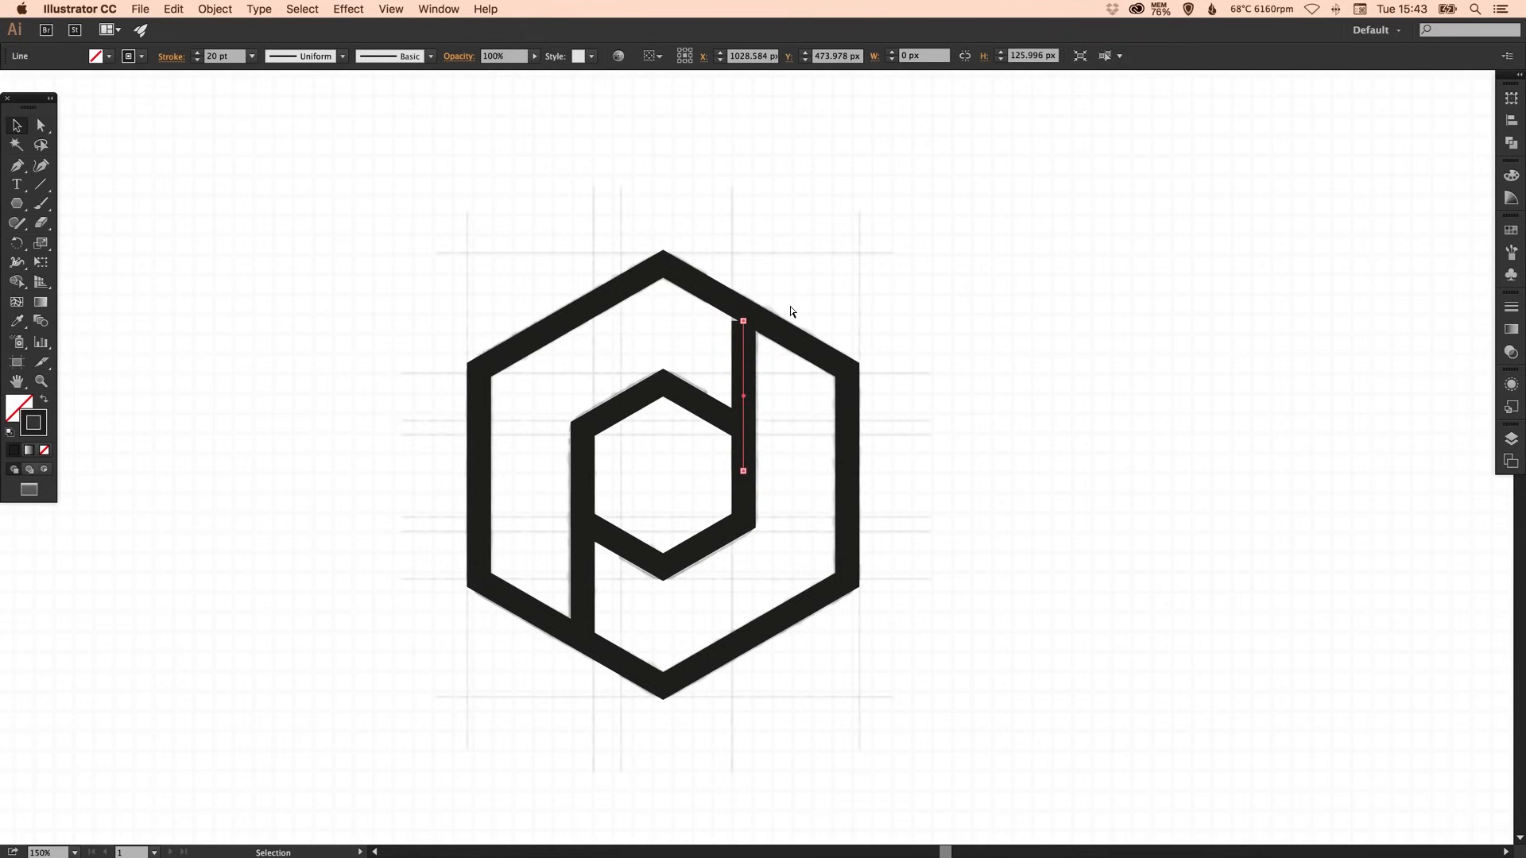
{"action": "mouse_move", "coordinate": [736, 346]}
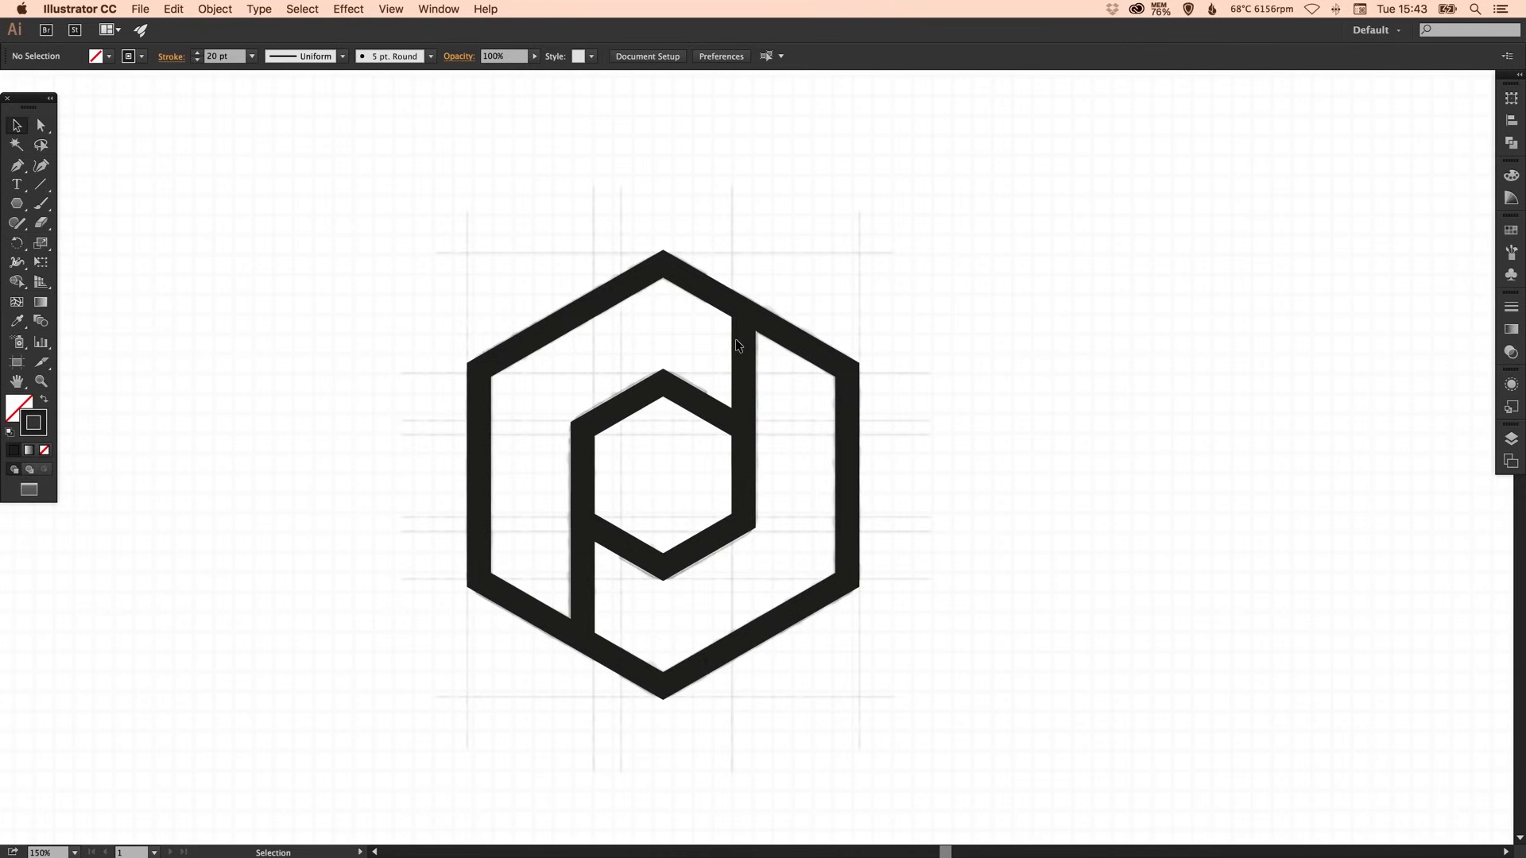
{"action": "mouse_move", "coordinate": [1237, 332]}
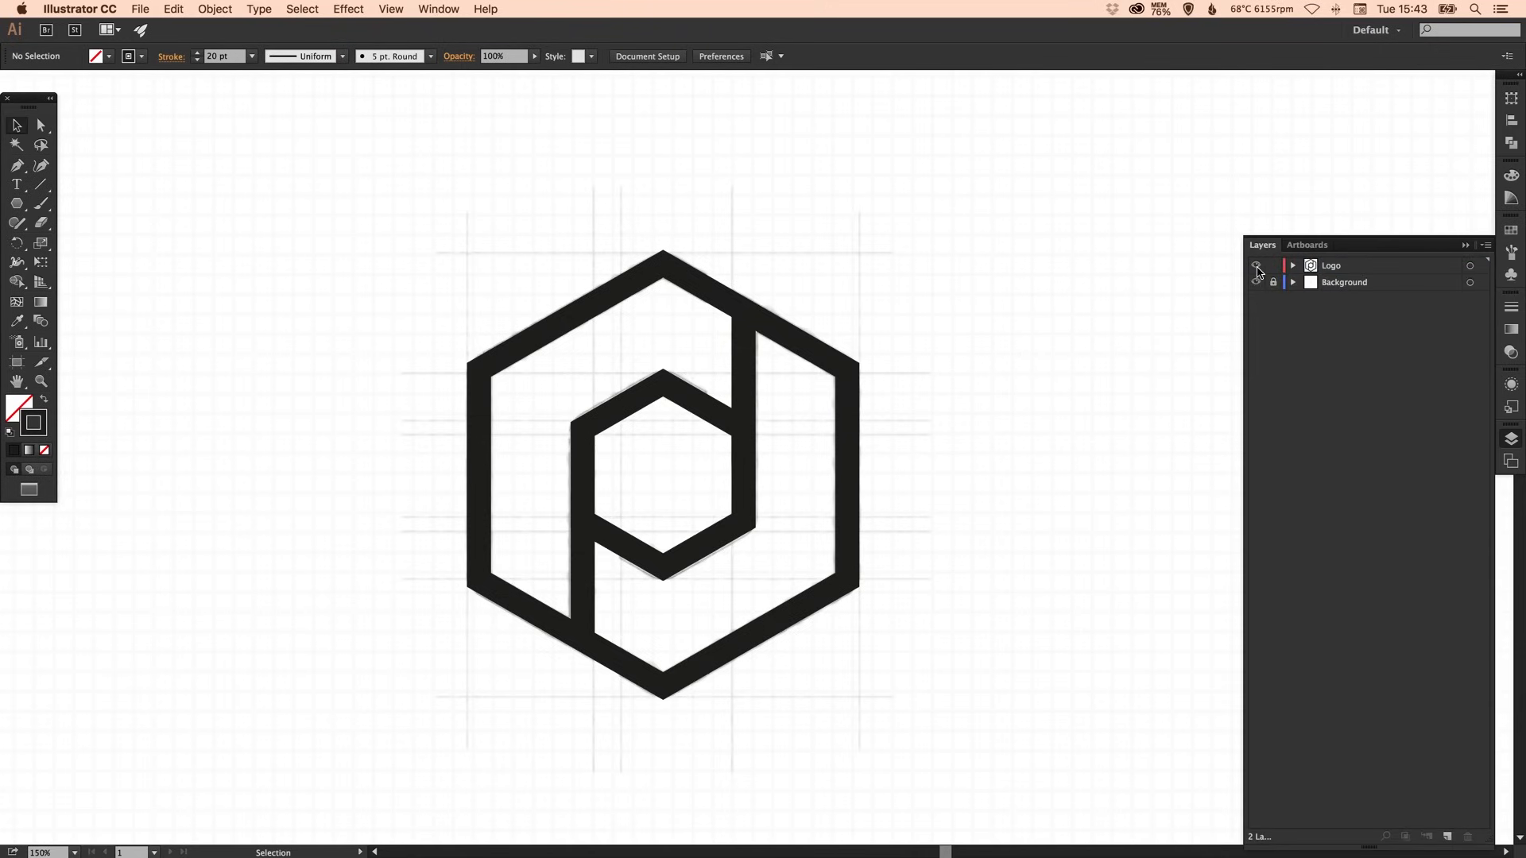
- Toggle the Logo layer's visibility to reveal the sketch beneath
{"action": "left_click", "coordinate": [1256, 265]}
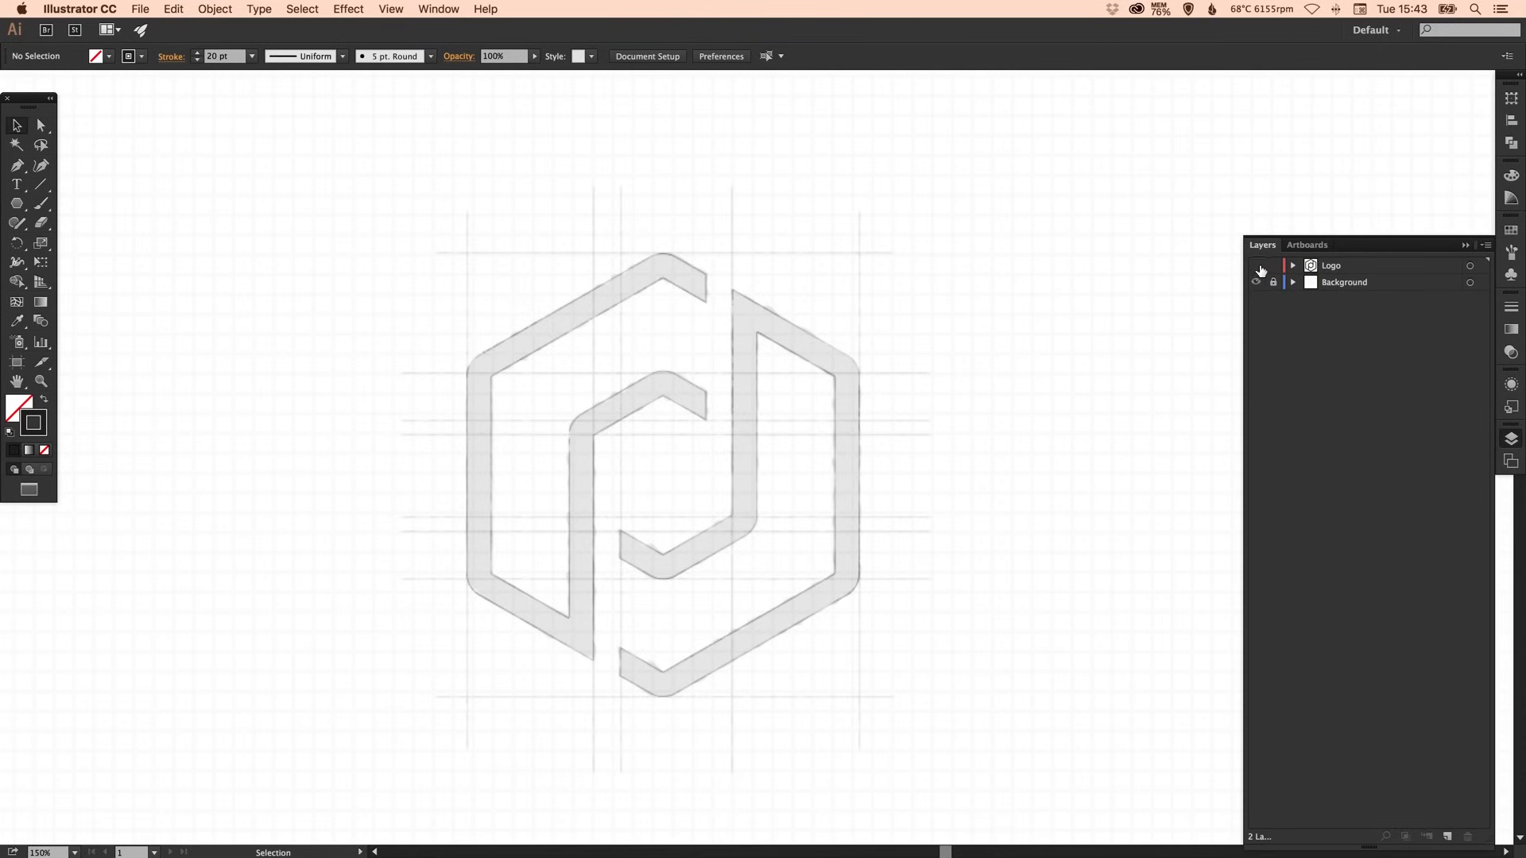
{"action": "left_click", "coordinate": [1256, 265]}
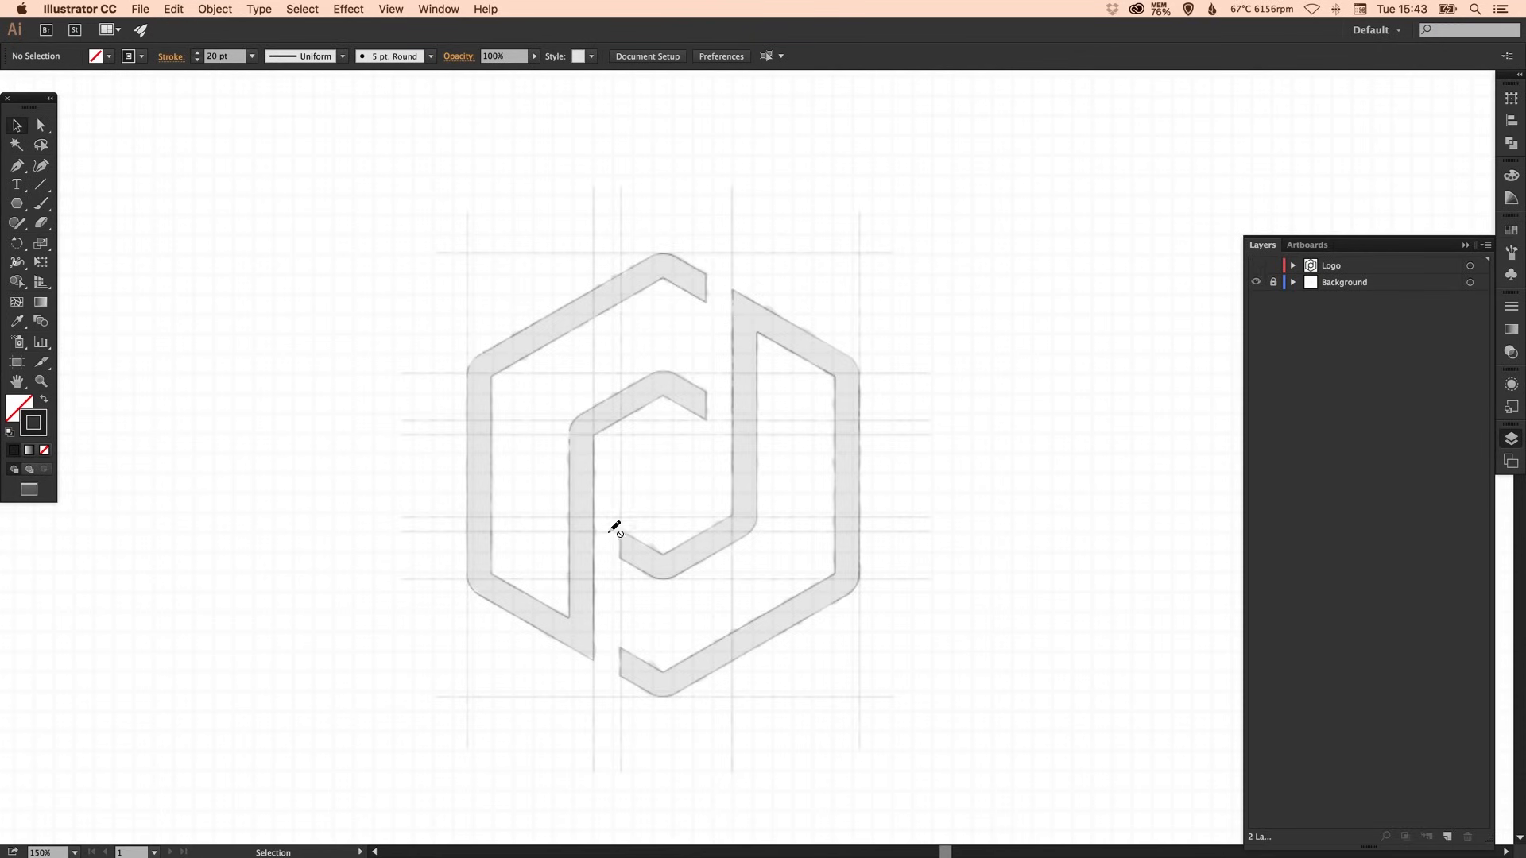
{"action": "mouse_move", "coordinate": [667, 575]}
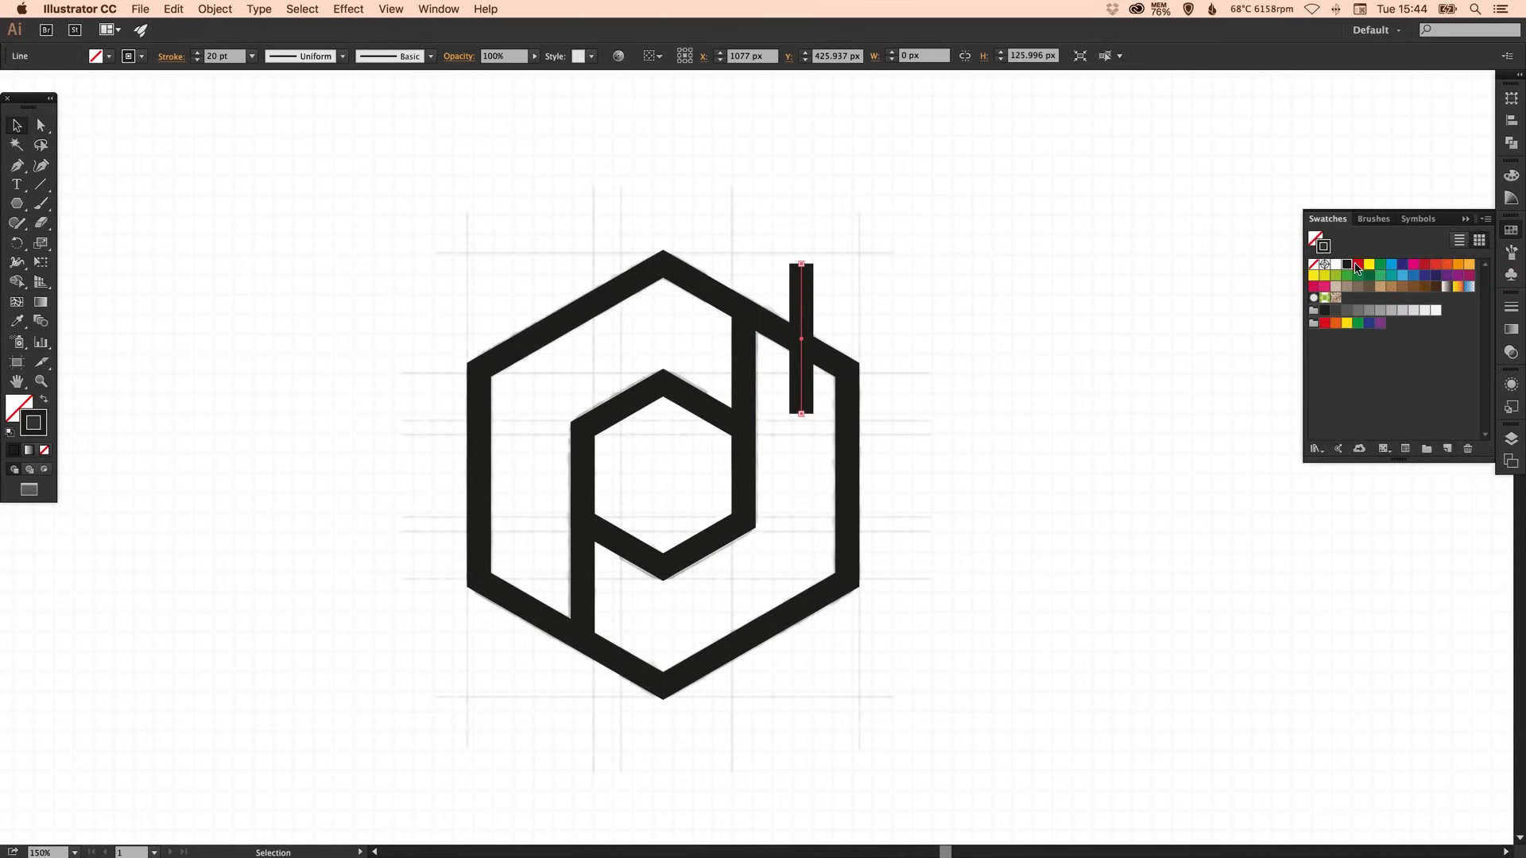
- Recolour the crossing-point lines red from the Swatches panel and adjust the view
{"action": "left_click", "coordinate": [1326, 275]}
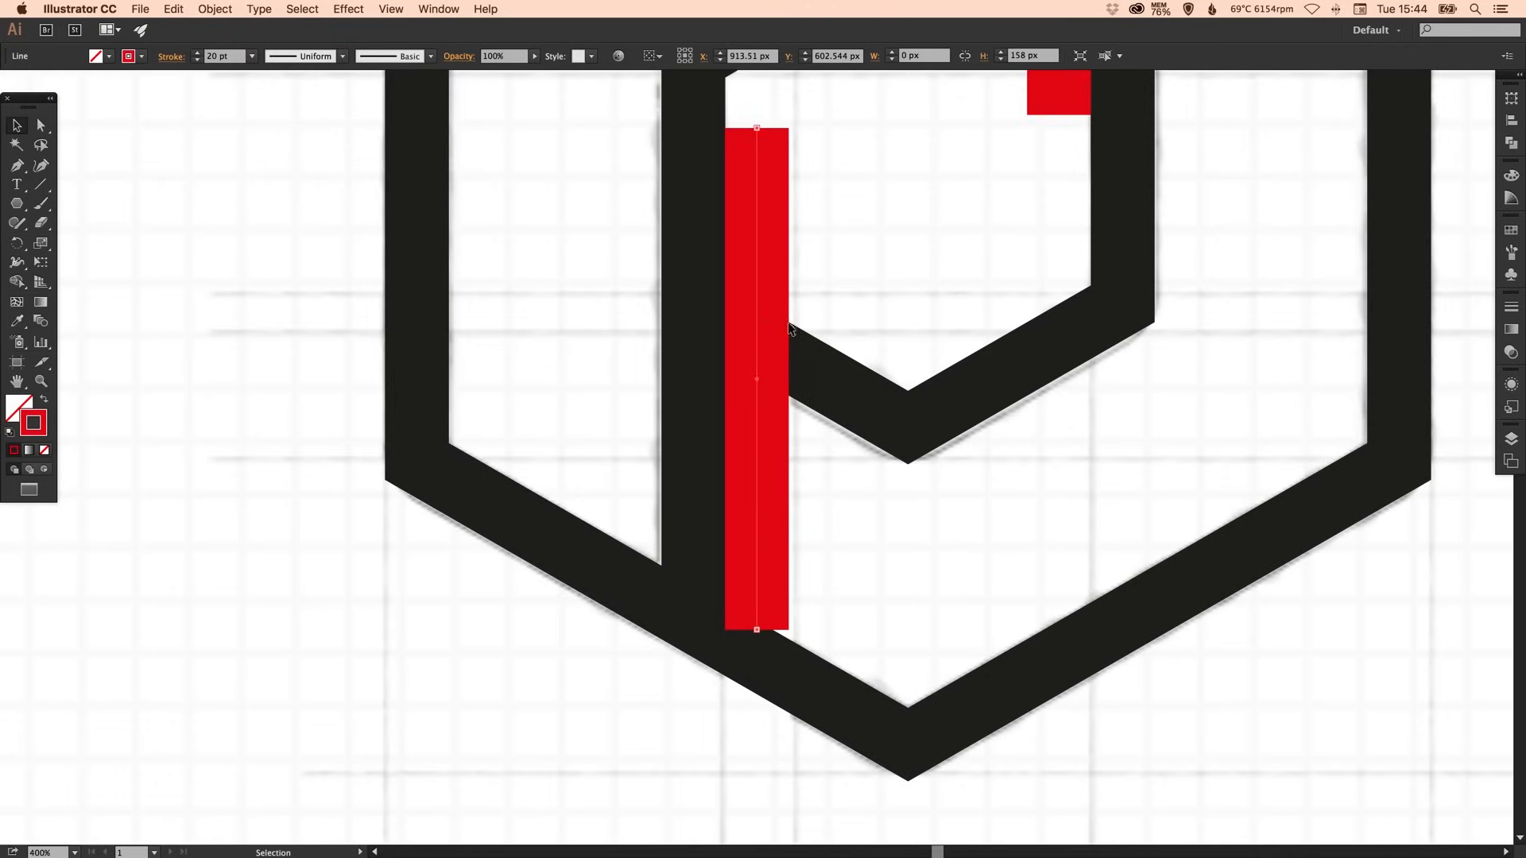
{"action": "scroll", "scroll_direction": "down", "scroll_amount": 3}
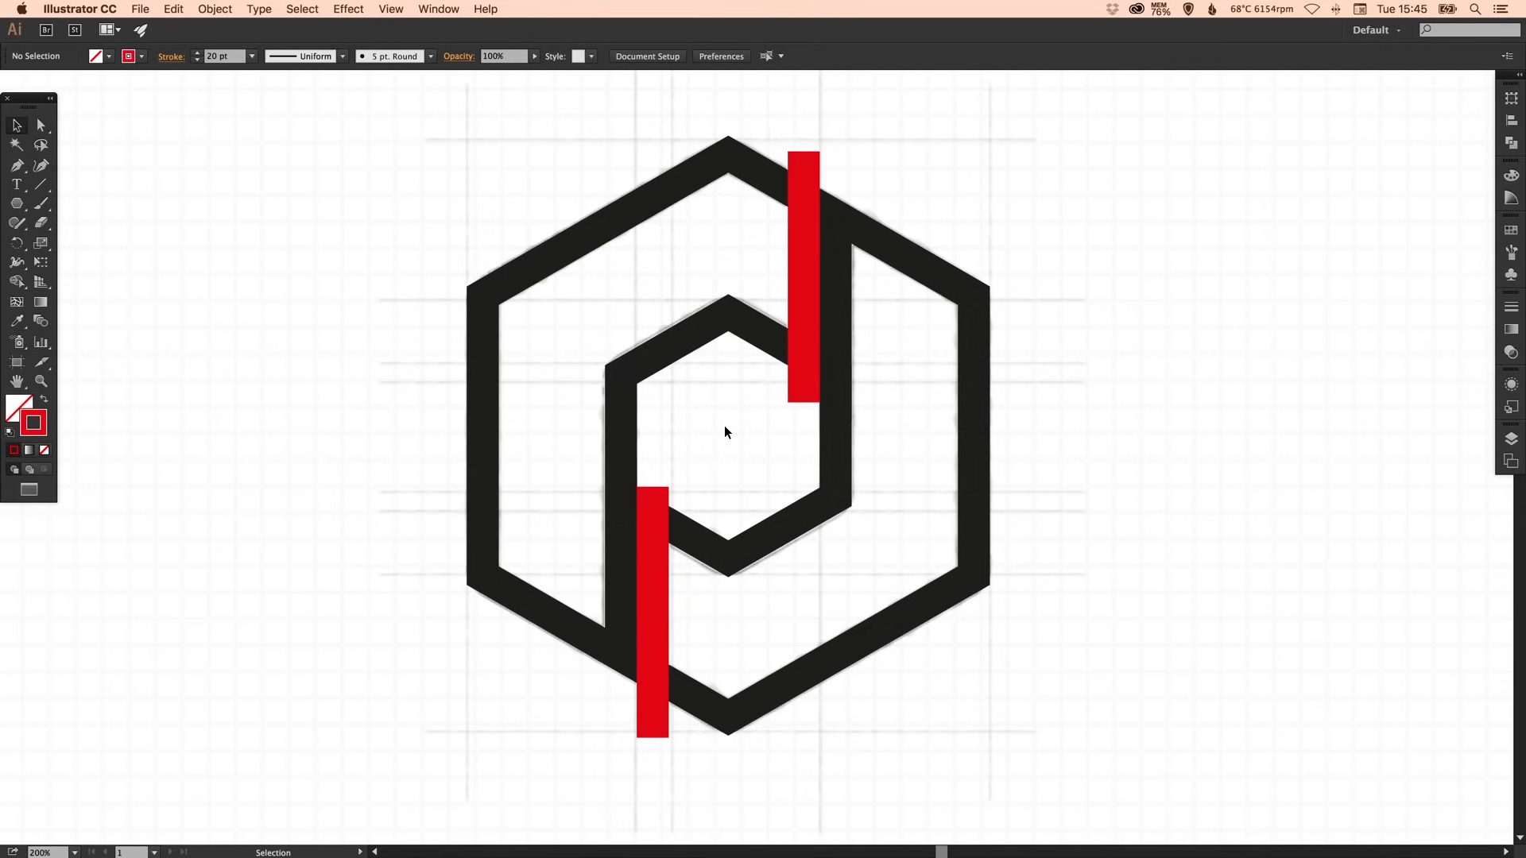
{"action": "mouse_move", "coordinate": [1466, 419]}
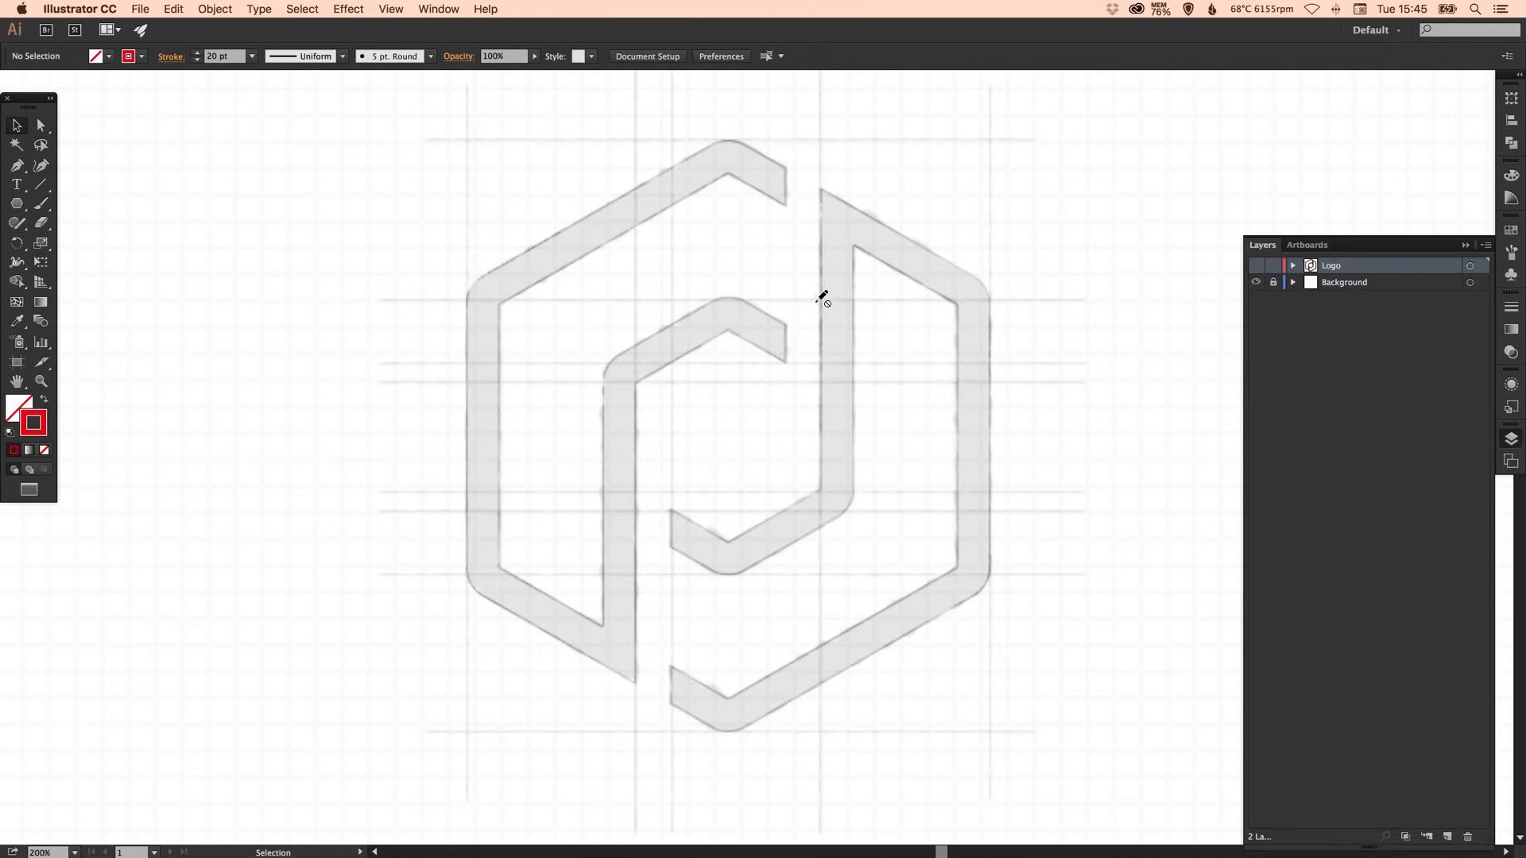
{"action": "mouse_move", "coordinate": [661, 487]}
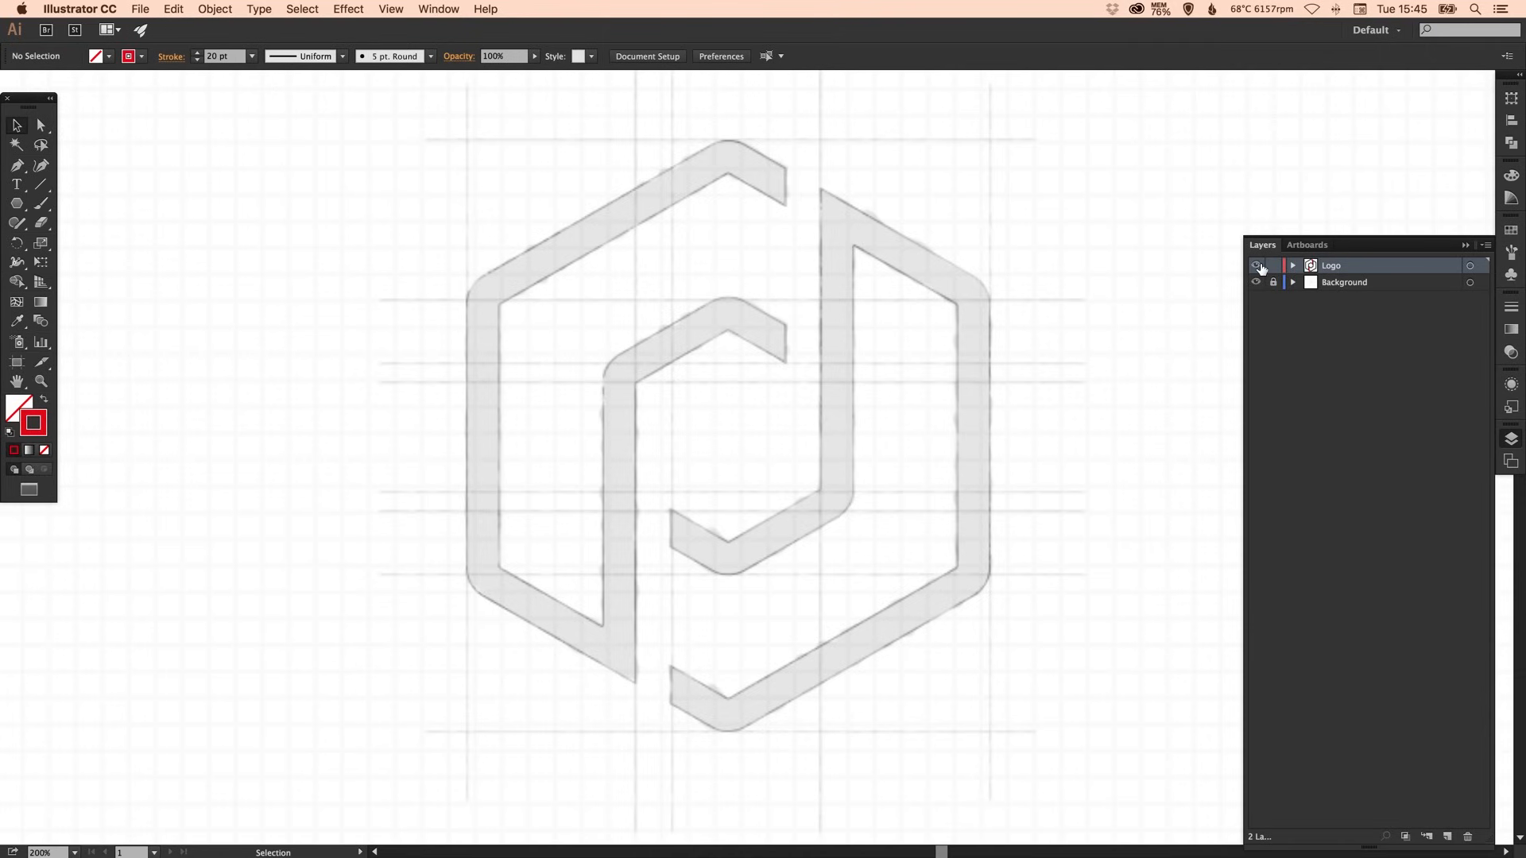
- Show then hide the Logo layer to compare the drawing with the sketch
{"action": "left_click", "coordinate": [1256, 265]}
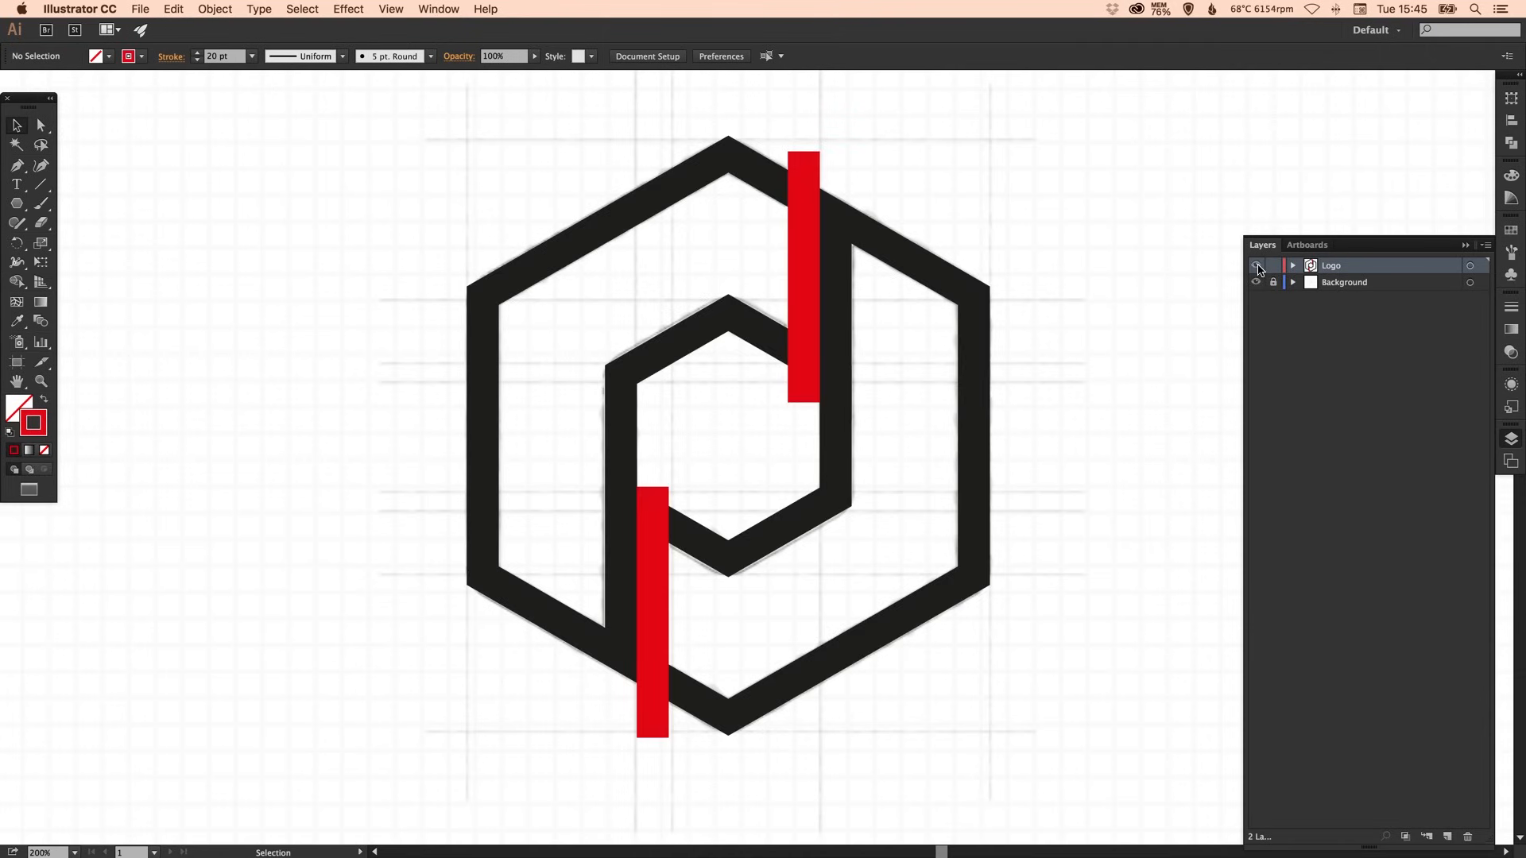
{"action": "left_click", "coordinate": [1256, 266]}
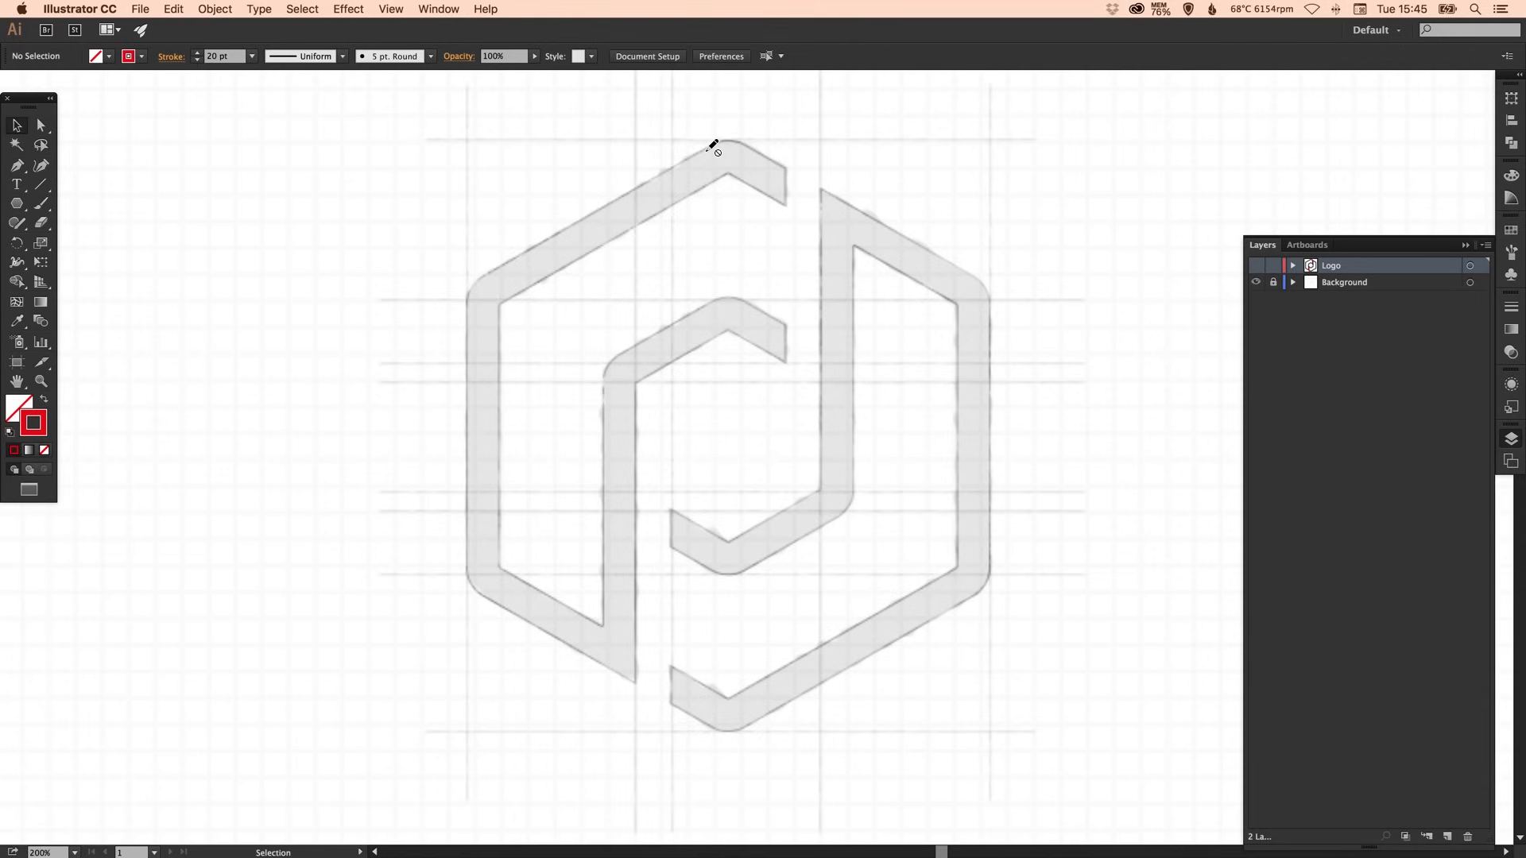
{"action": "mouse_move", "coordinate": [606, 379]}
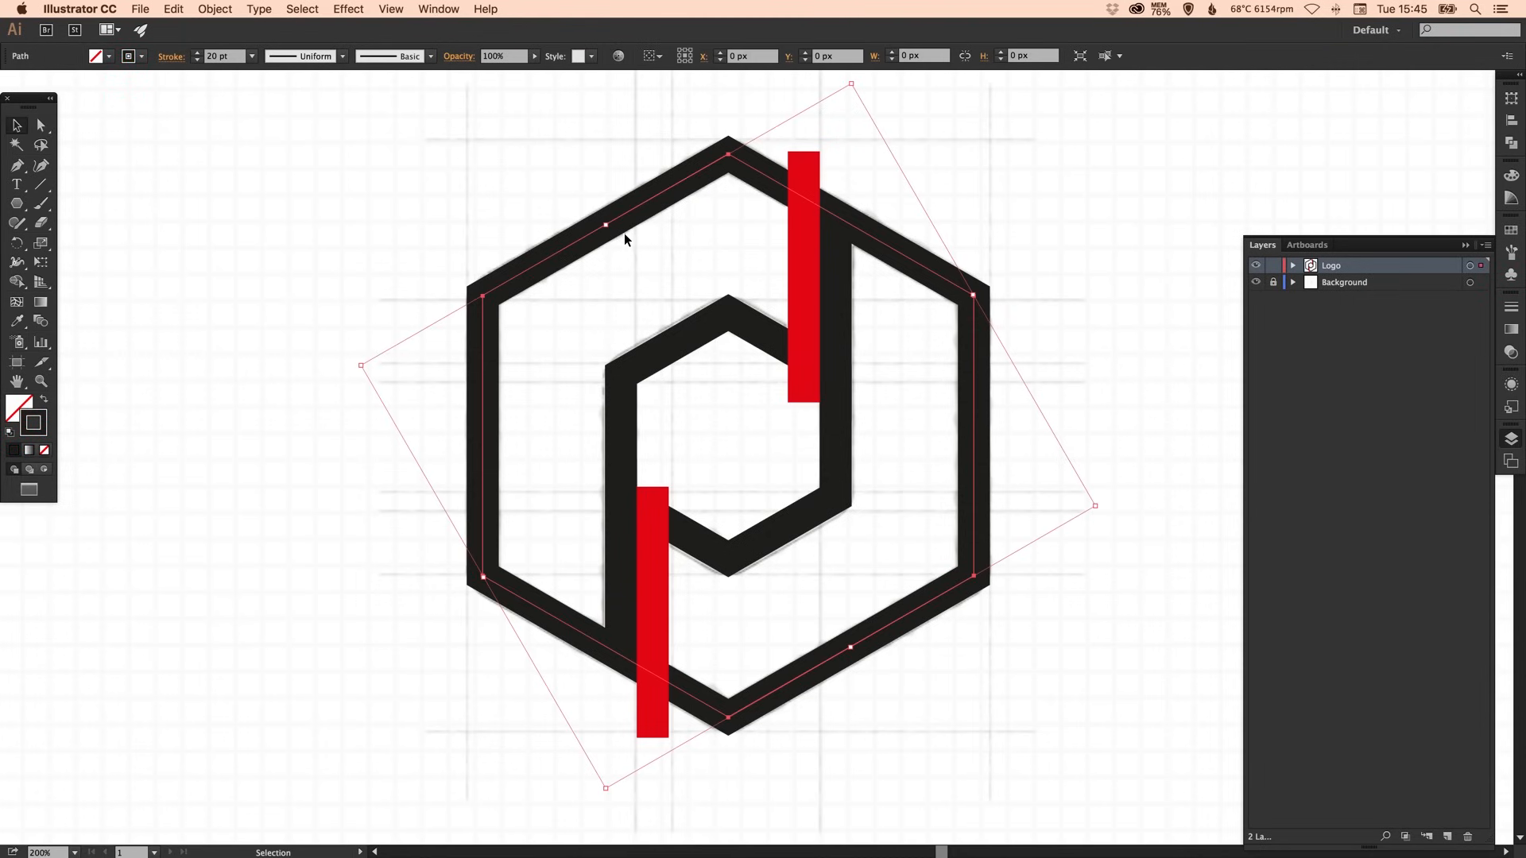
- Apply Round Corners at 10 px to the outer hexagon
{"action": "left_click", "coordinate": [349, 10]}
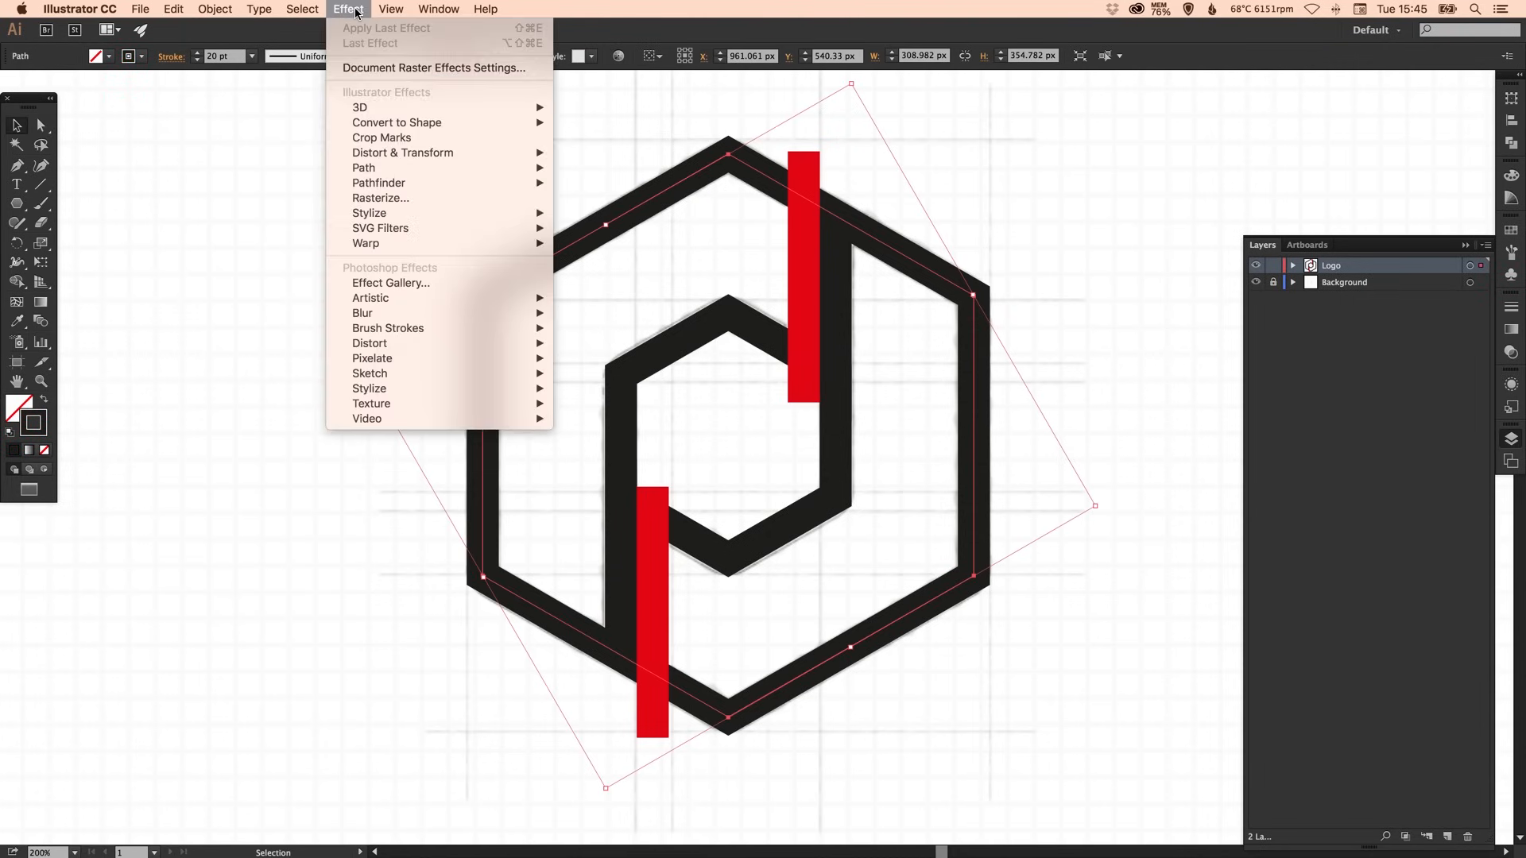
{"action": "mouse_move", "coordinate": [370, 214]}
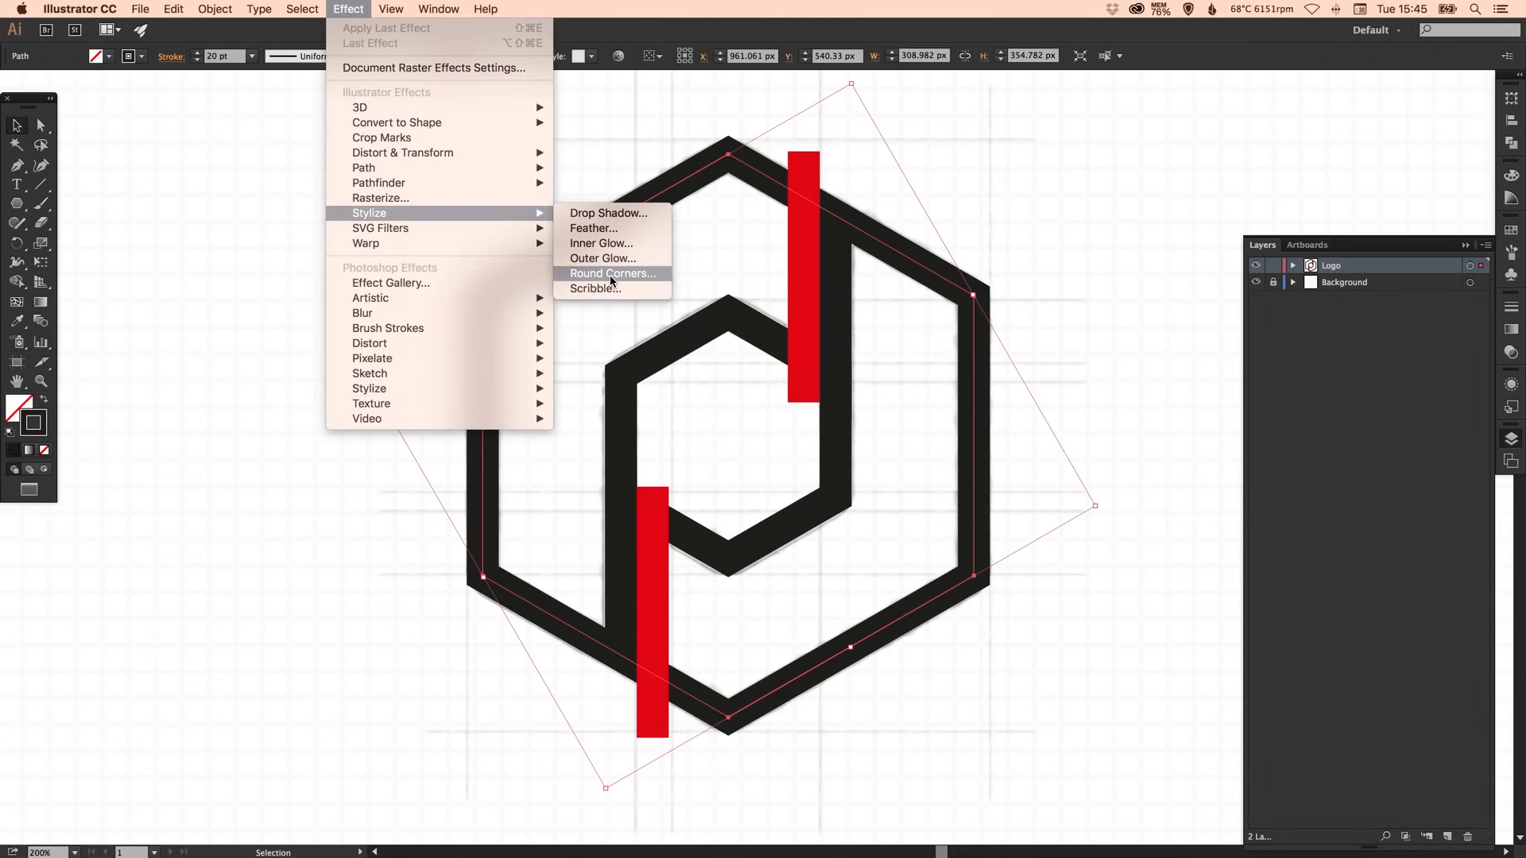
{"action": "left_click", "coordinate": [612, 273]}
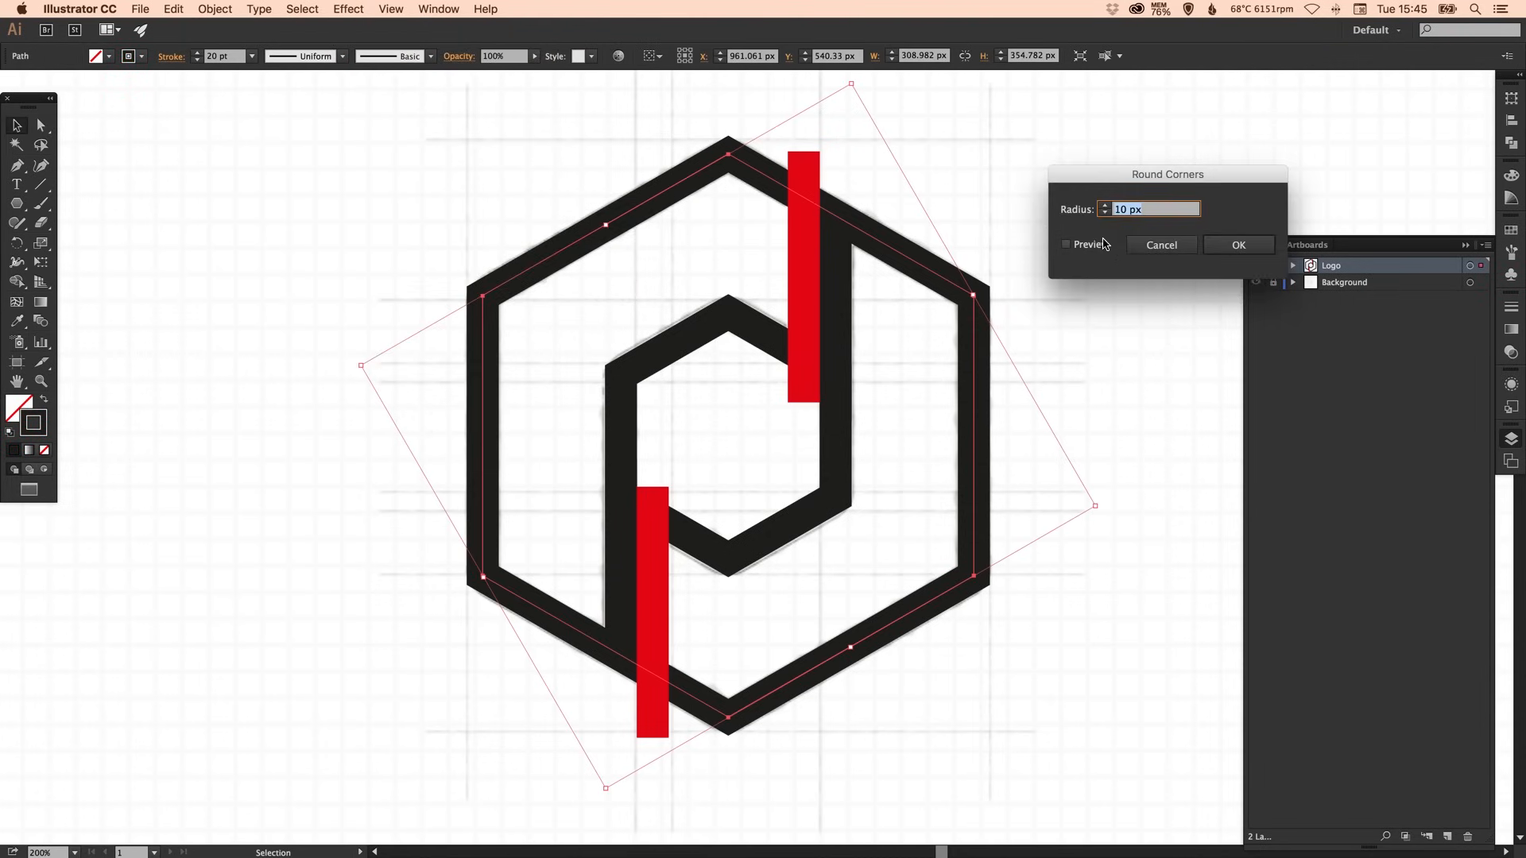
{"action": "left_click", "coordinate": [1065, 245]}
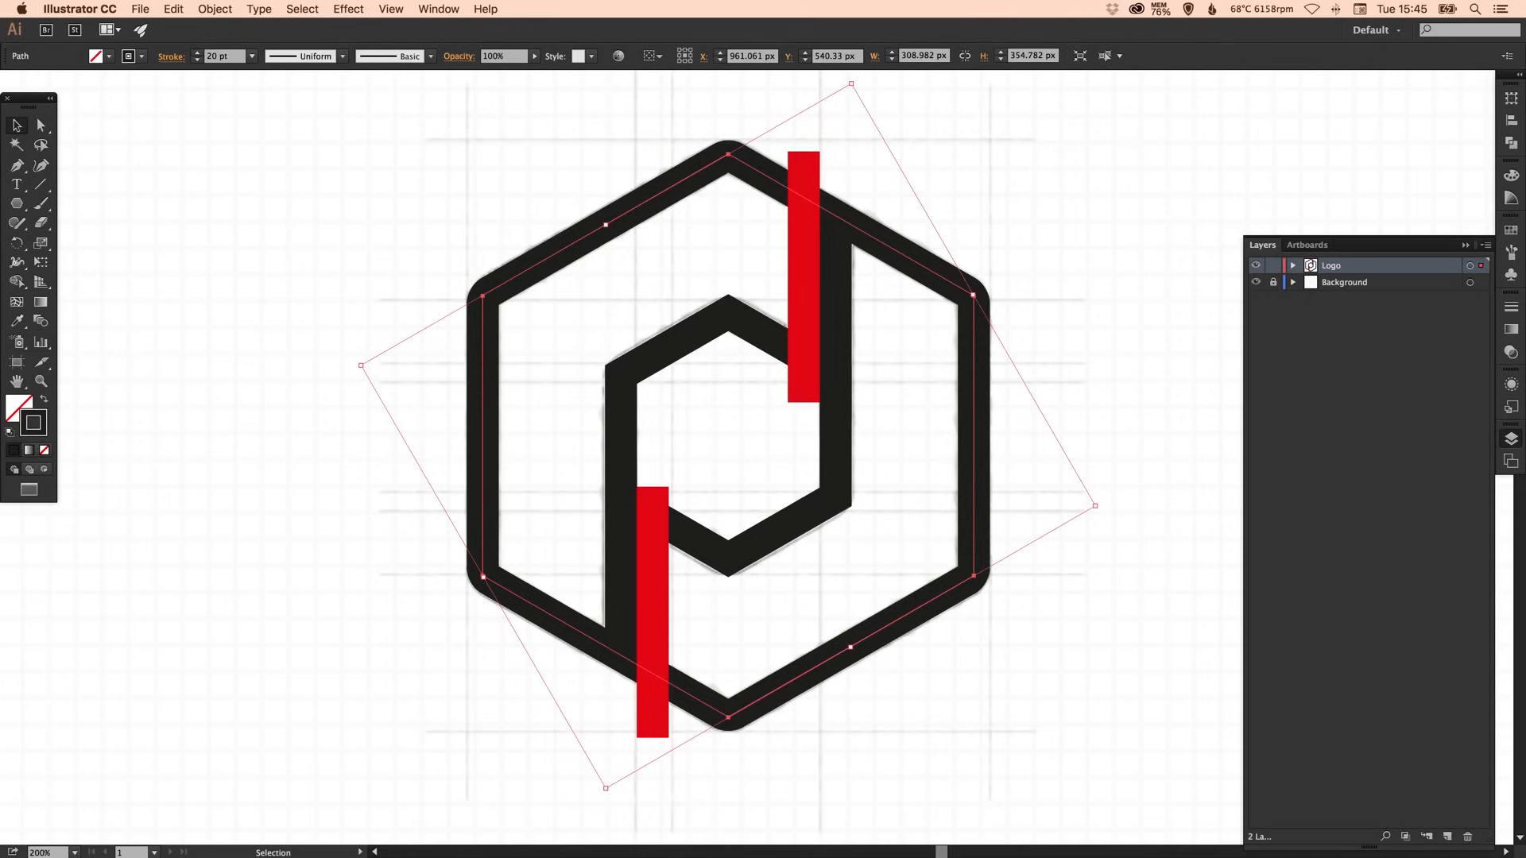
- Apply Round Corners to the inner hexagon as well
{"action": "left_click", "coordinate": [739, 313]}
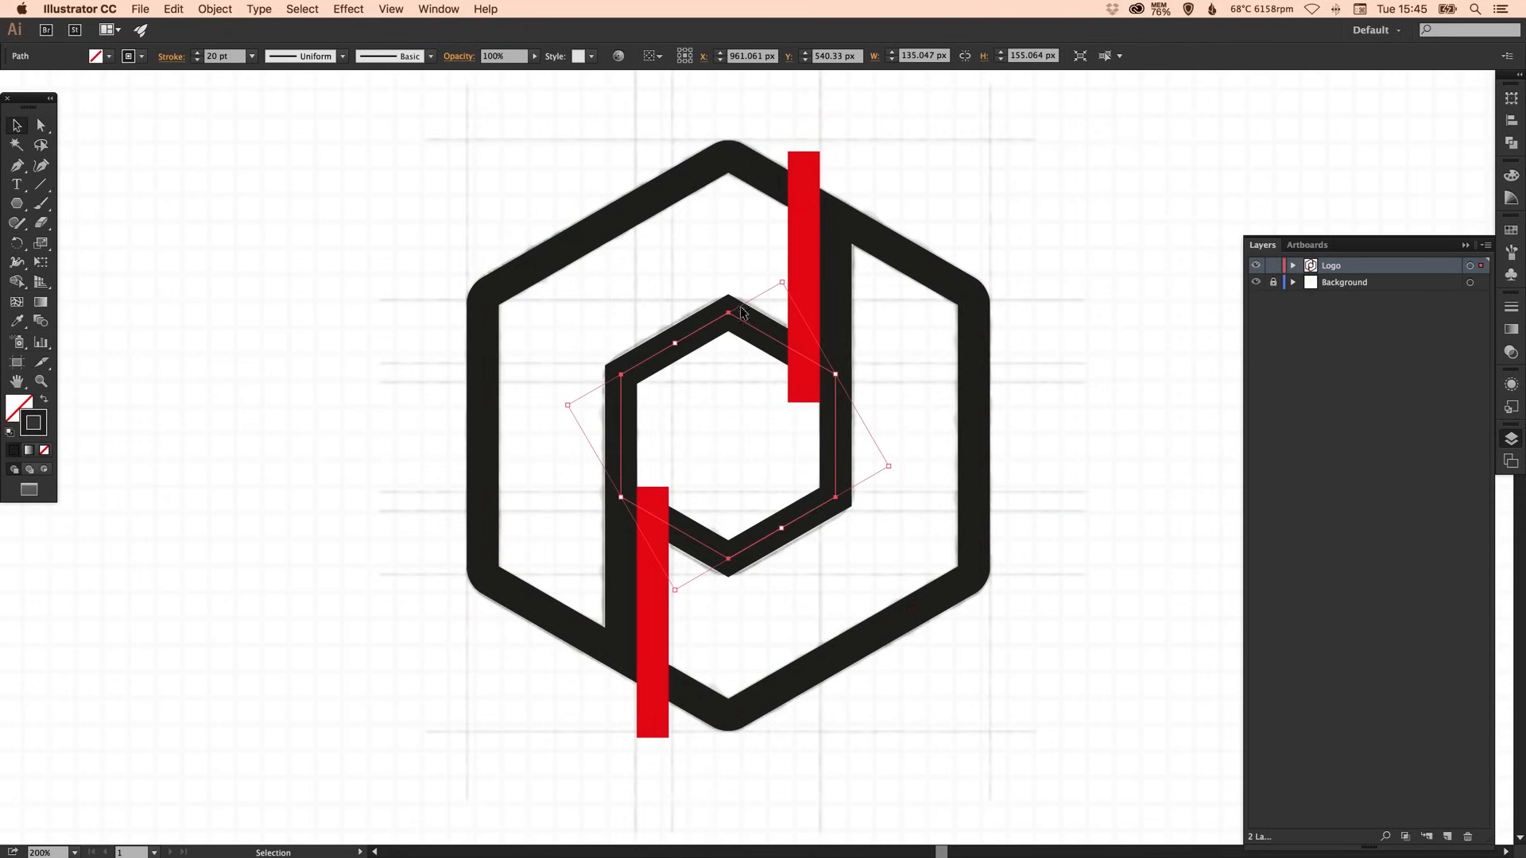
{"action": "left_click", "coordinate": [348, 10]}
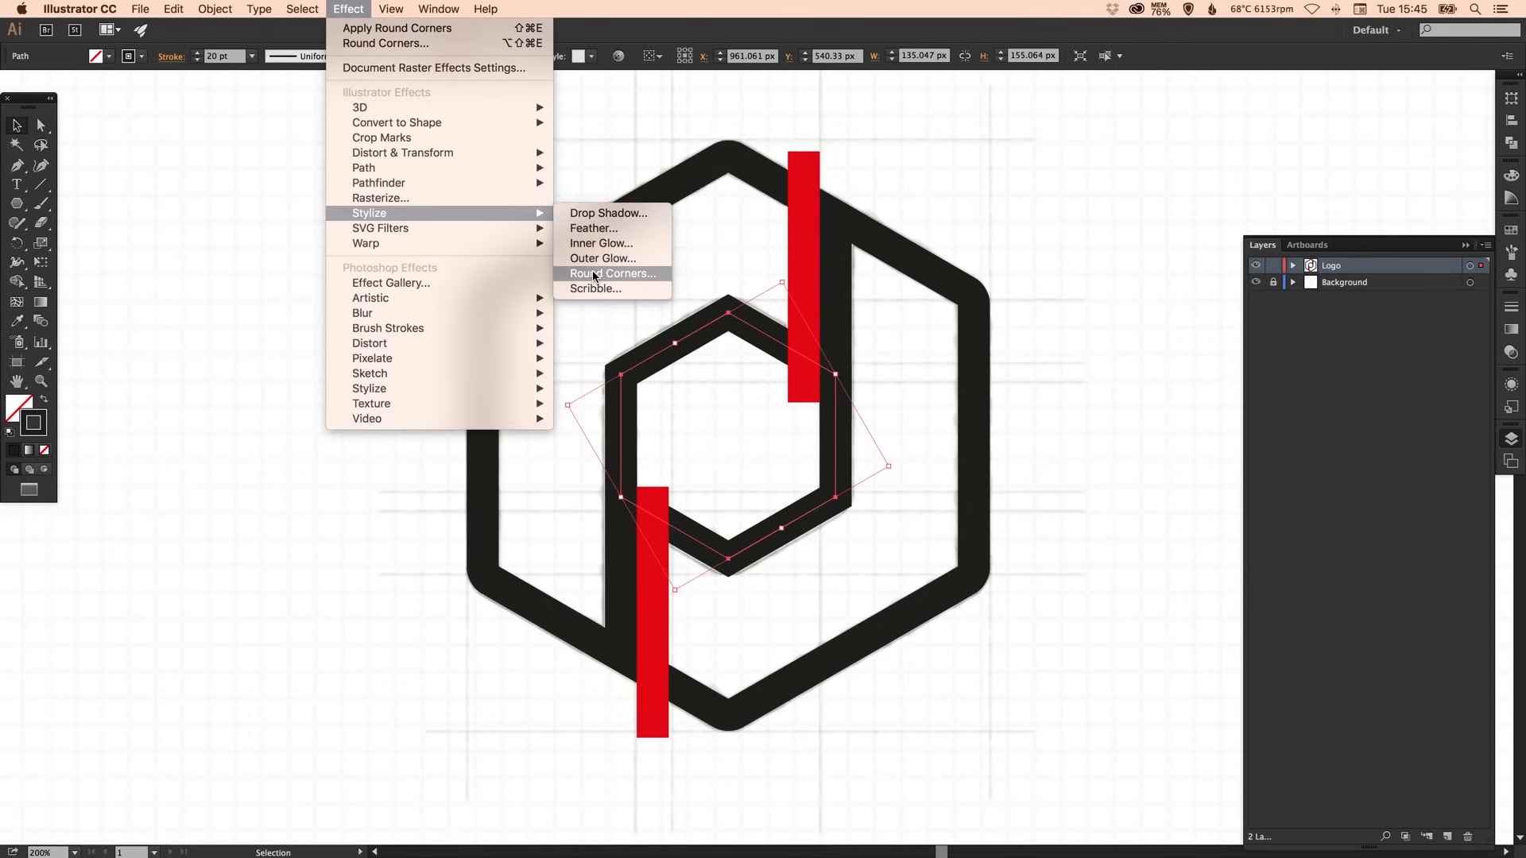
{"action": "left_click", "coordinate": [610, 273]}
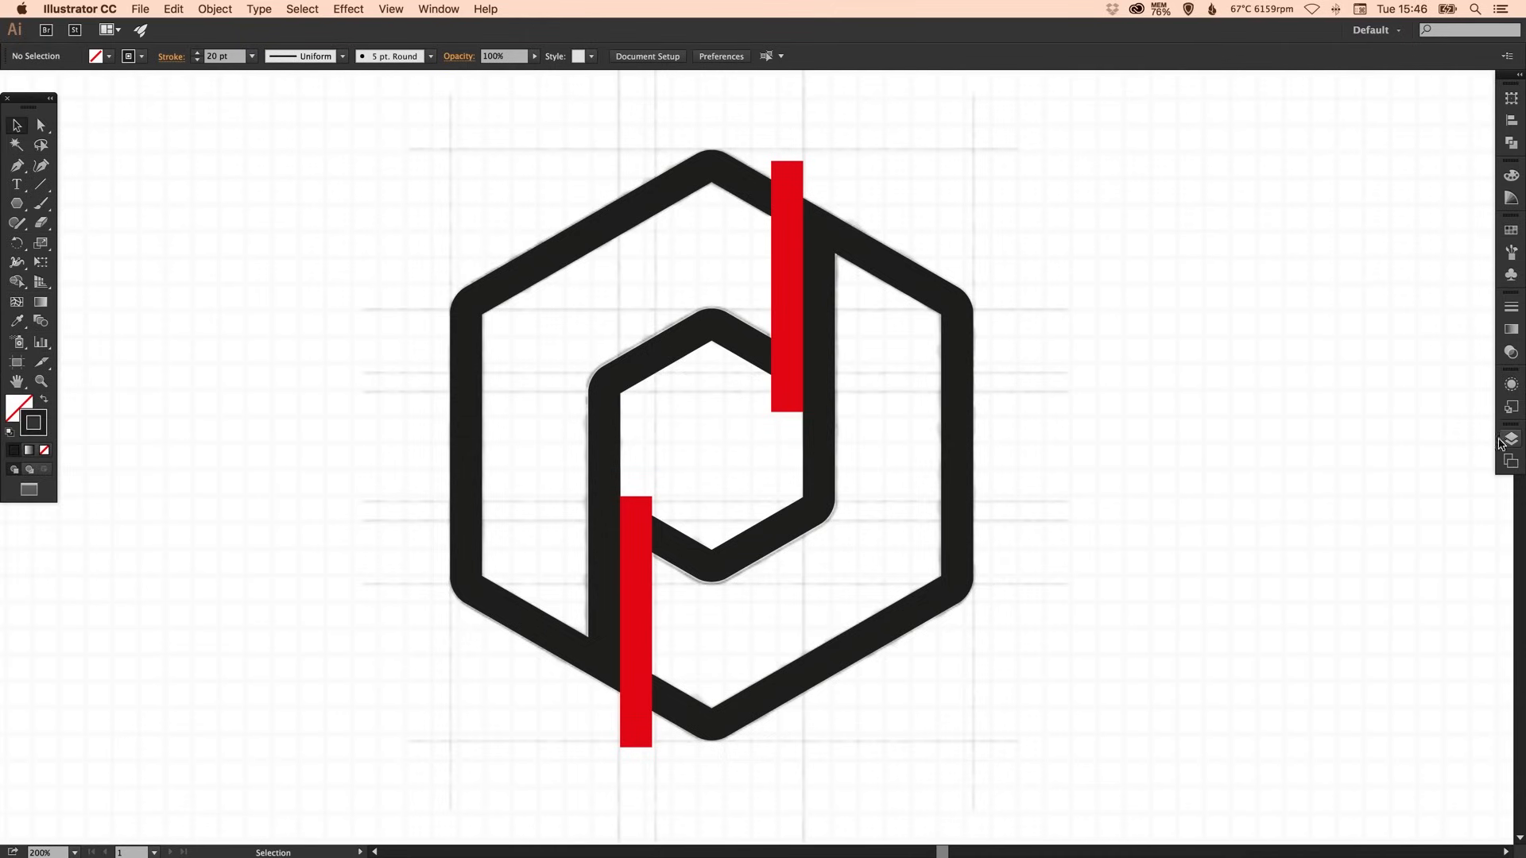
{"action": "mouse_move", "coordinate": [402, 194]}
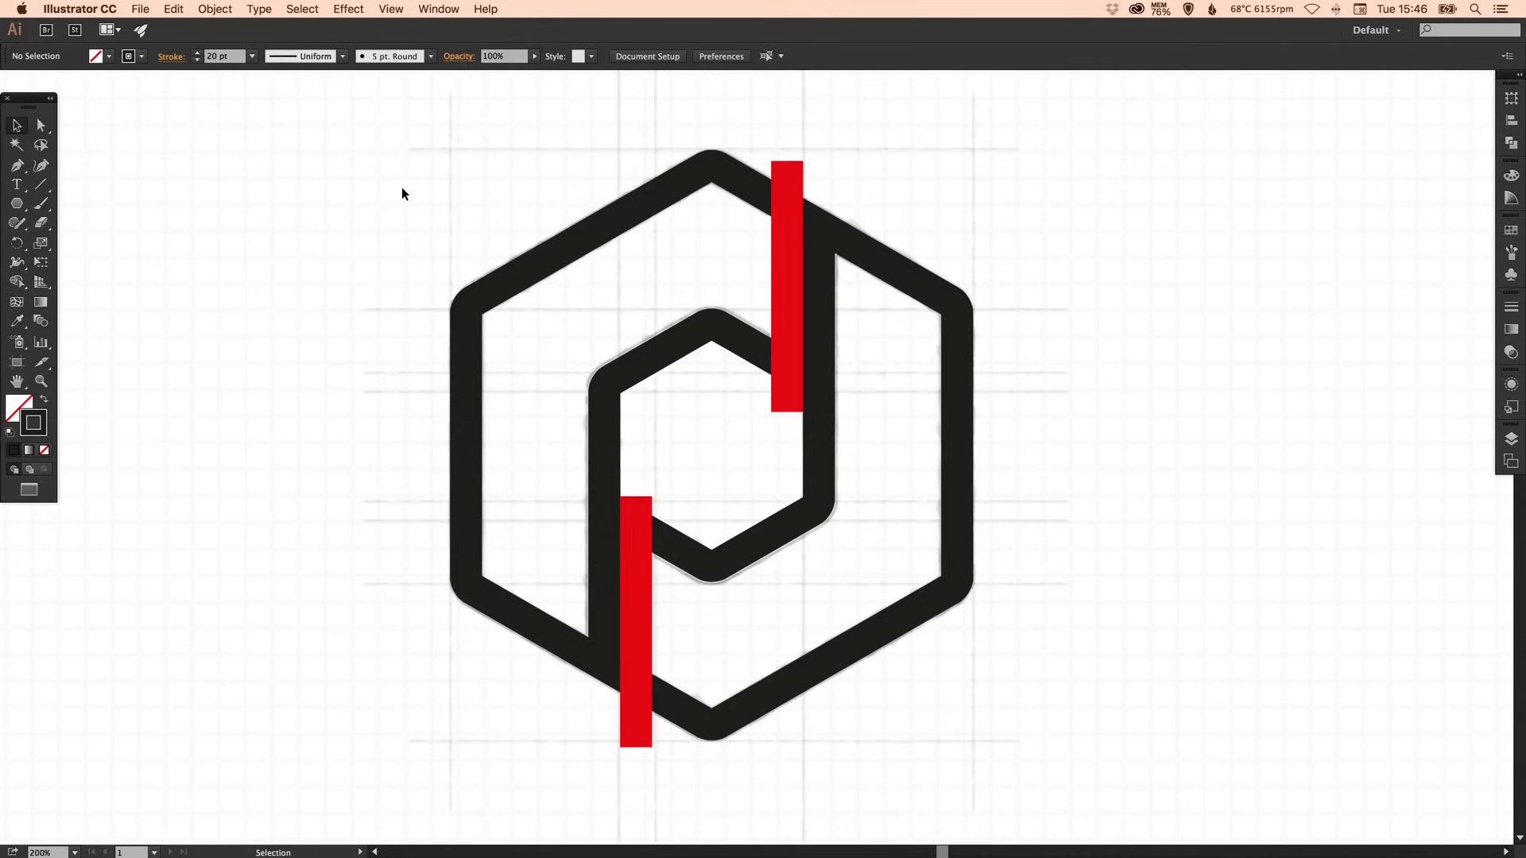
{"action": "mouse_move", "coordinate": [396, 193]}
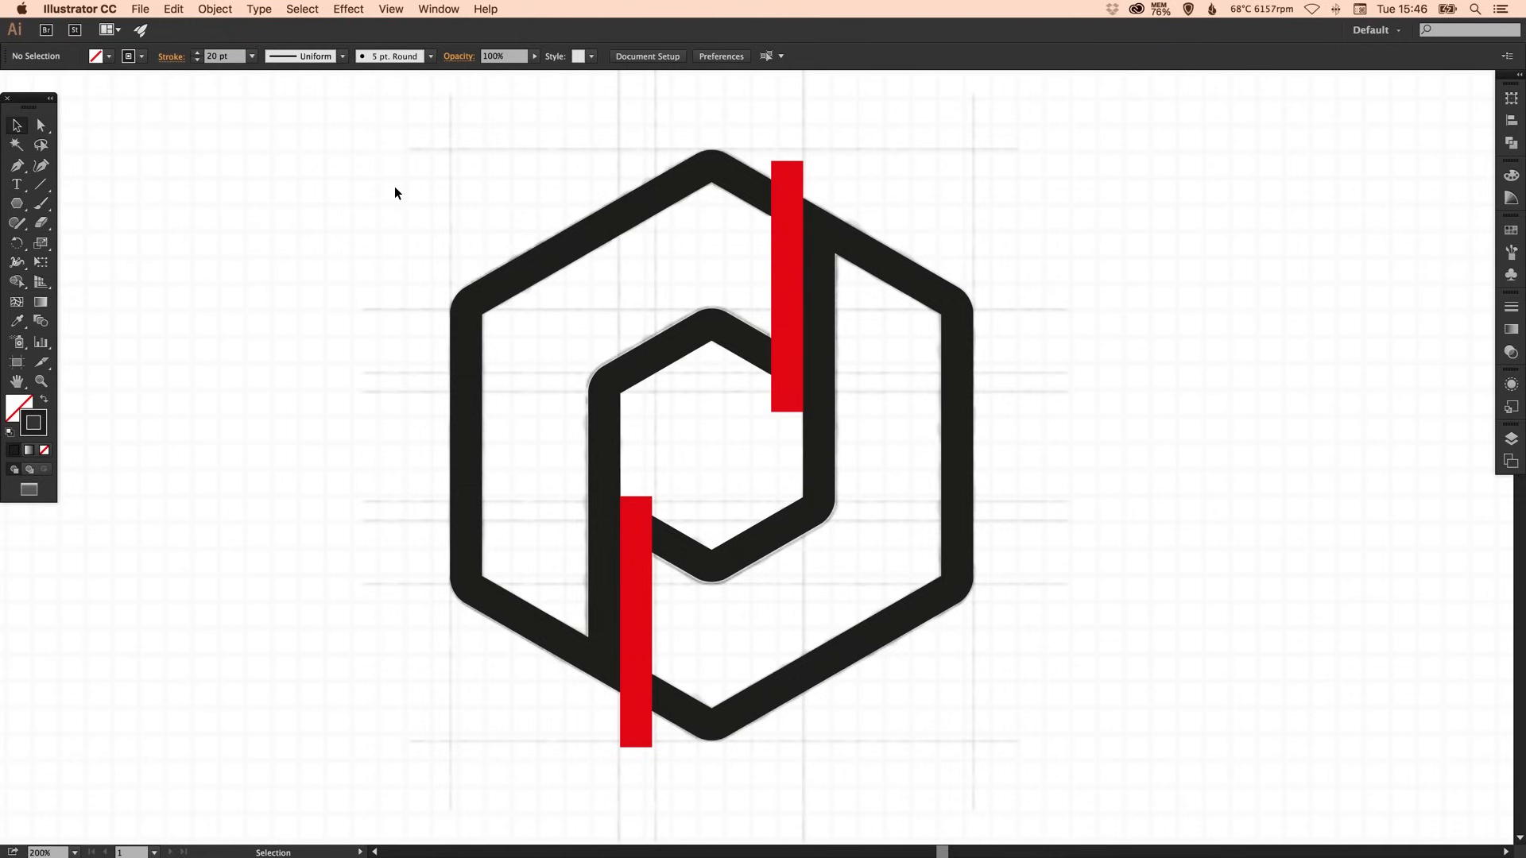
{"action": "left_click", "coordinate": [39, 124]}
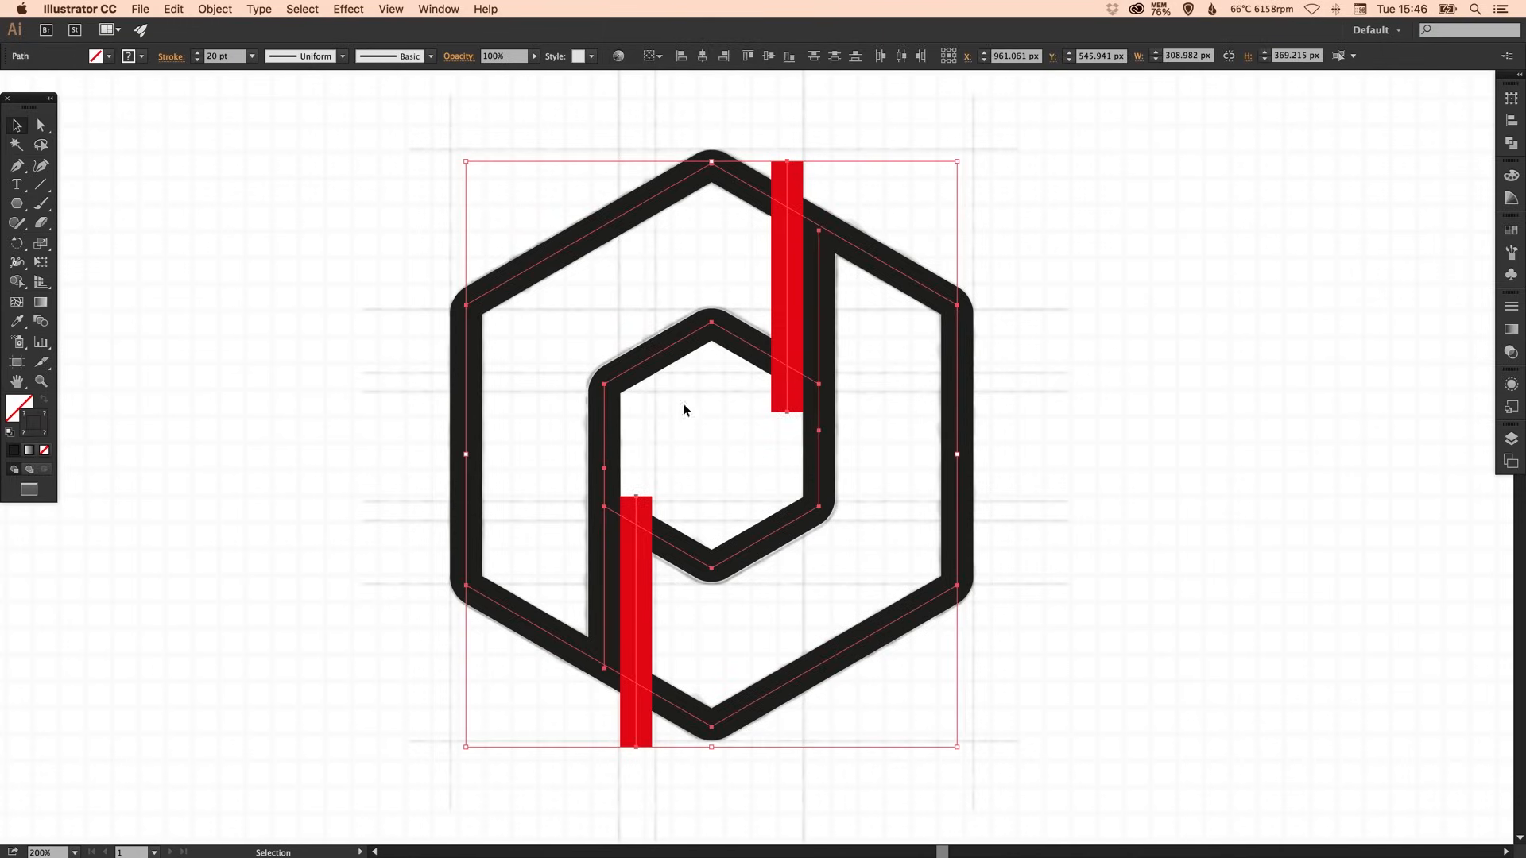
- Expand the hexagons' appearance, then expand fill and stroke into filled outline shapes
{"action": "left_click", "coordinate": [214, 10]}
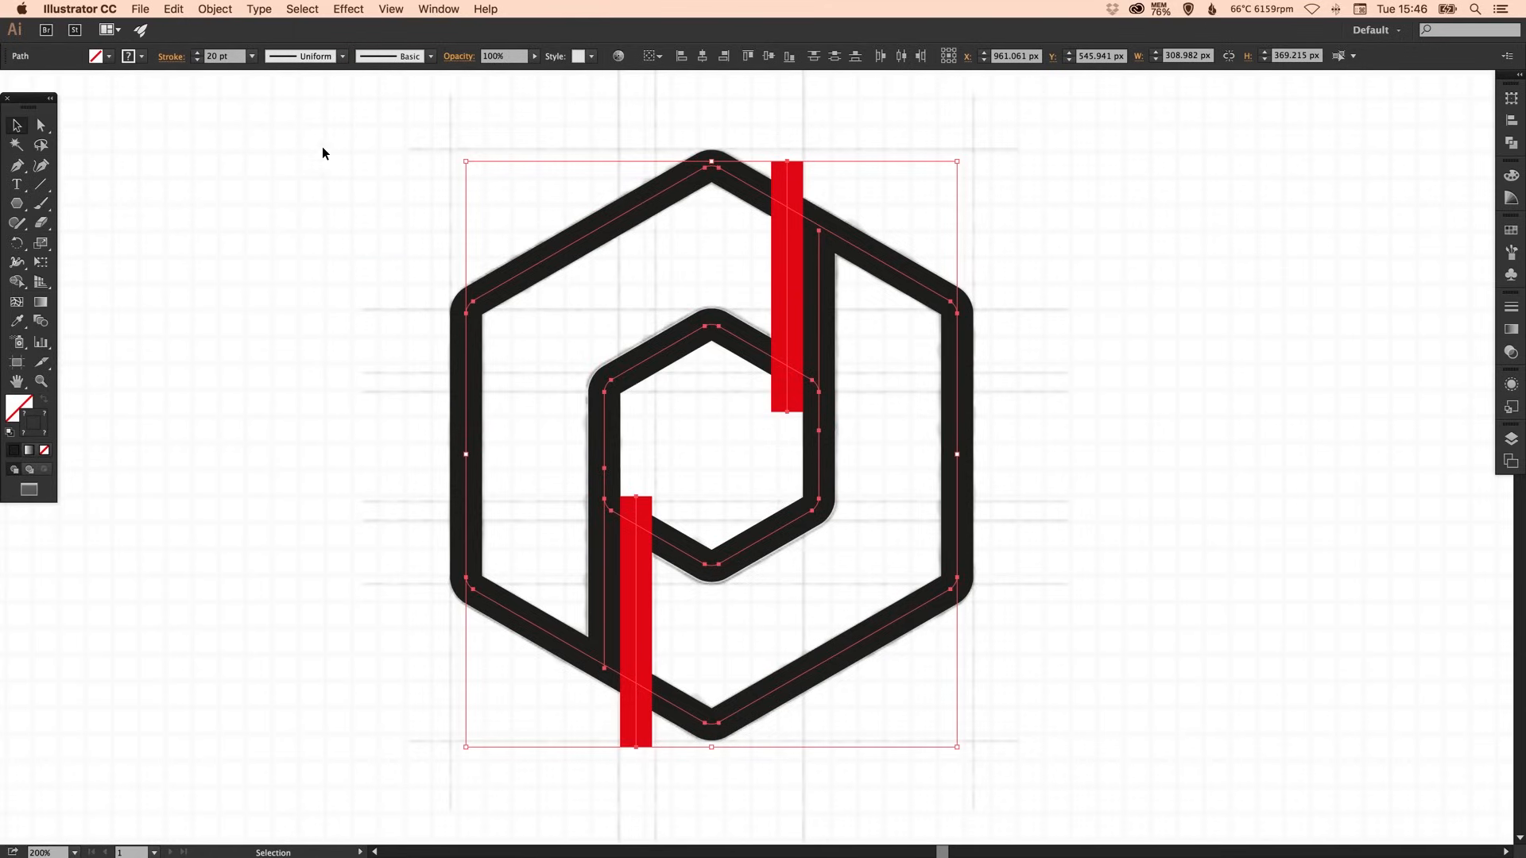
{"action": "mouse_move", "coordinate": [216, 75]}
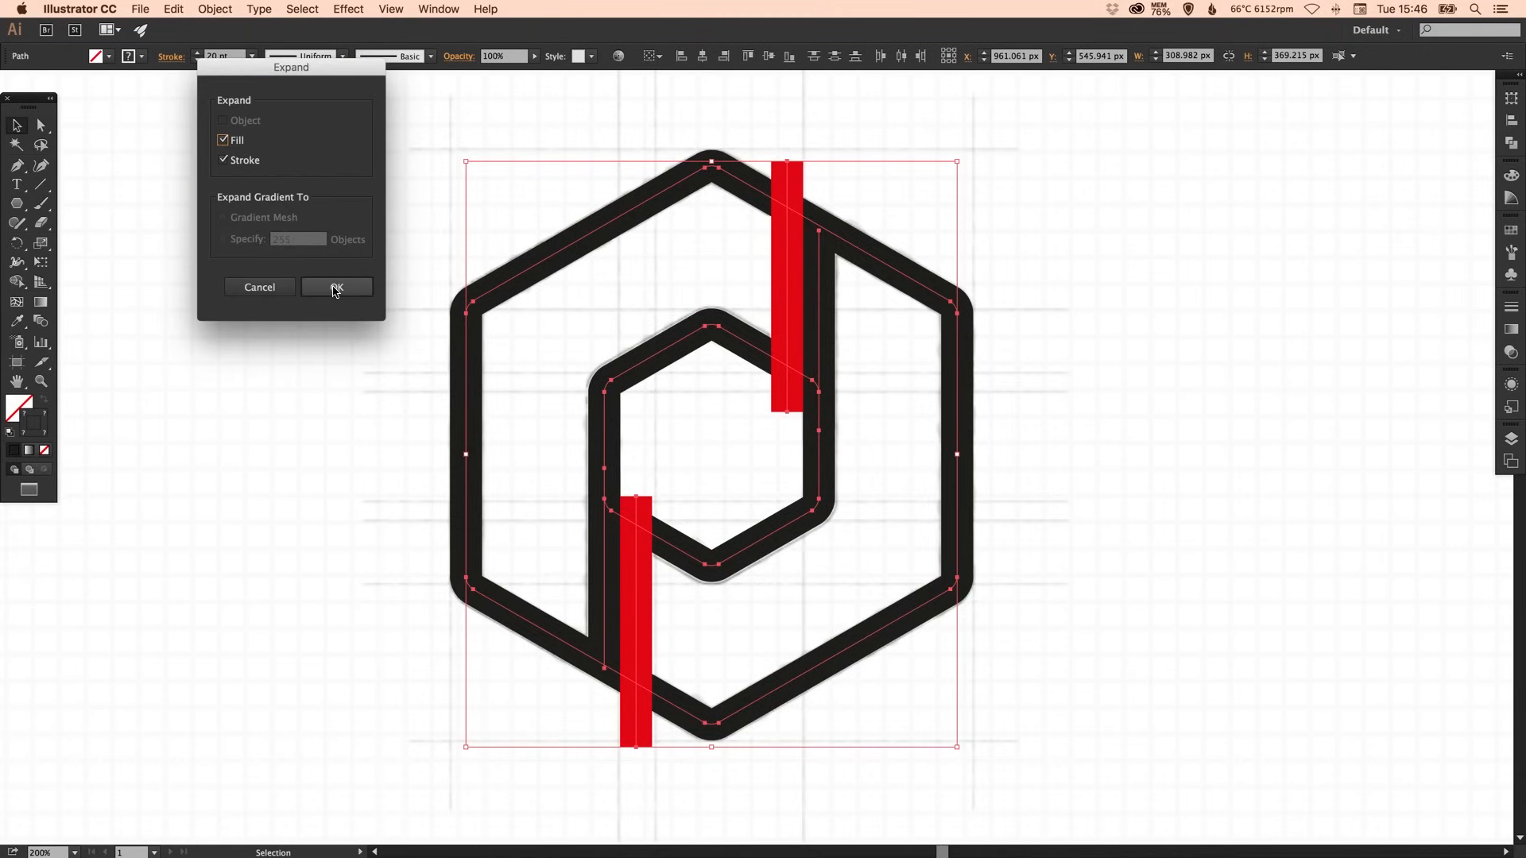
{"action": "left_click", "coordinate": [335, 286]}
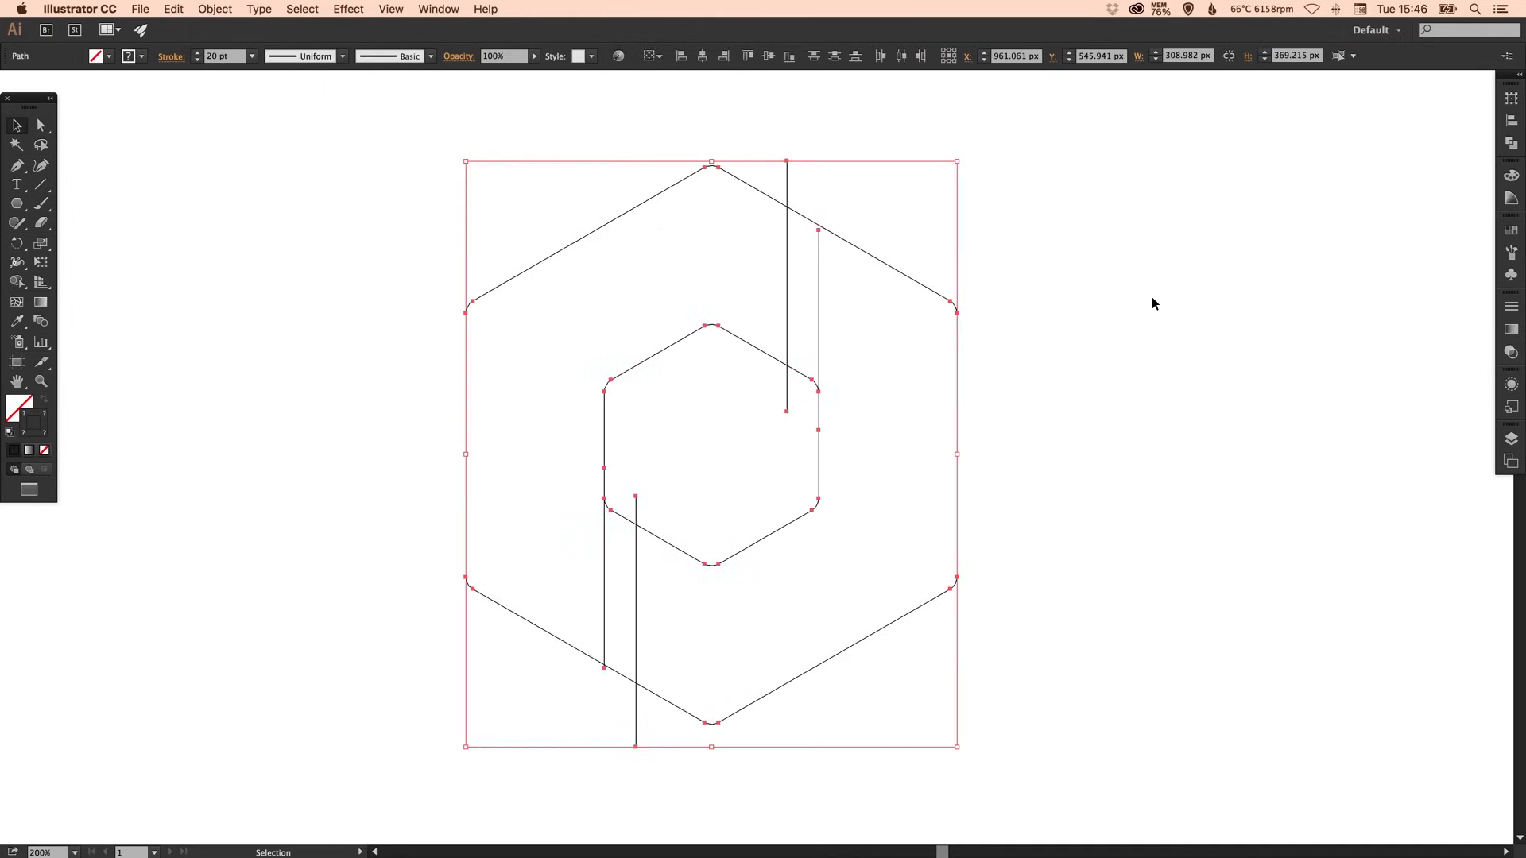
{"action": "left_click", "coordinate": [1145, 318]}
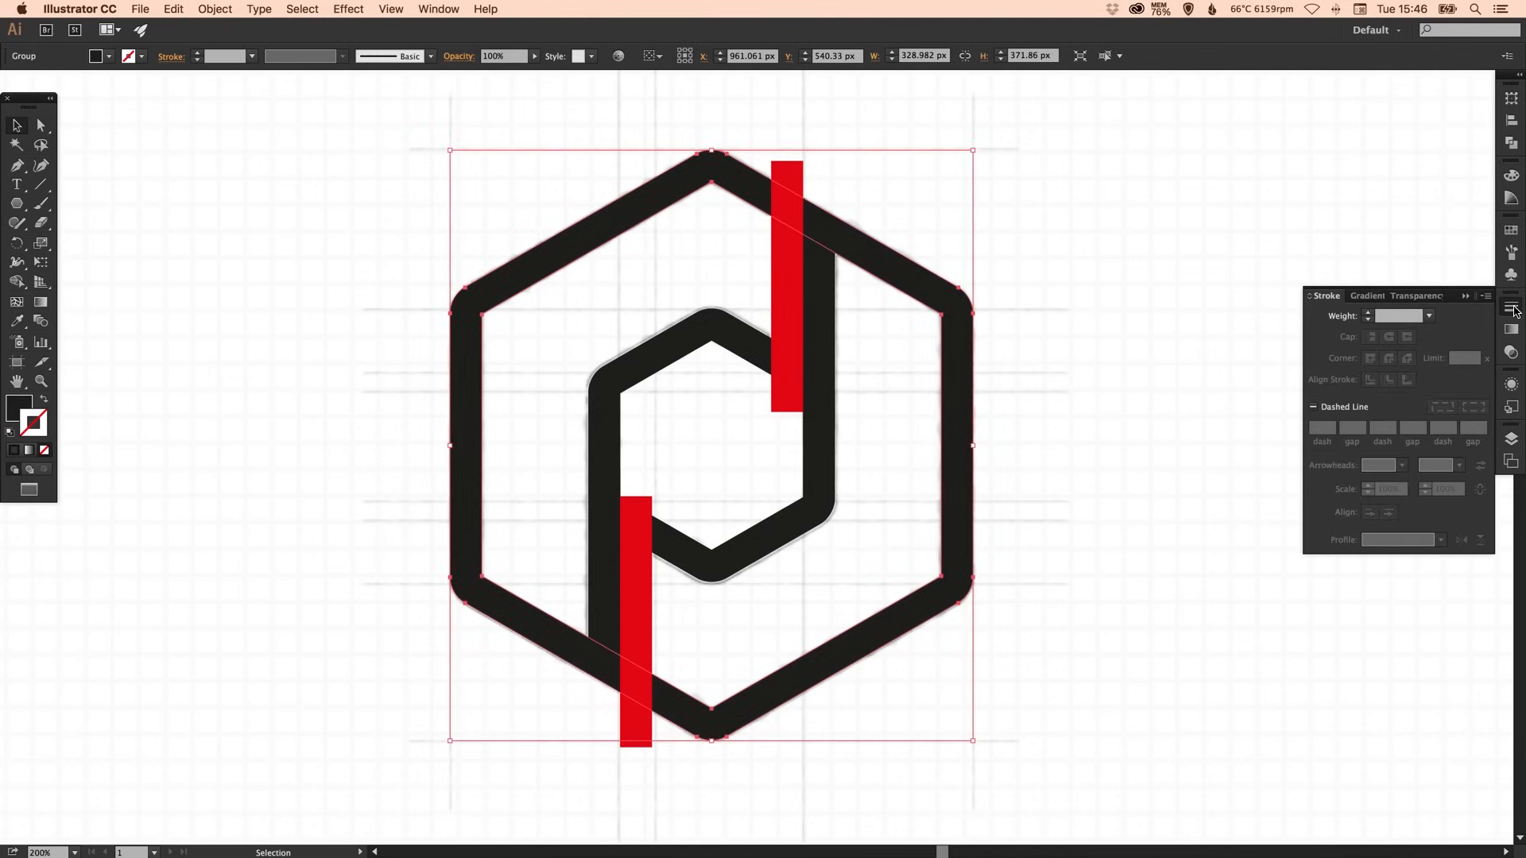
{"action": "mouse_move", "coordinate": [1512, 311]}
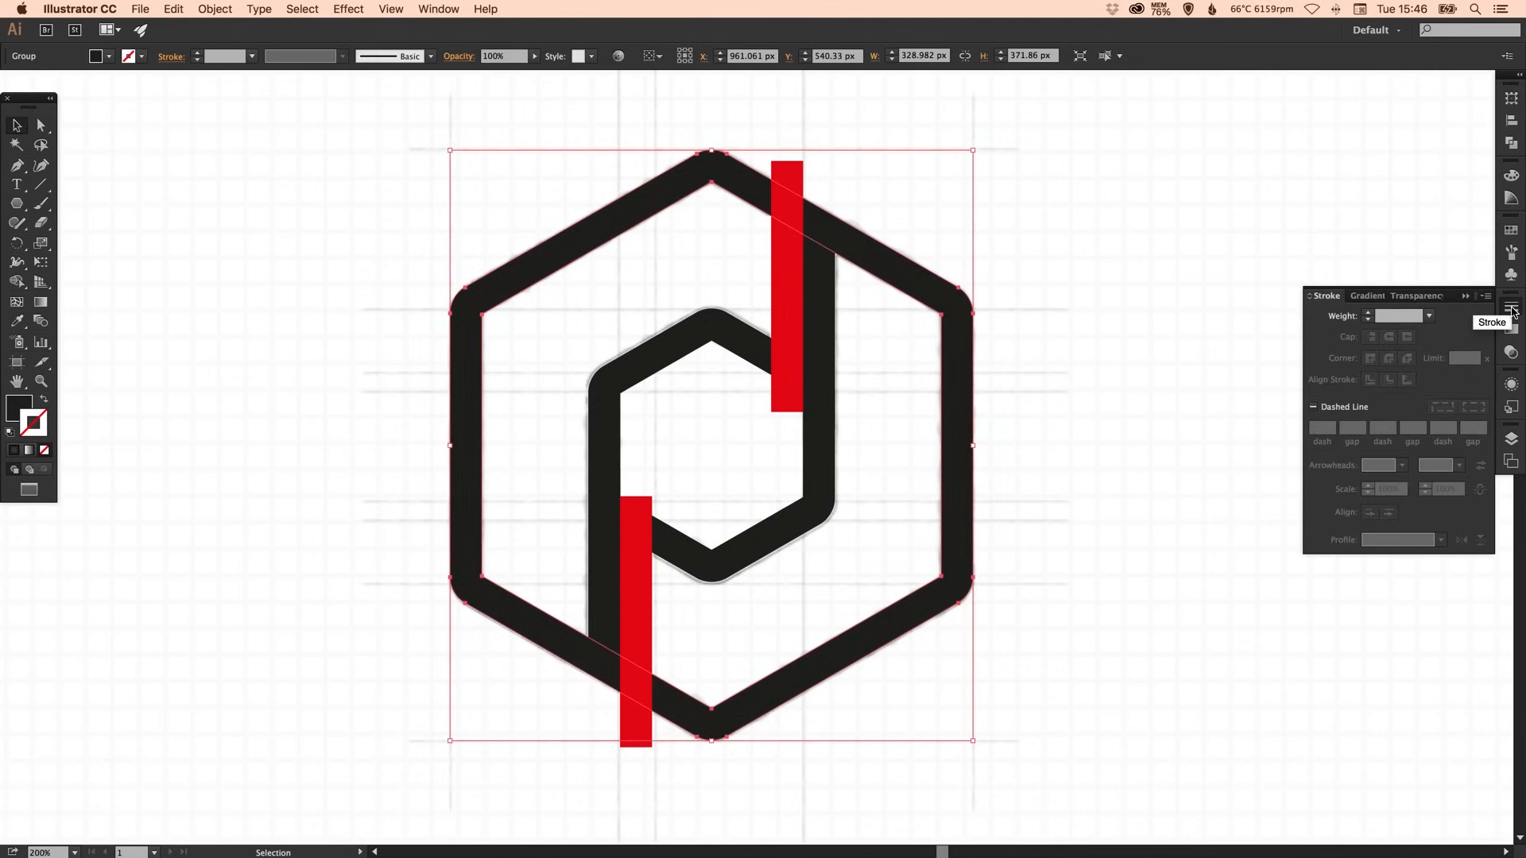
{"action": "left_click", "coordinate": [1512, 310]}
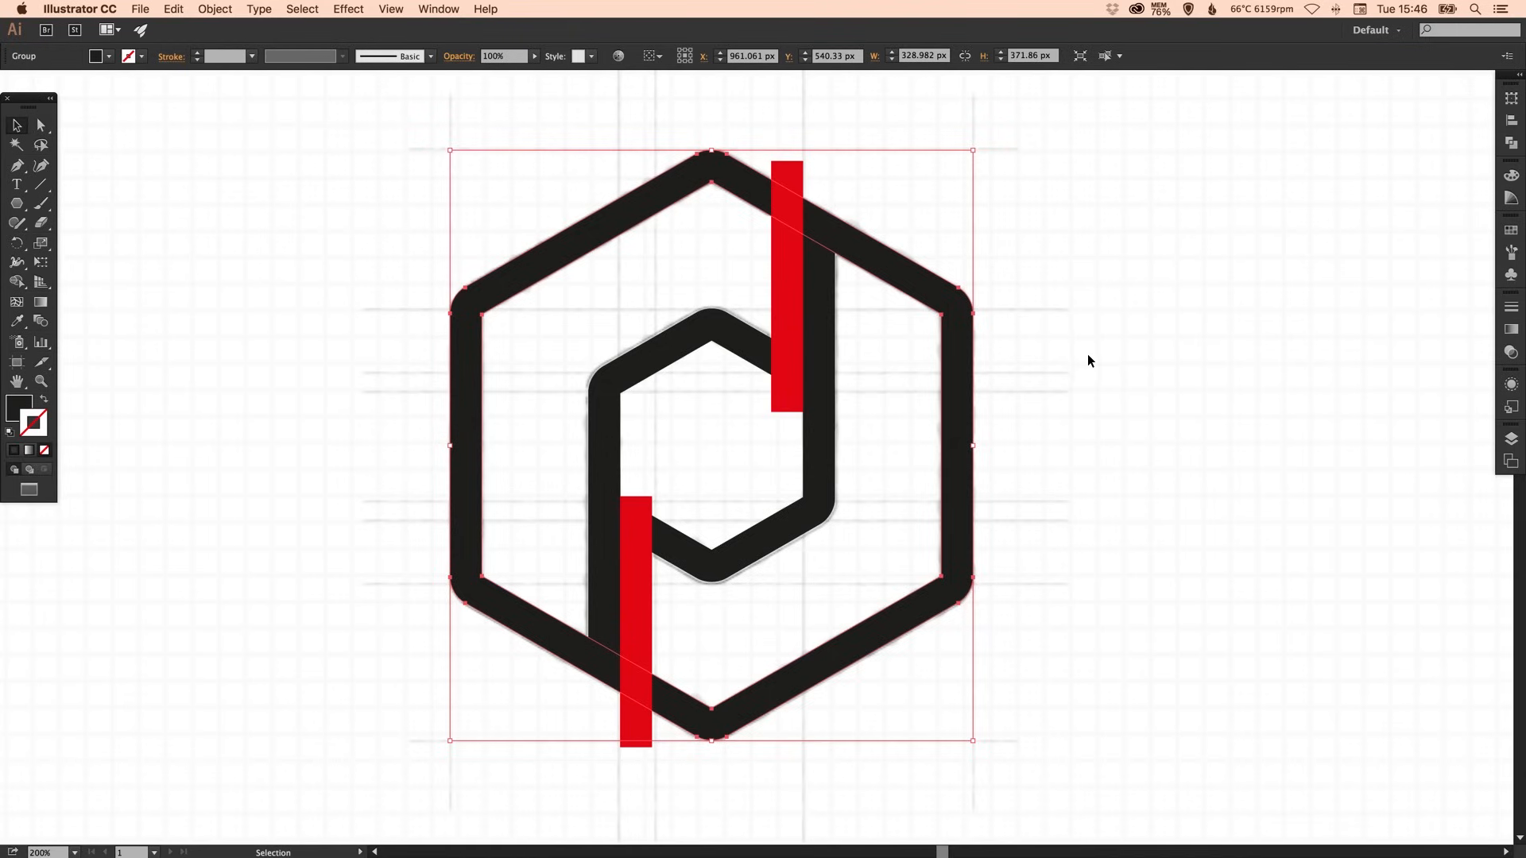
{"action": "mouse_move", "coordinate": [340, 388]}
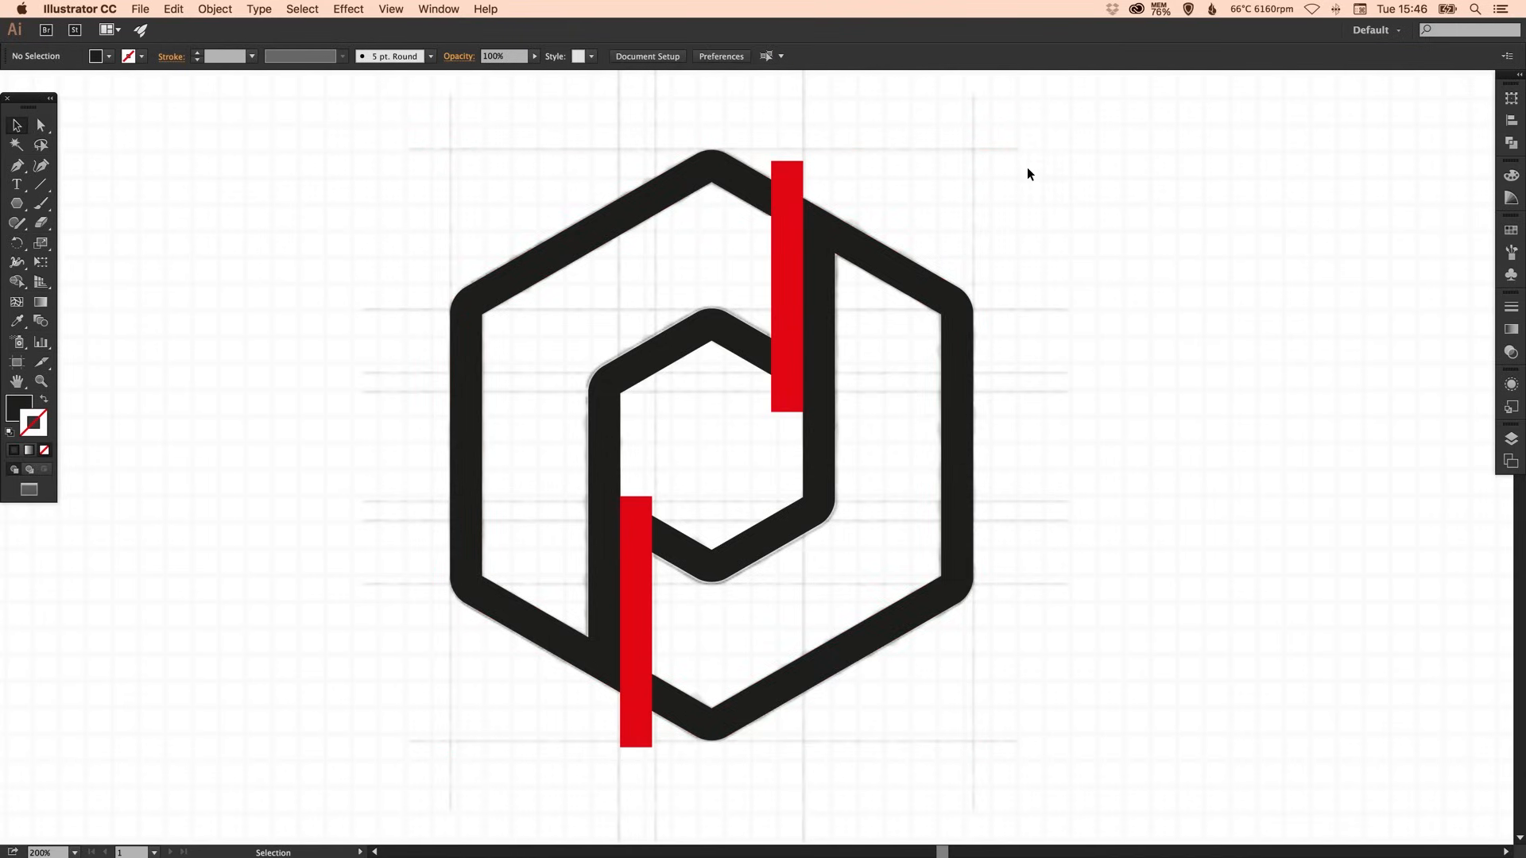
{"action": "left_click", "coordinate": [787, 283]}
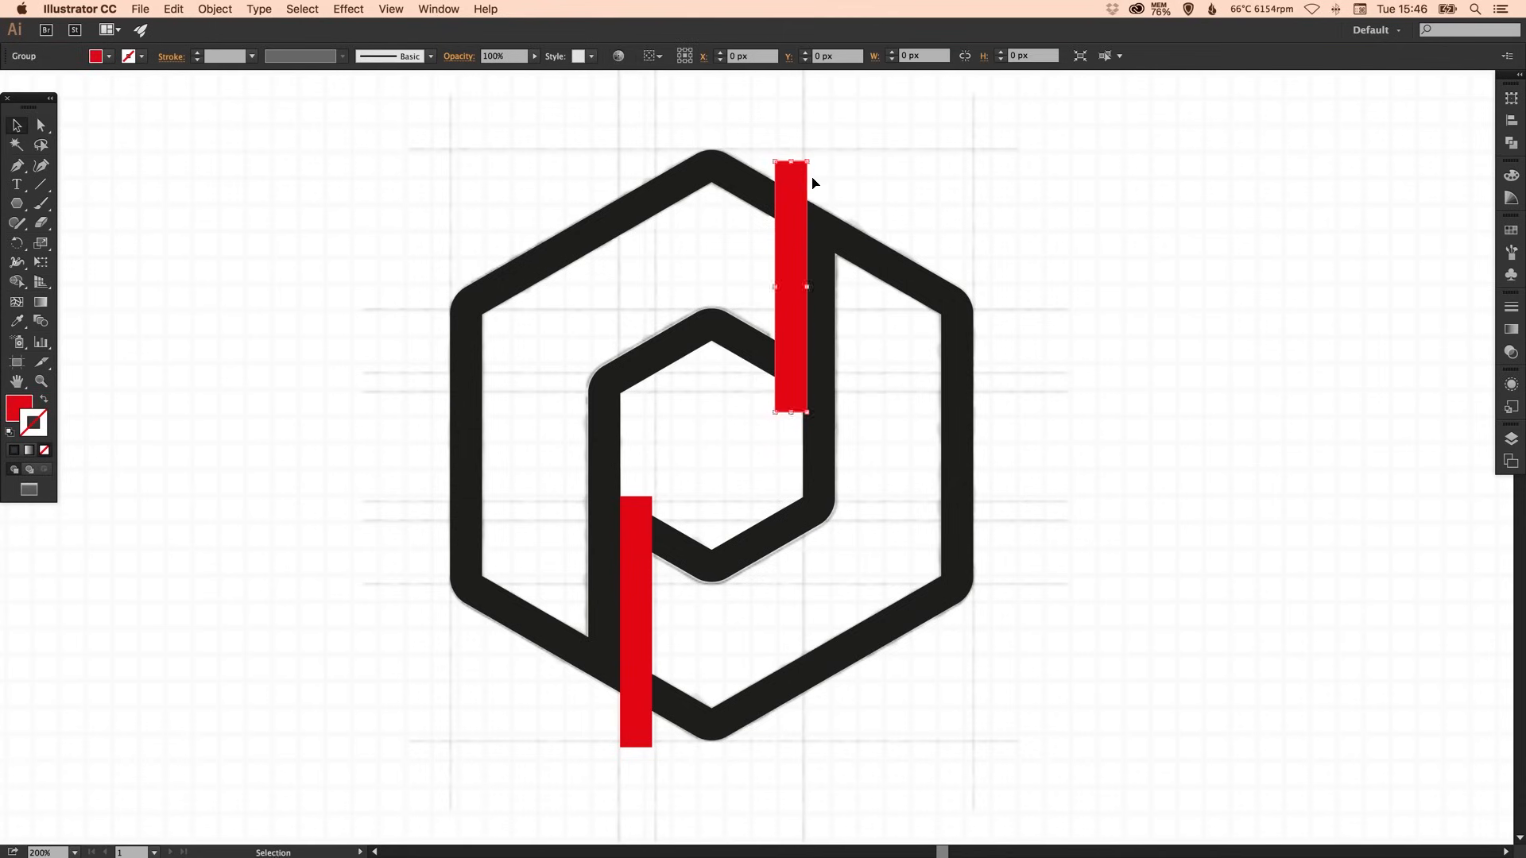
- Add the lower red bar to the selection and bring up the Pathfinder panel
{"action": "left_click", "coordinate": [636, 613]}
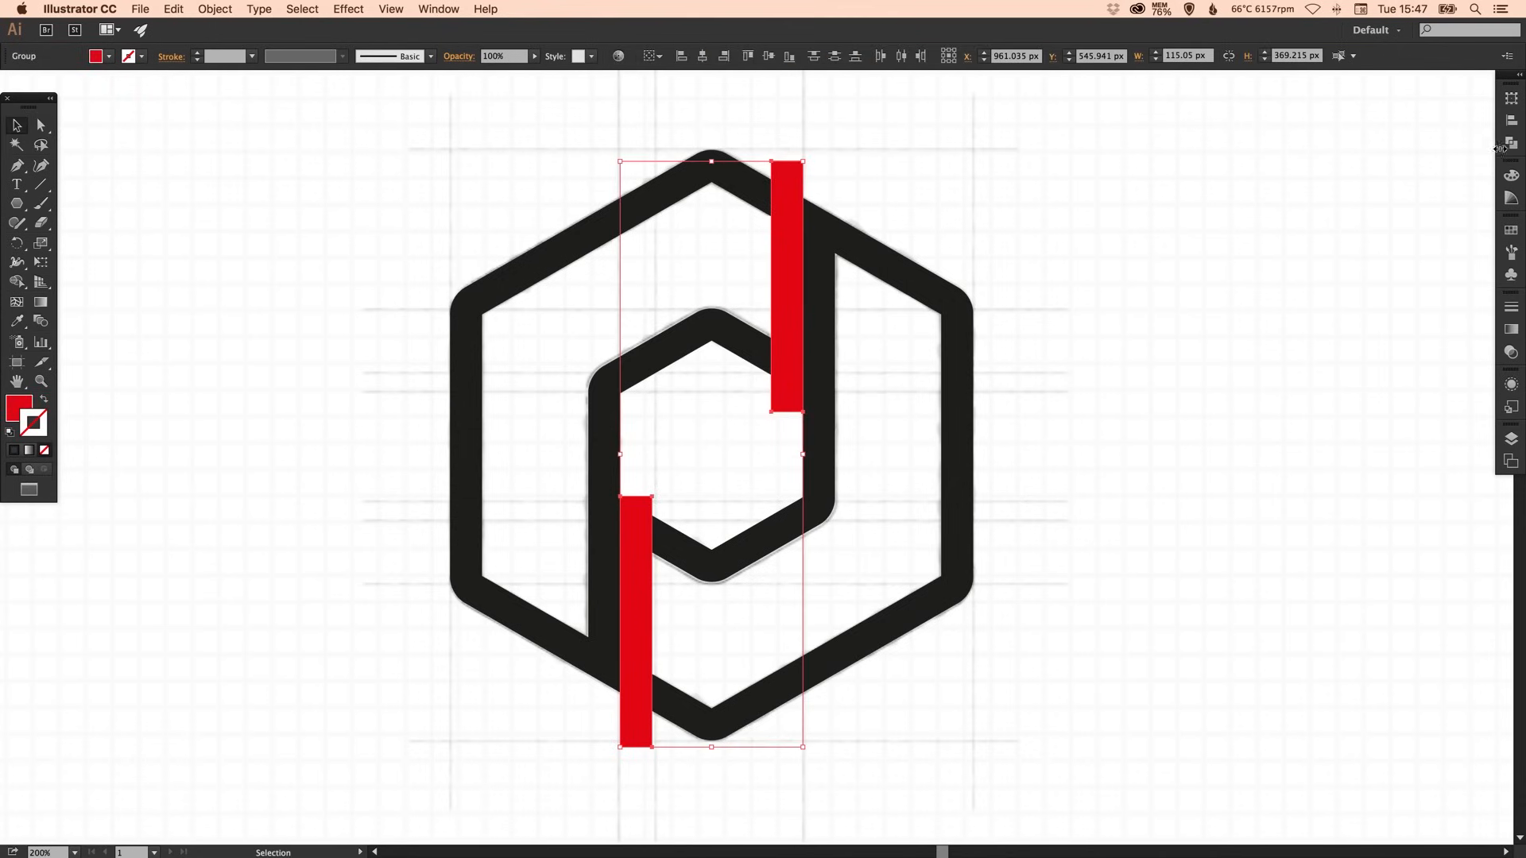
{"action": "left_click", "coordinate": [1512, 143]}
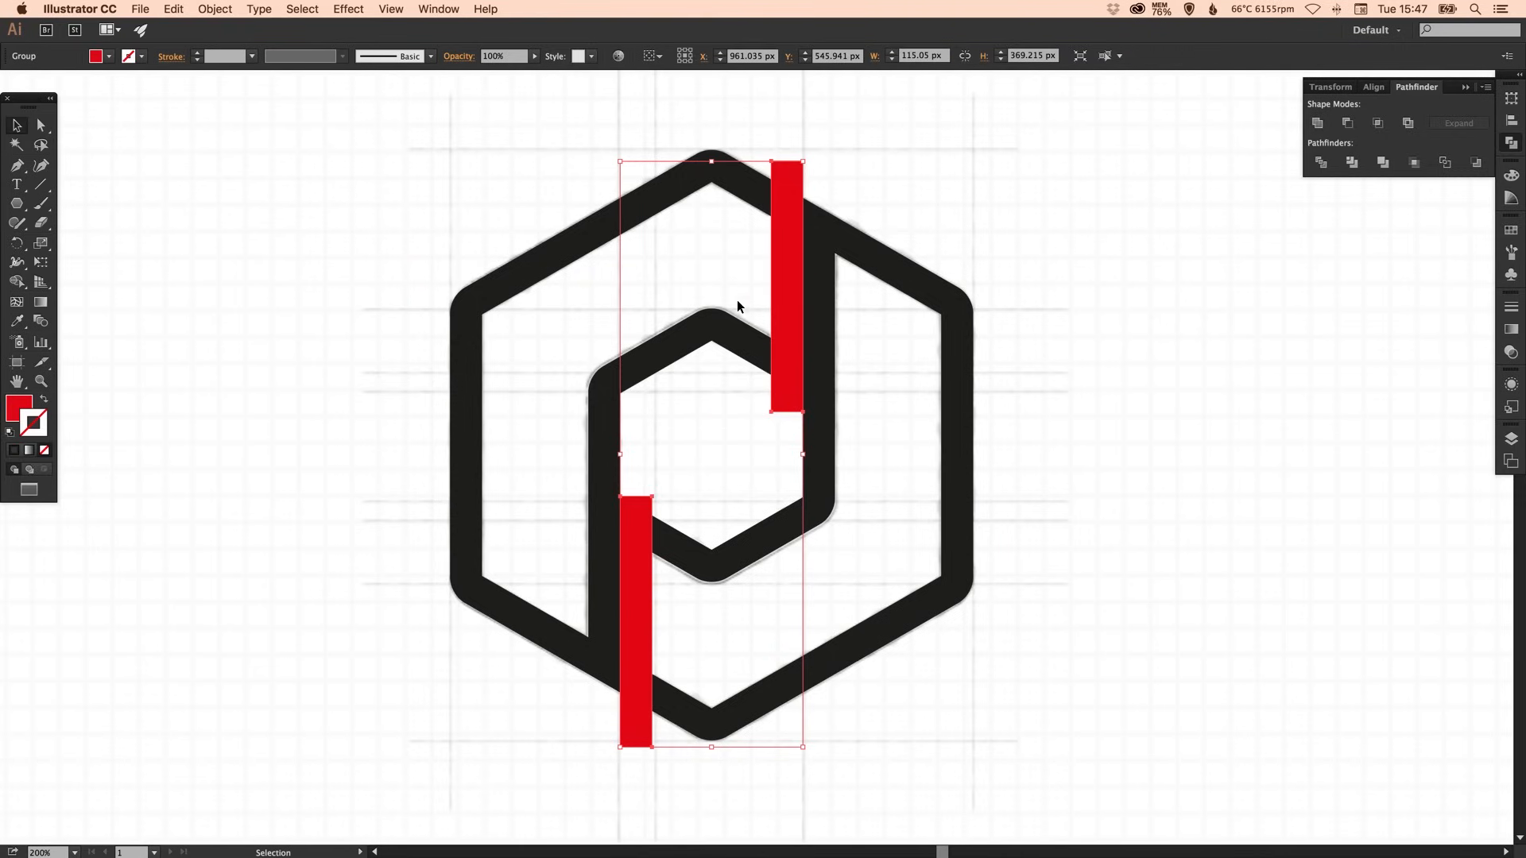
{"action": "mouse_move", "coordinate": [671, 137]}
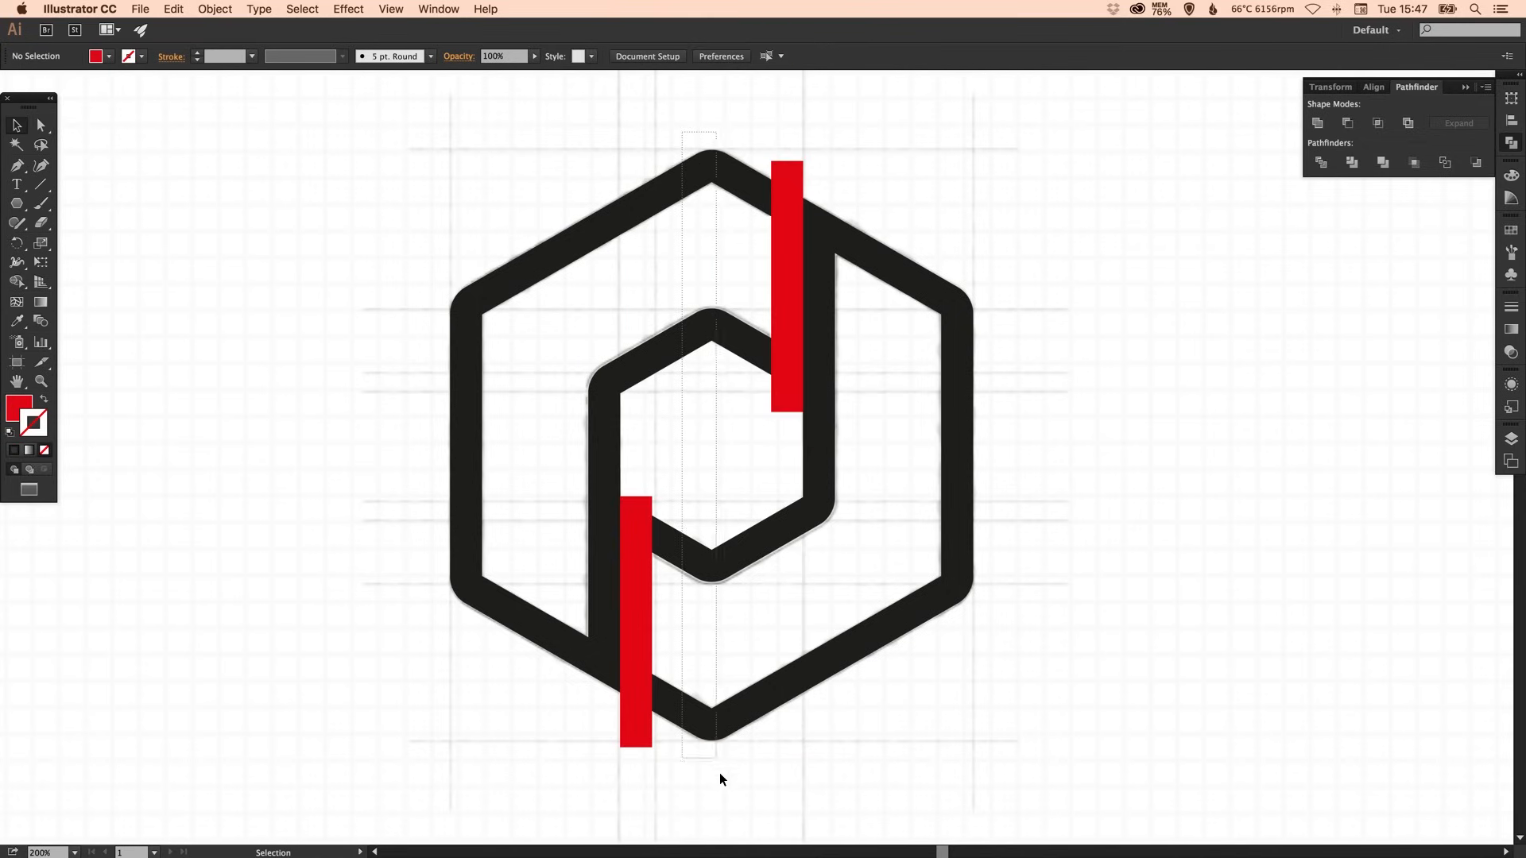
- Unite the black hexagon group into a single shape beneath the red bars, then deselect
{"action": "left_click", "coordinate": [604, 574]}
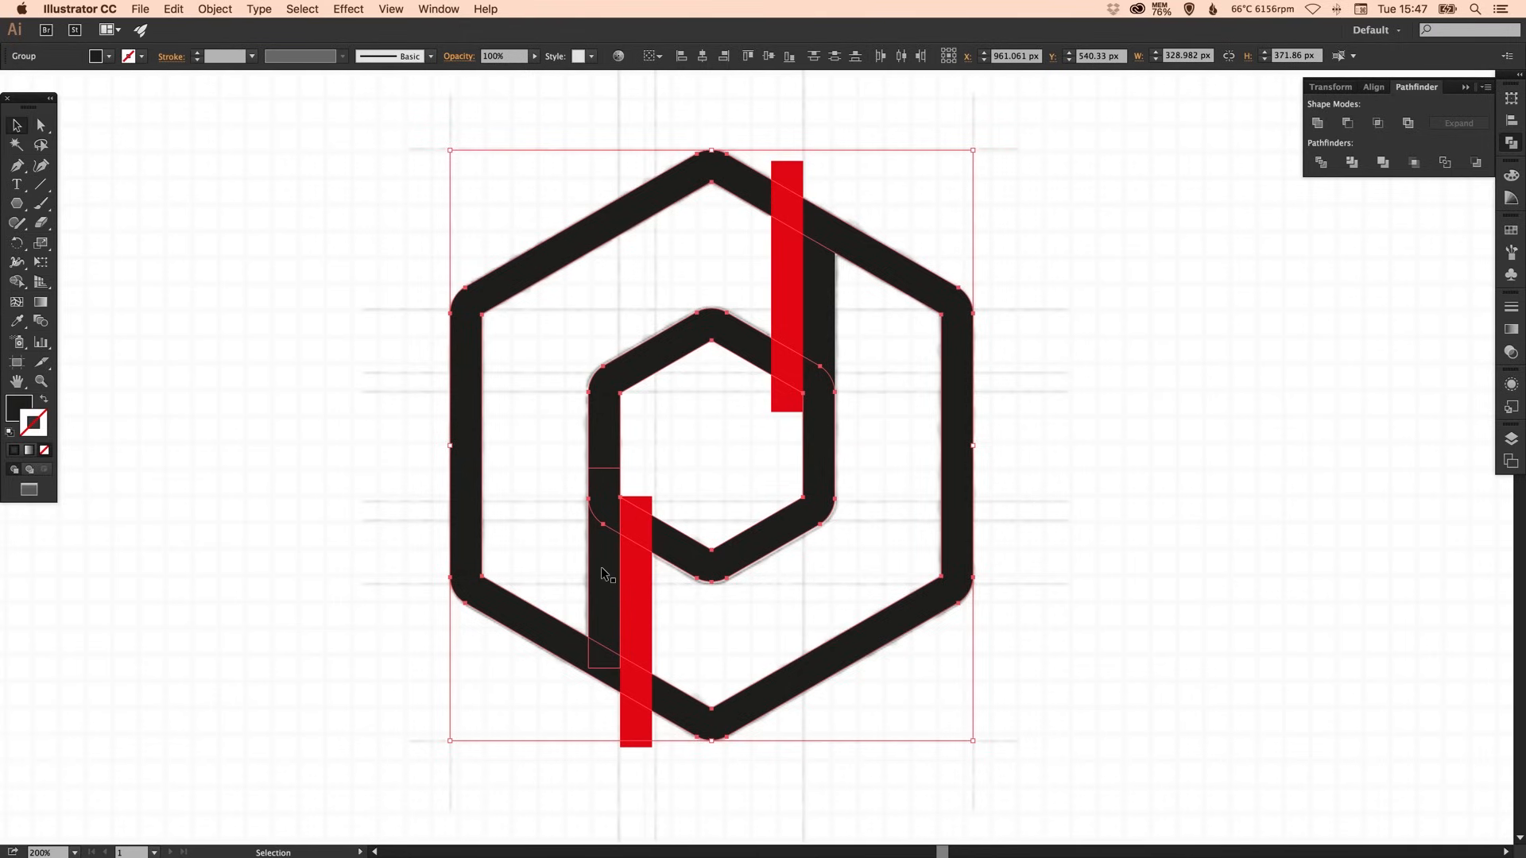
{"action": "left_click", "coordinate": [787, 292]}
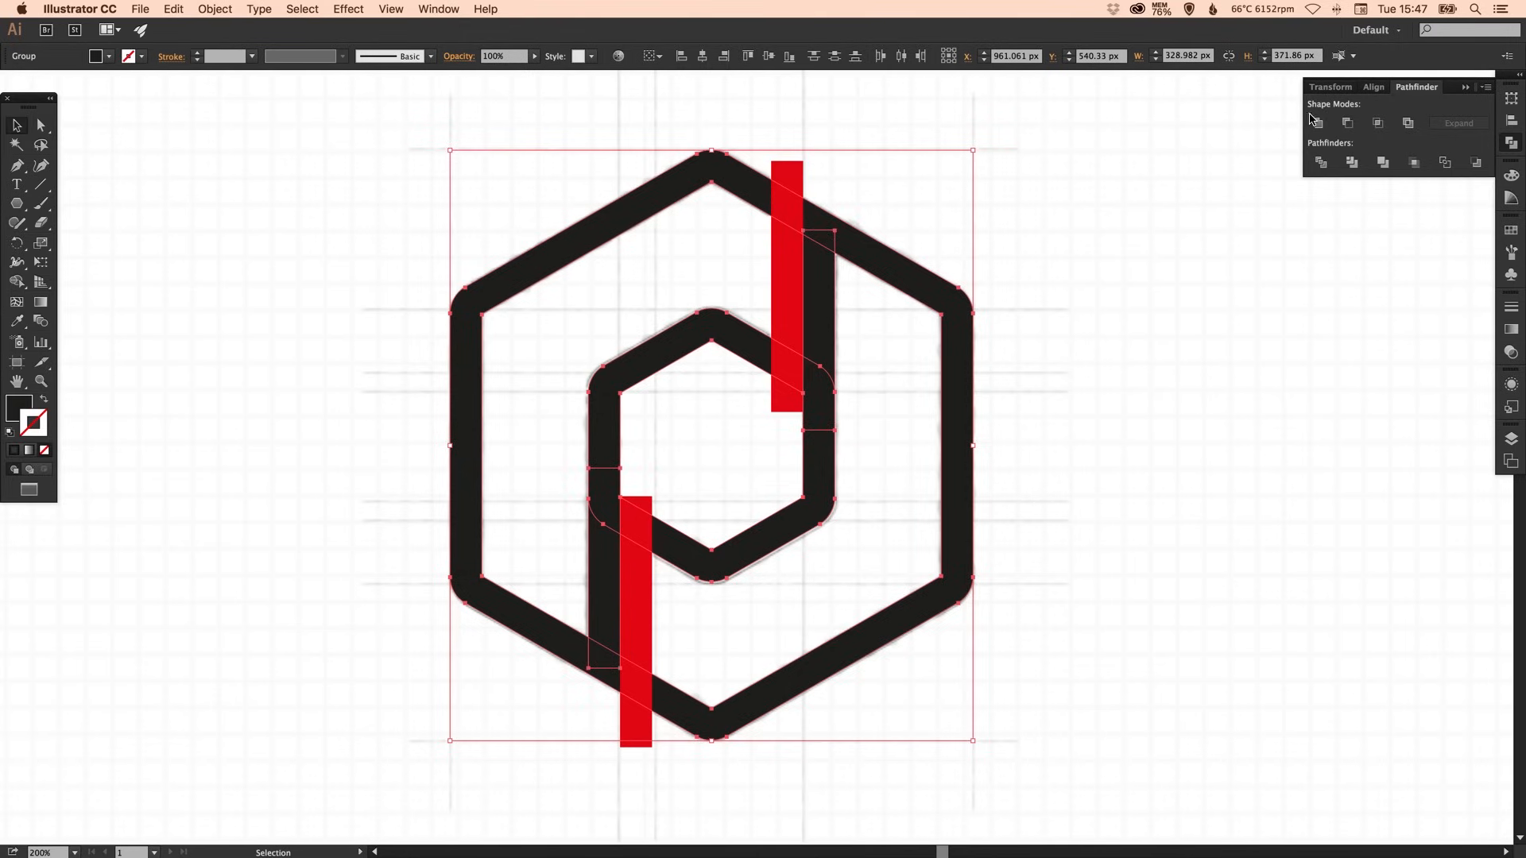
{"action": "left_click", "coordinate": [40, 124]}
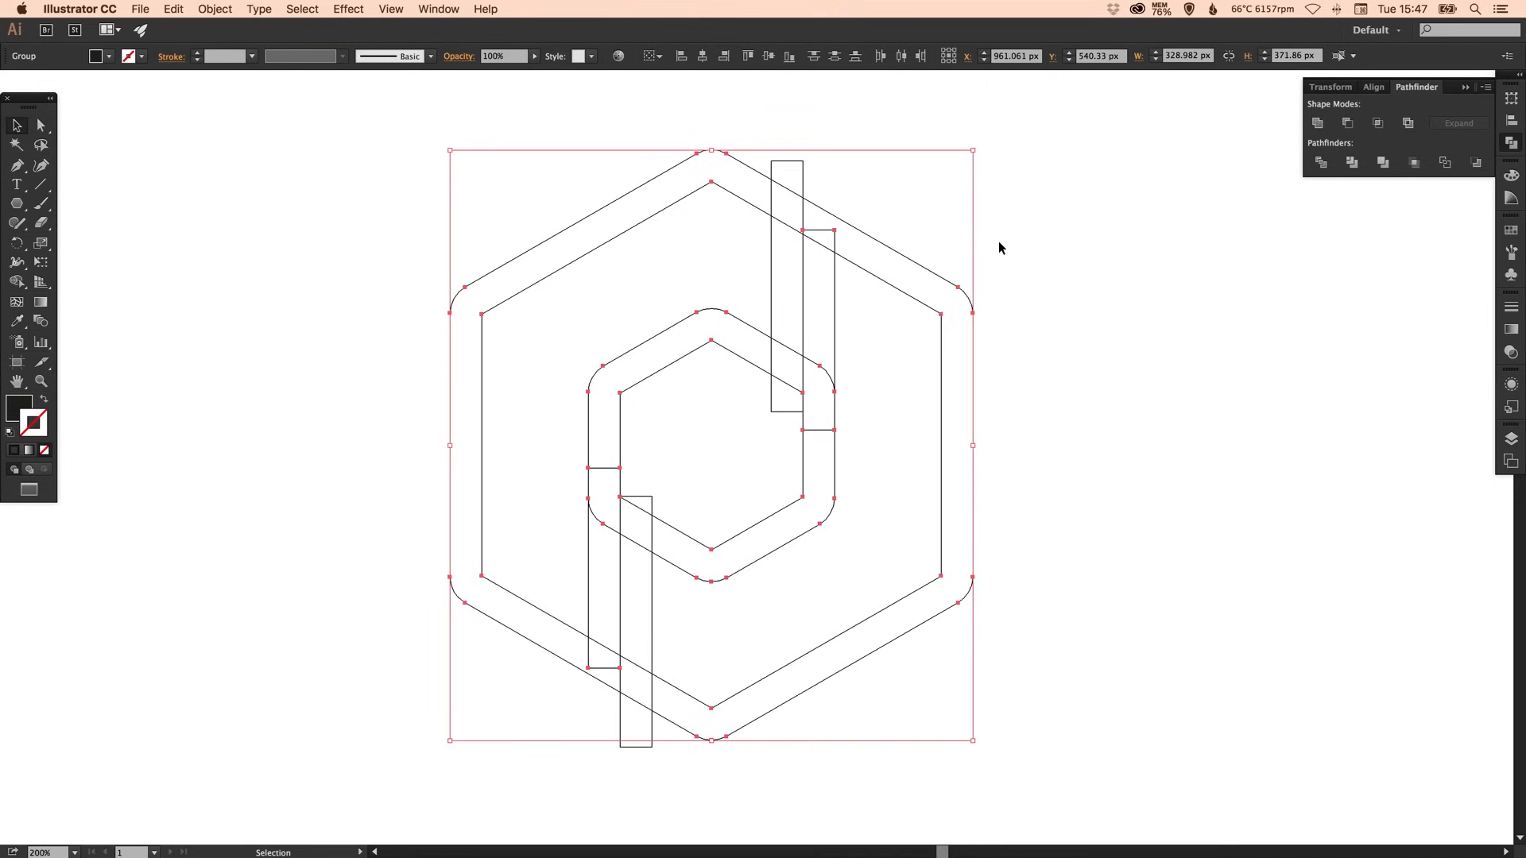
{"action": "mouse_move", "coordinate": [1286, 141]}
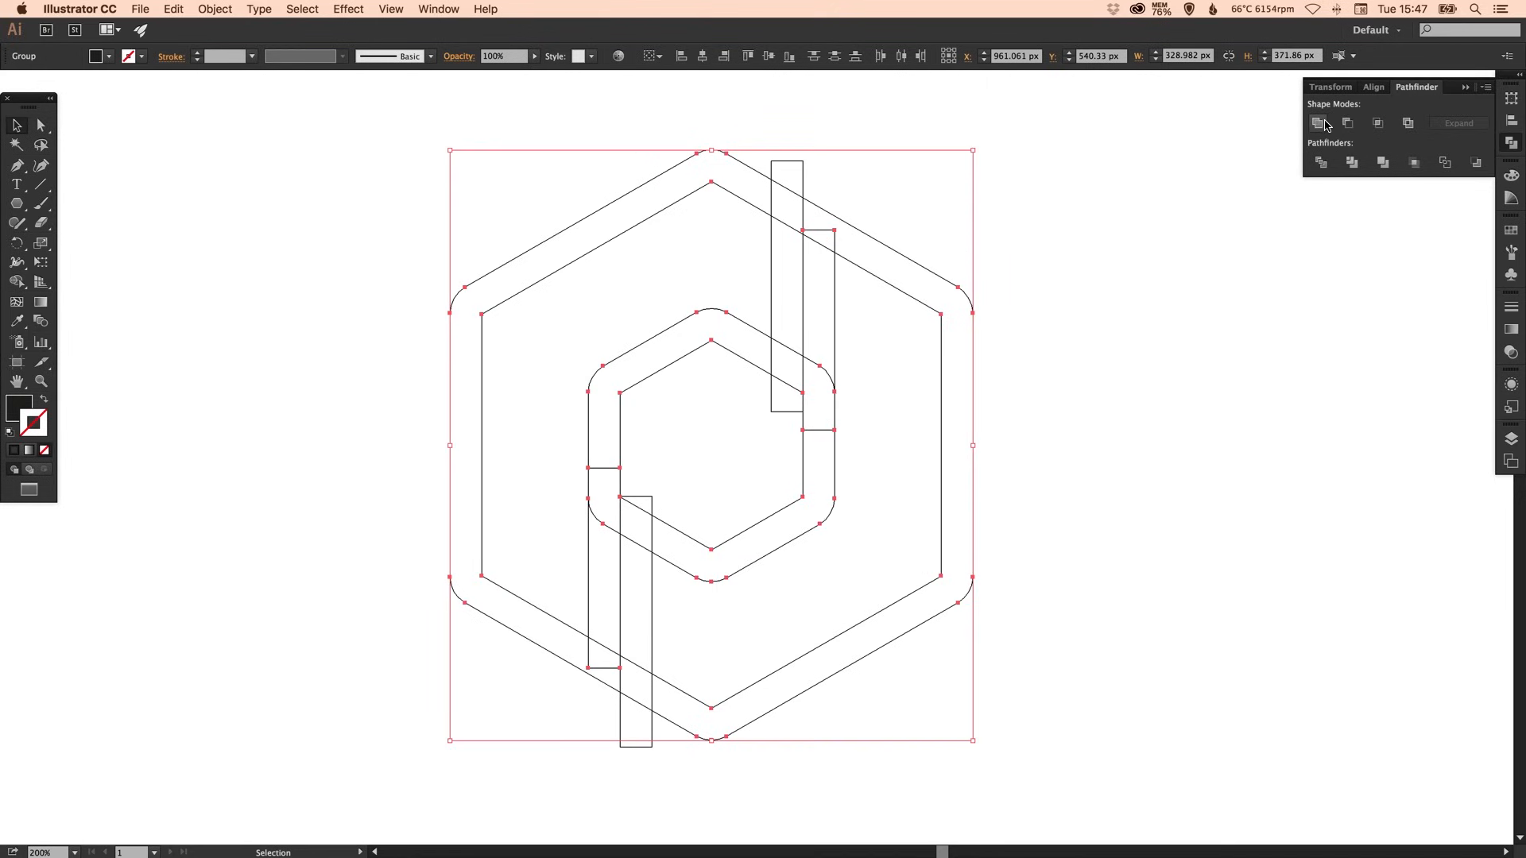
{"action": "mouse_move", "coordinate": [1319, 122]}
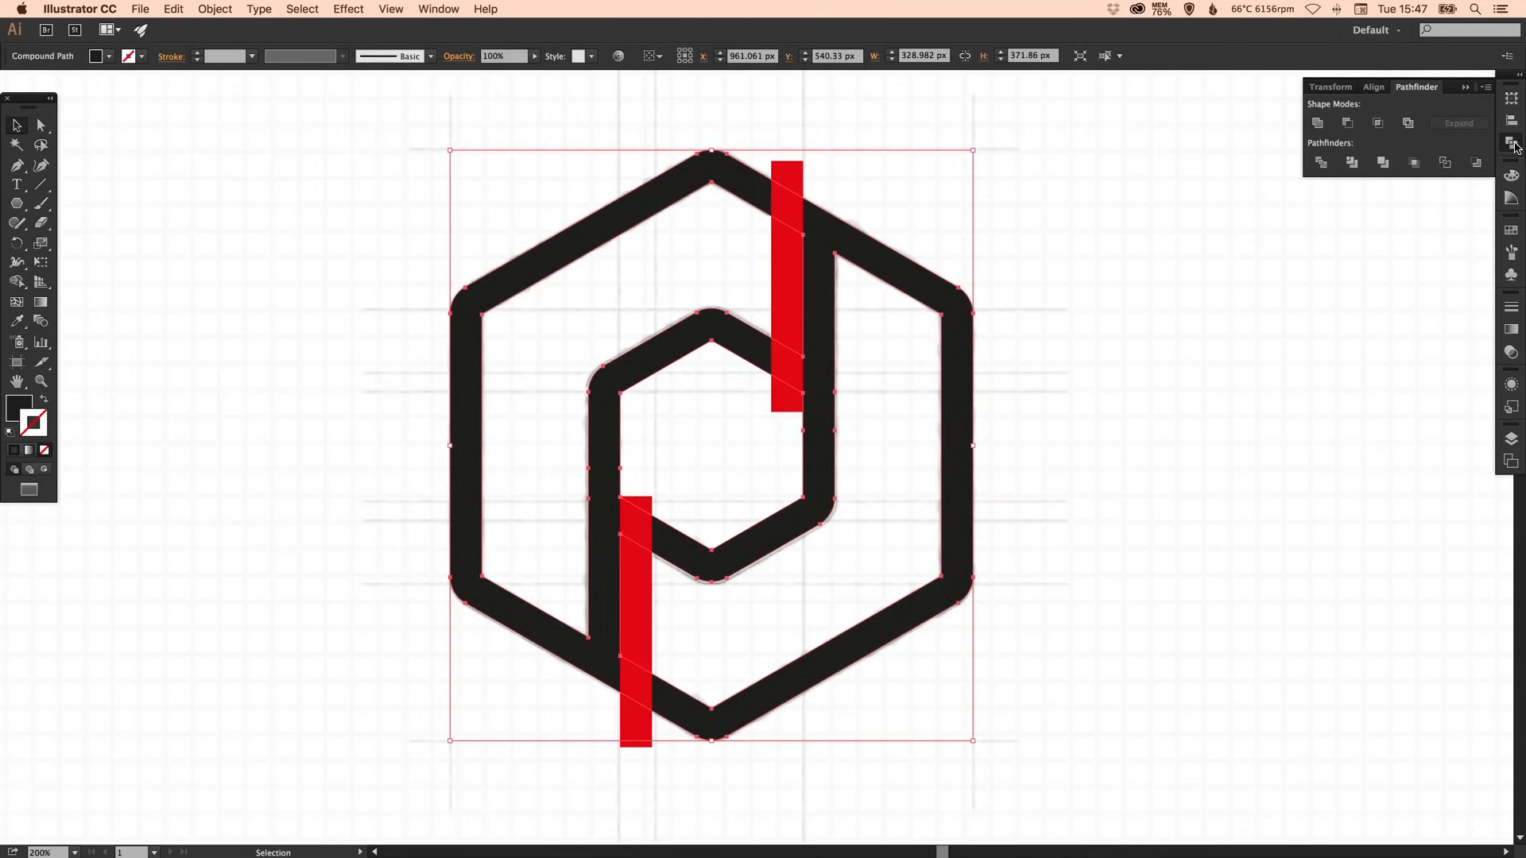
{"action": "left_click", "coordinate": [614, 165]}
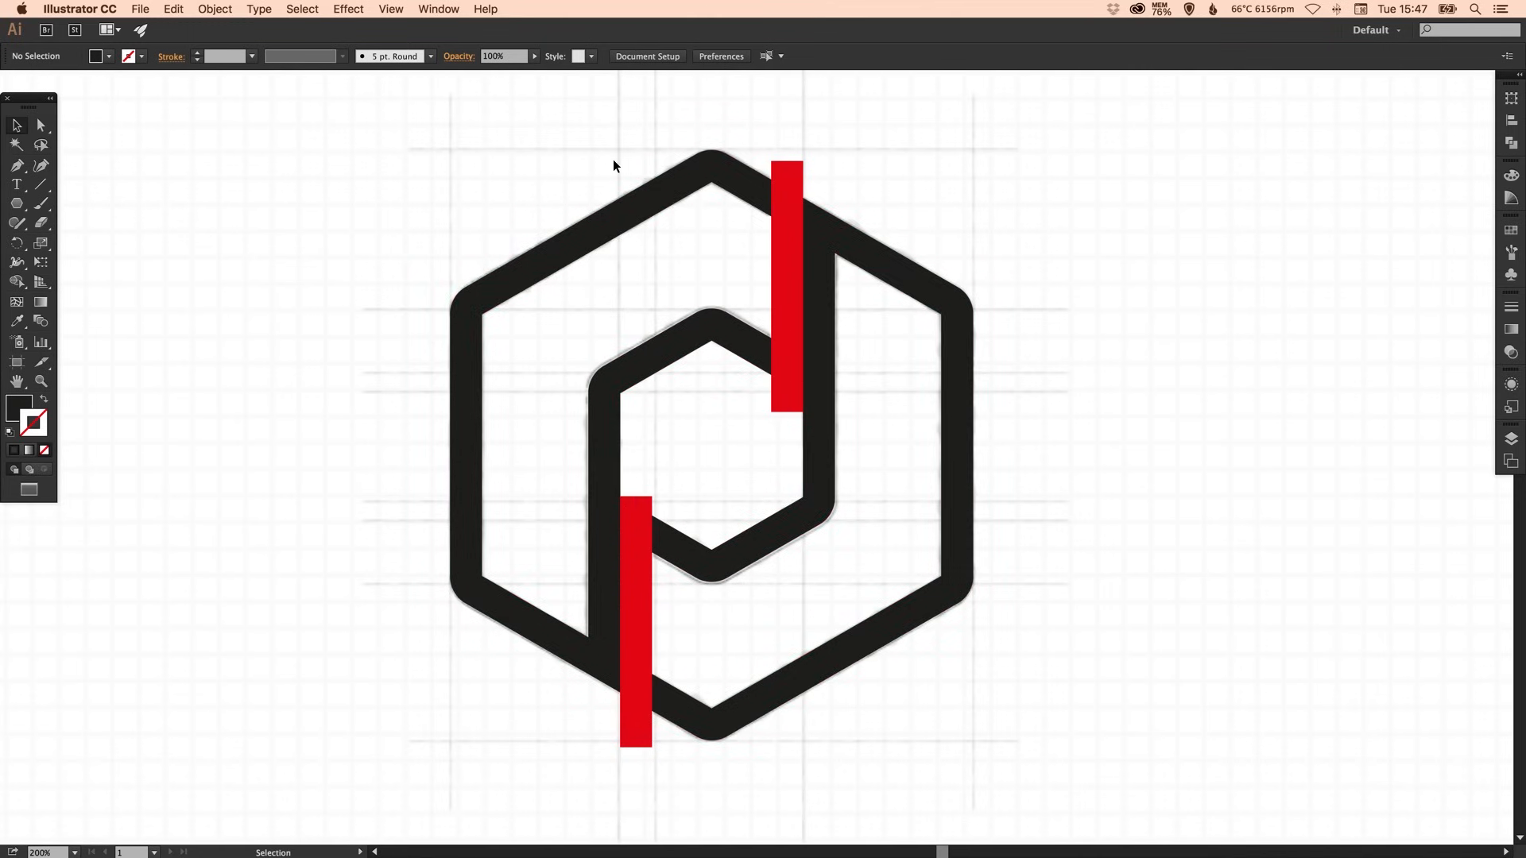
- Make the hexagon outlines one compound path and the two red bars another, then deselect
{"action": "left_click", "coordinate": [689, 185]}
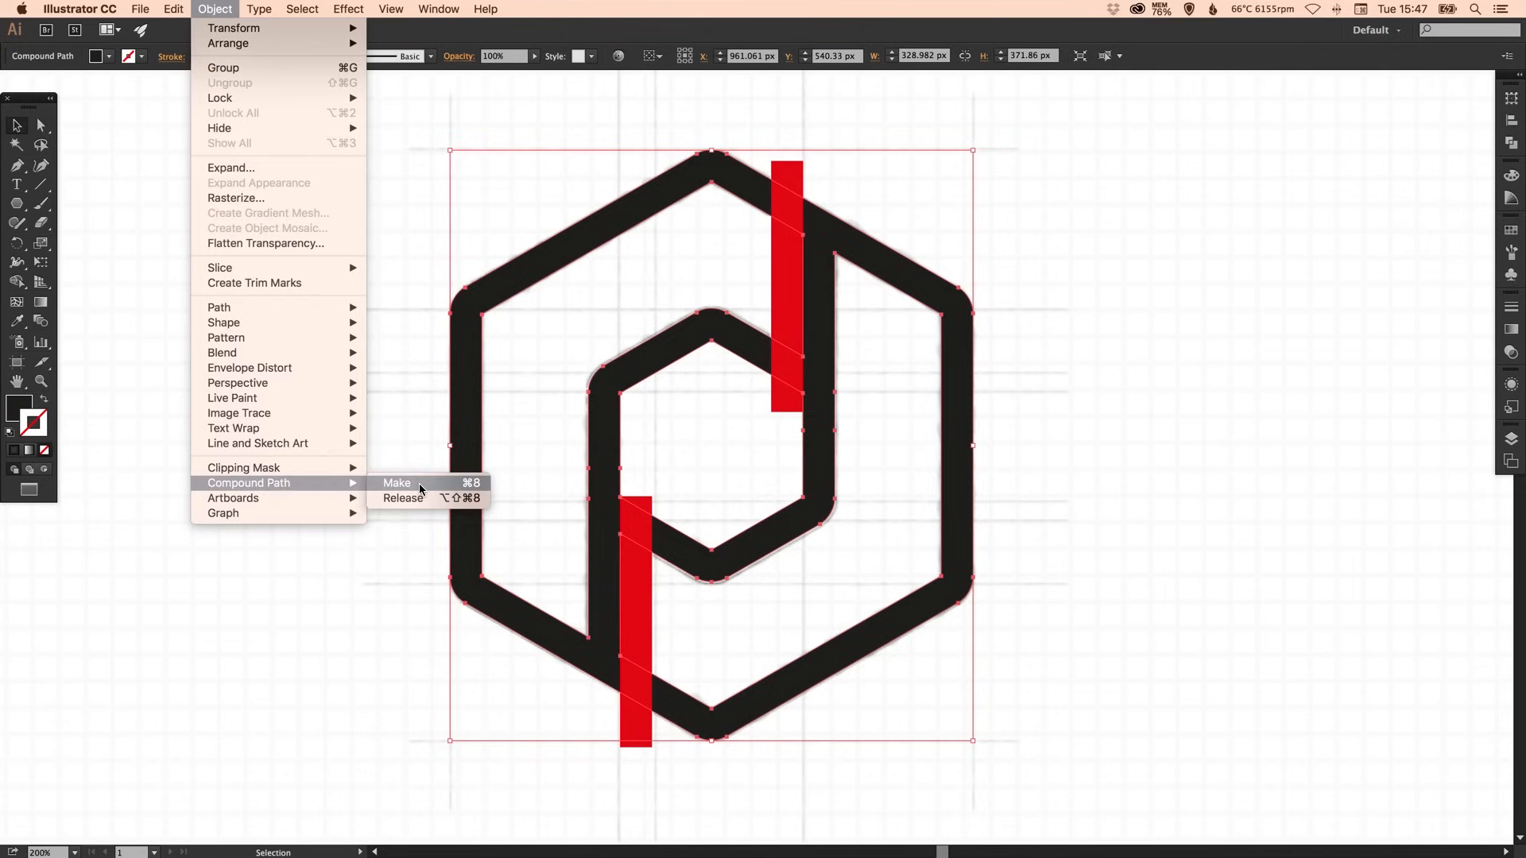
{"action": "left_click", "coordinate": [395, 484]}
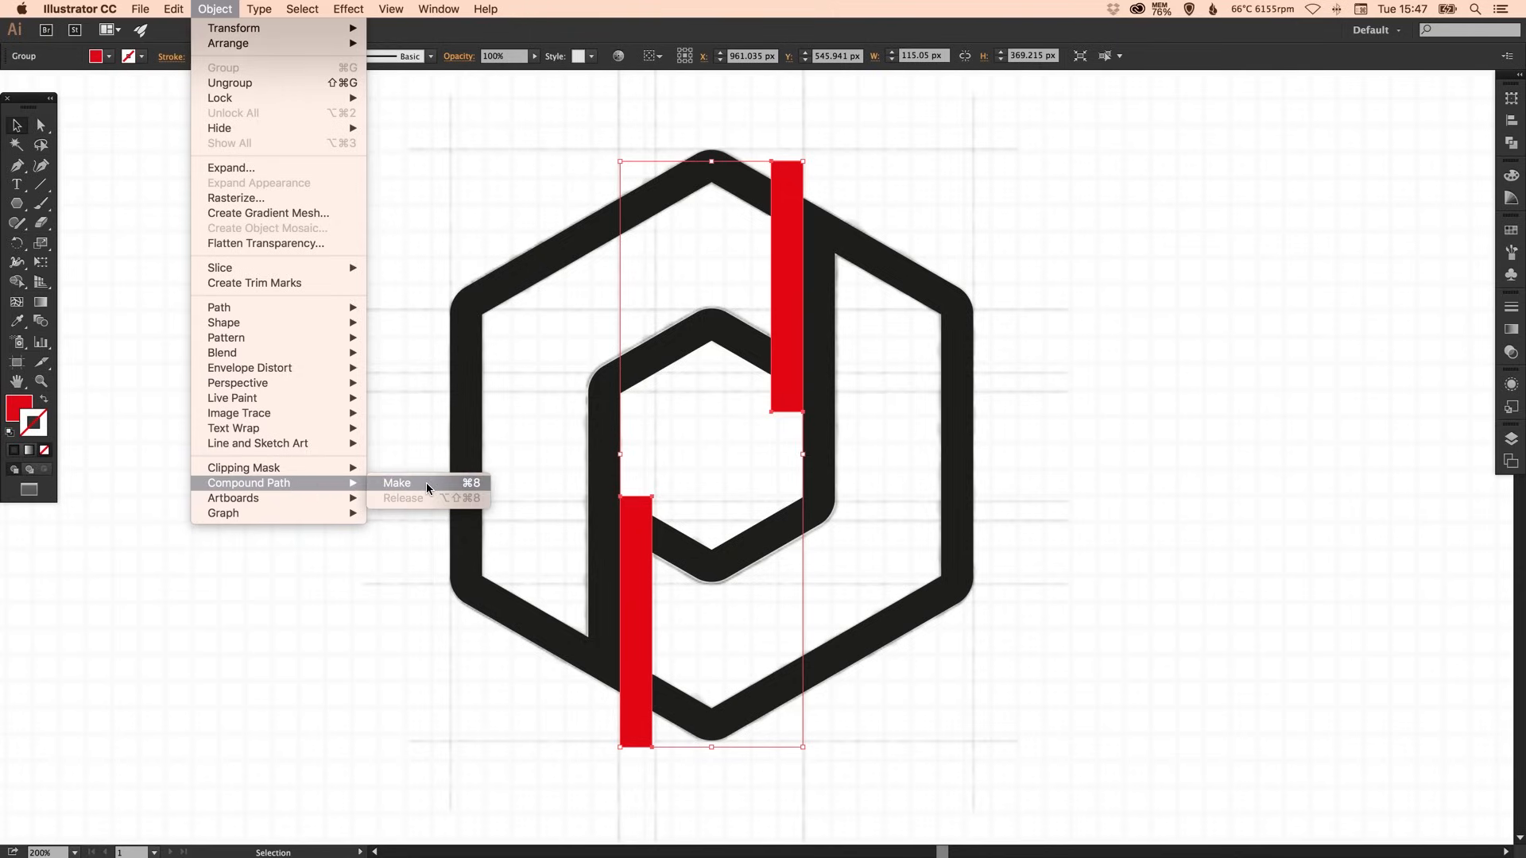
{"action": "left_click", "coordinate": [396, 483]}
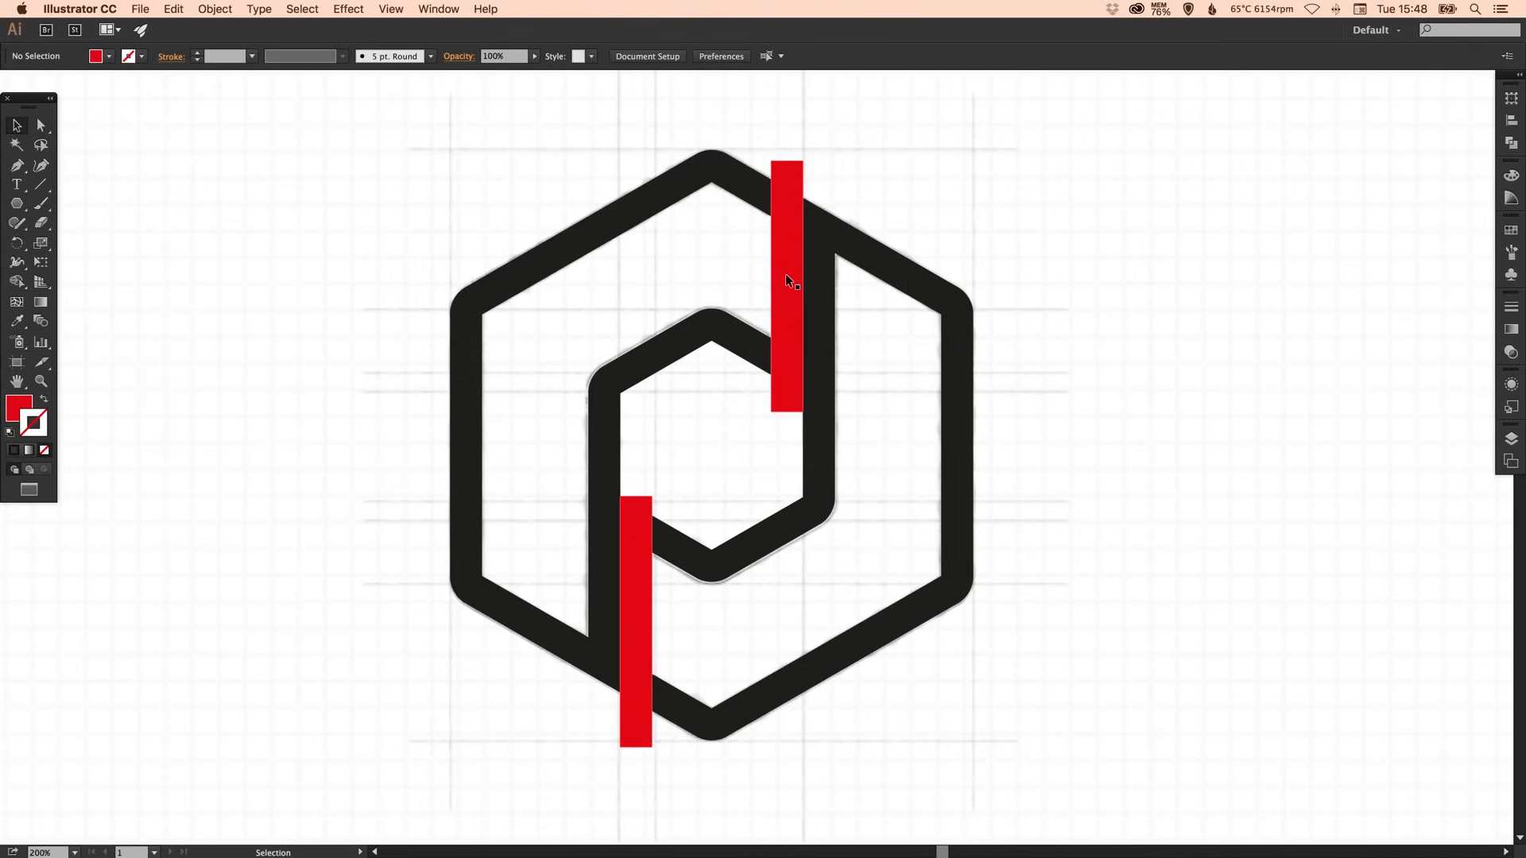
{"action": "left_click", "coordinate": [784, 283]}
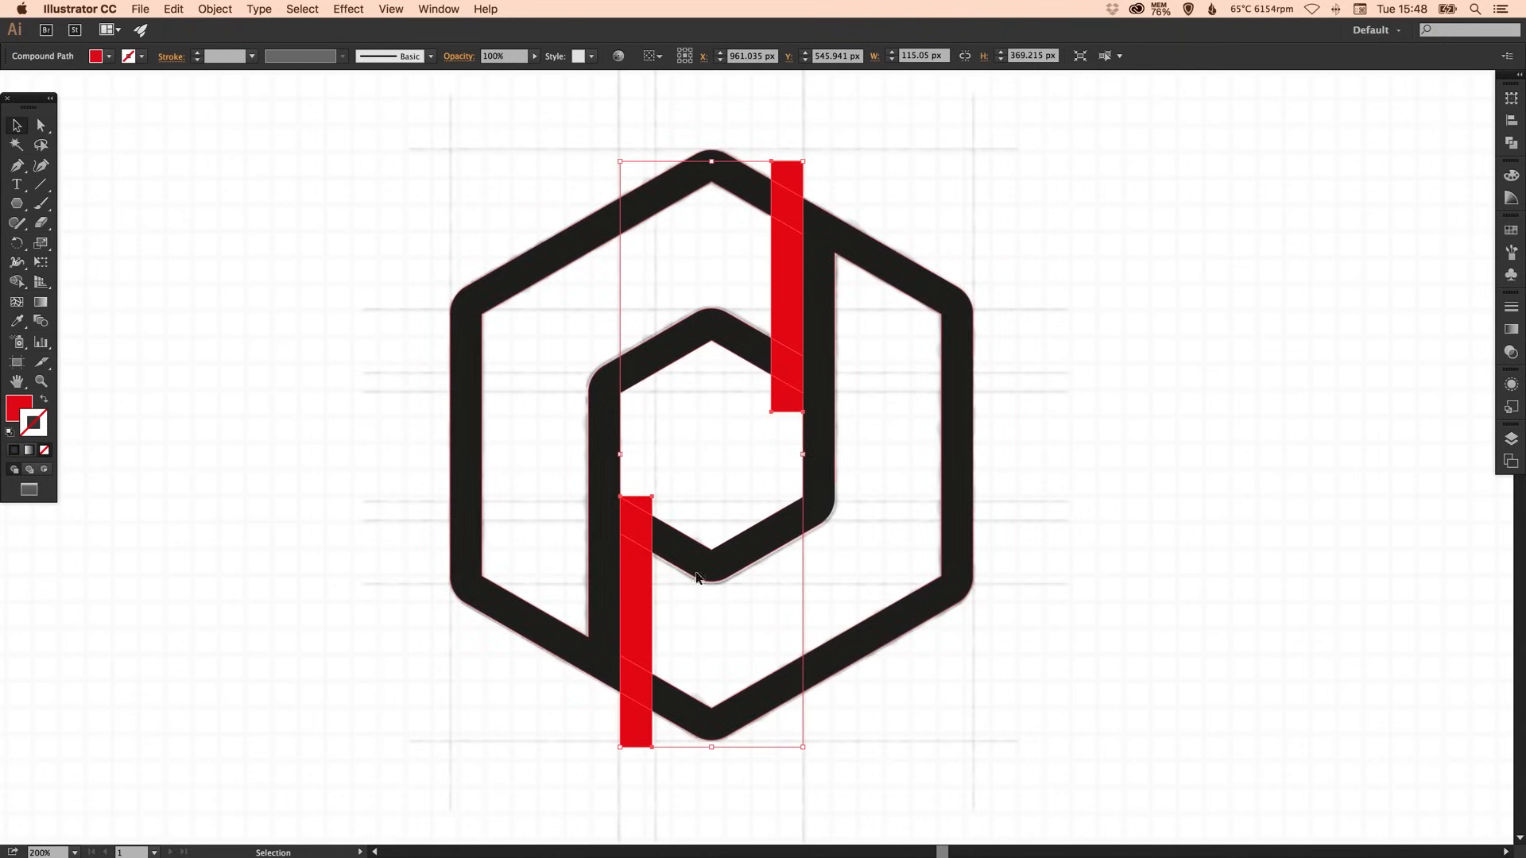
{"action": "left_click", "coordinate": [1035, 403]}
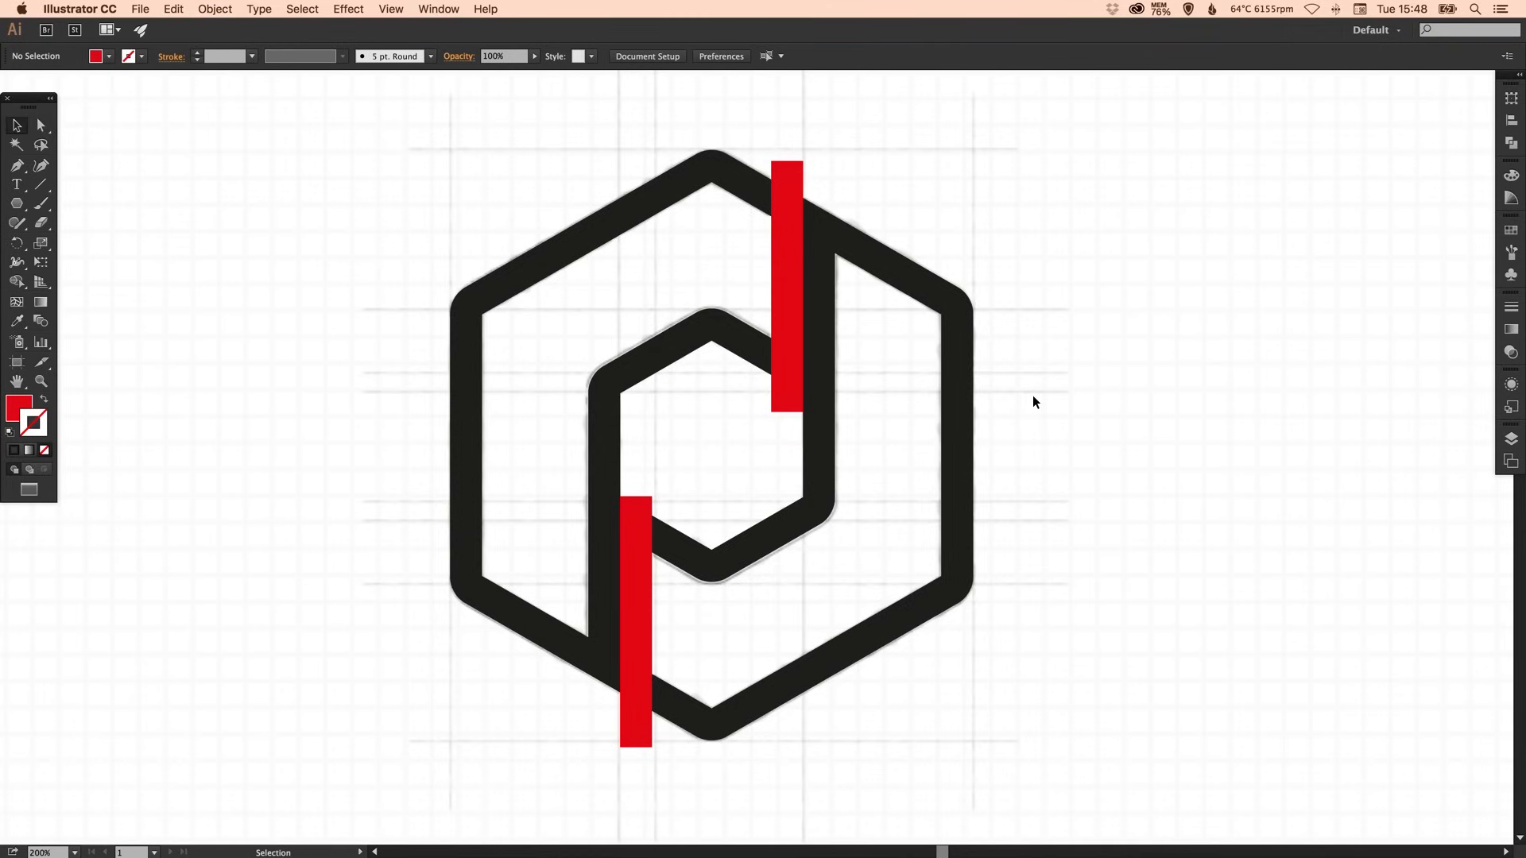
{"action": "mouse_move", "coordinate": [870, 232]}
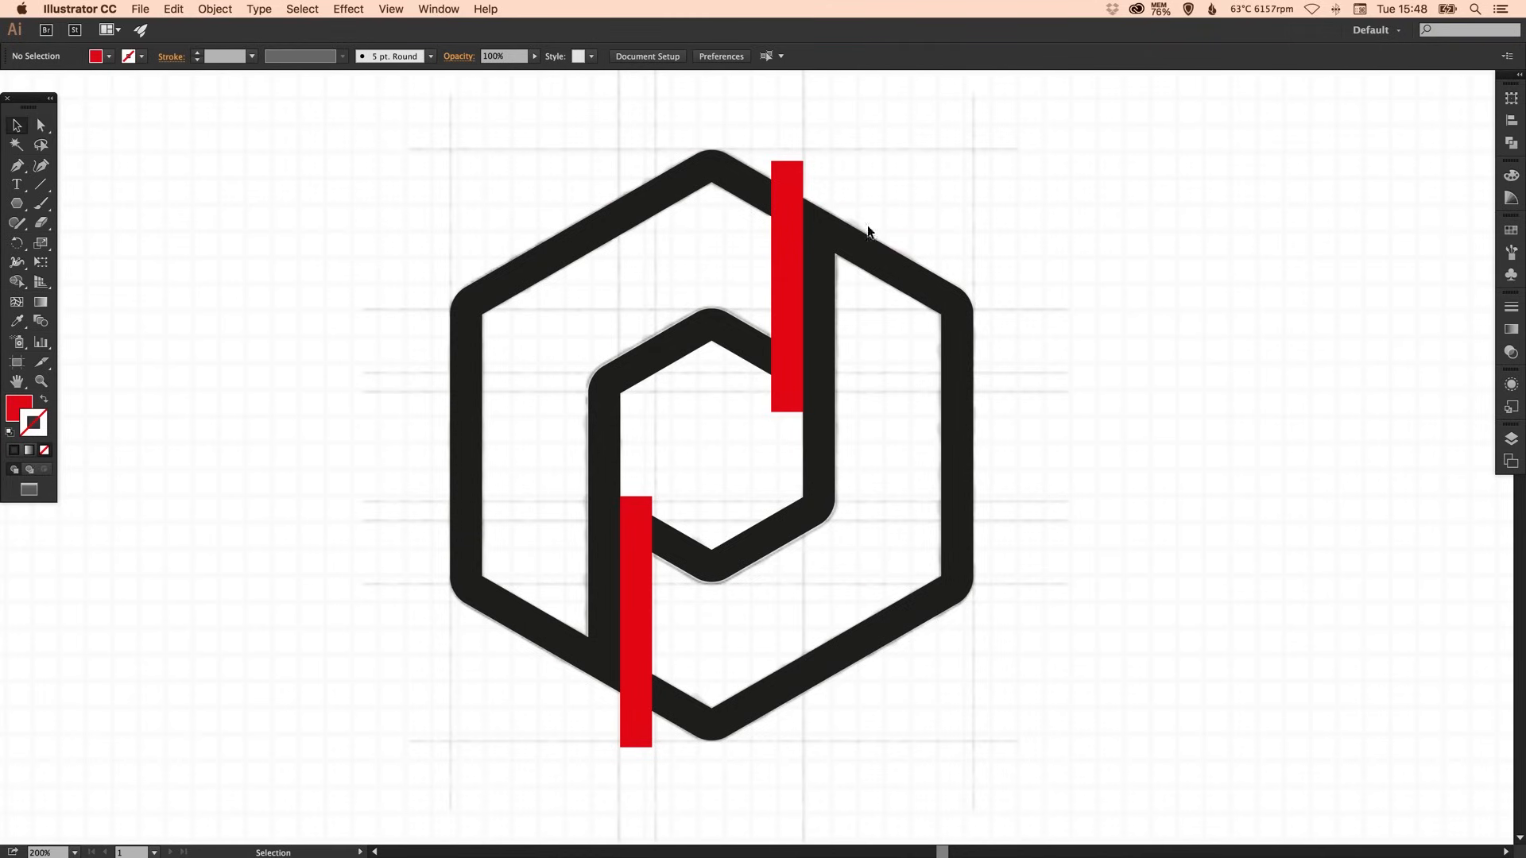
{"action": "mouse_move", "coordinate": [1081, 256]}
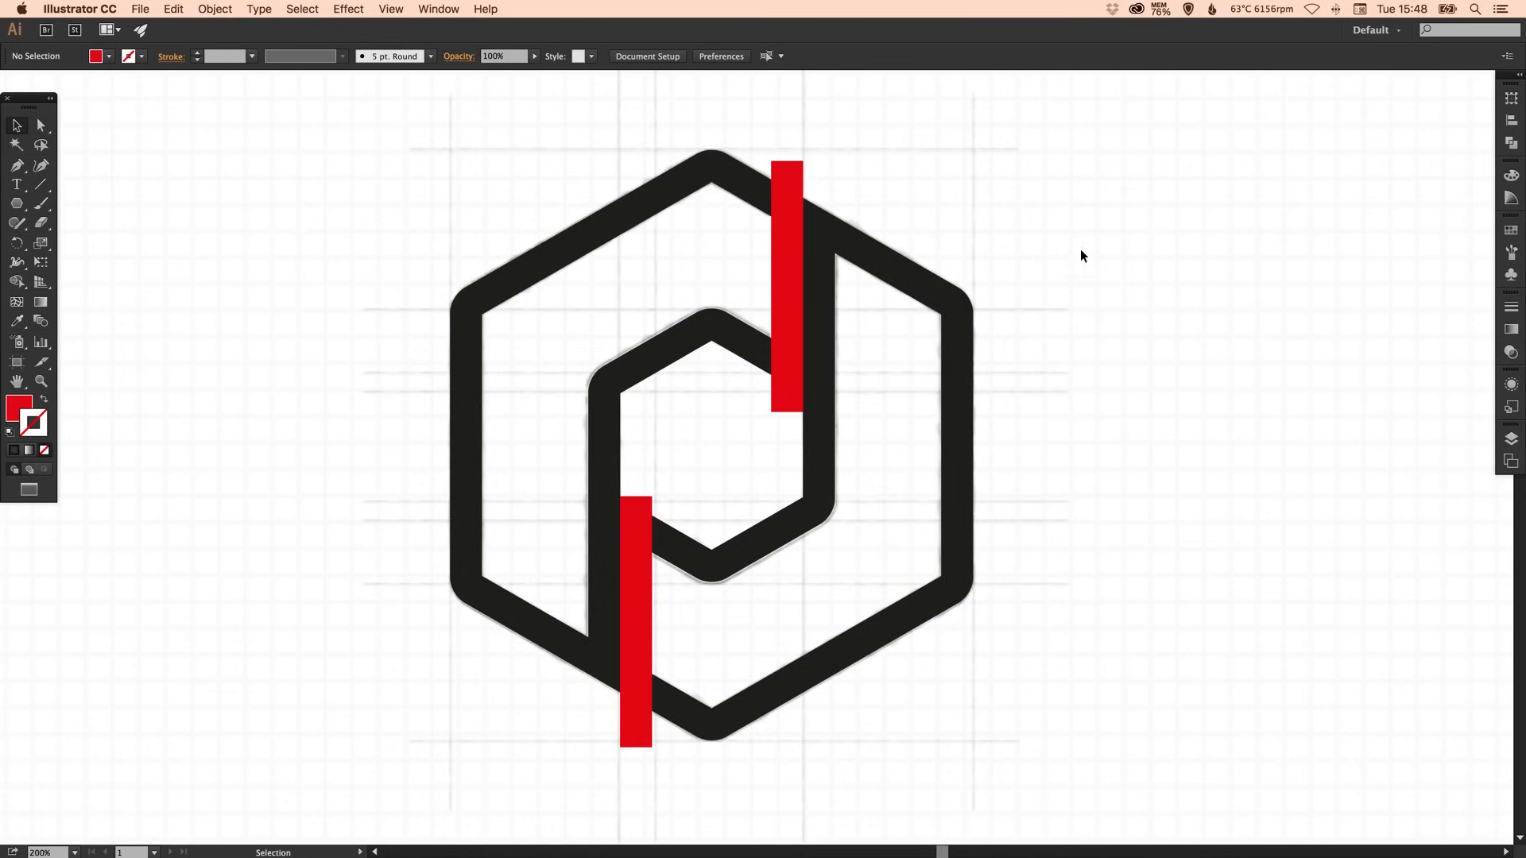
{"action": "mouse_move", "coordinate": [588, 156]}
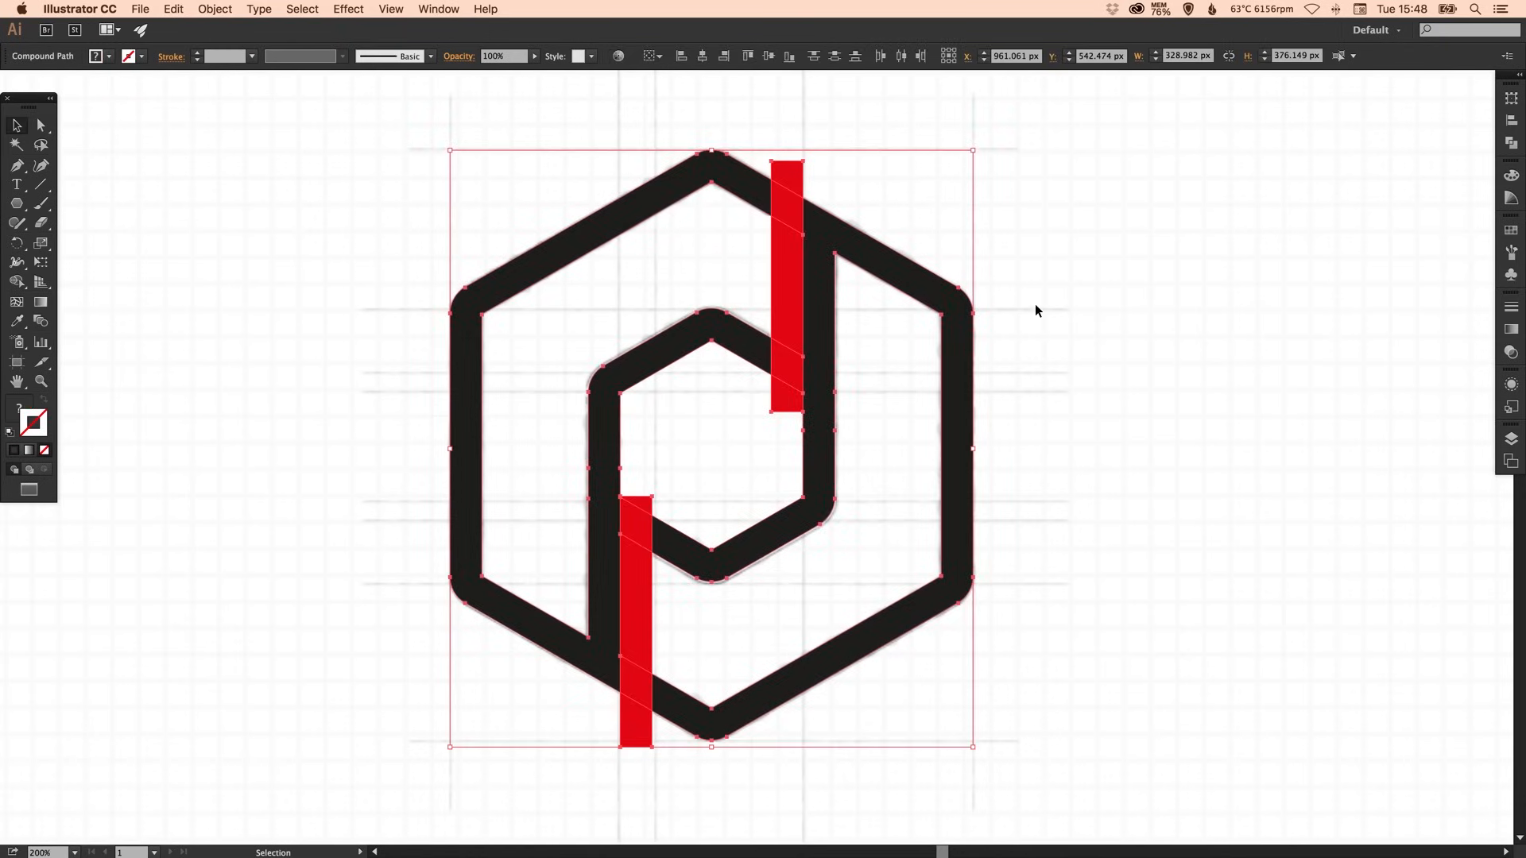
{"action": "mouse_move", "coordinate": [1034, 206]}
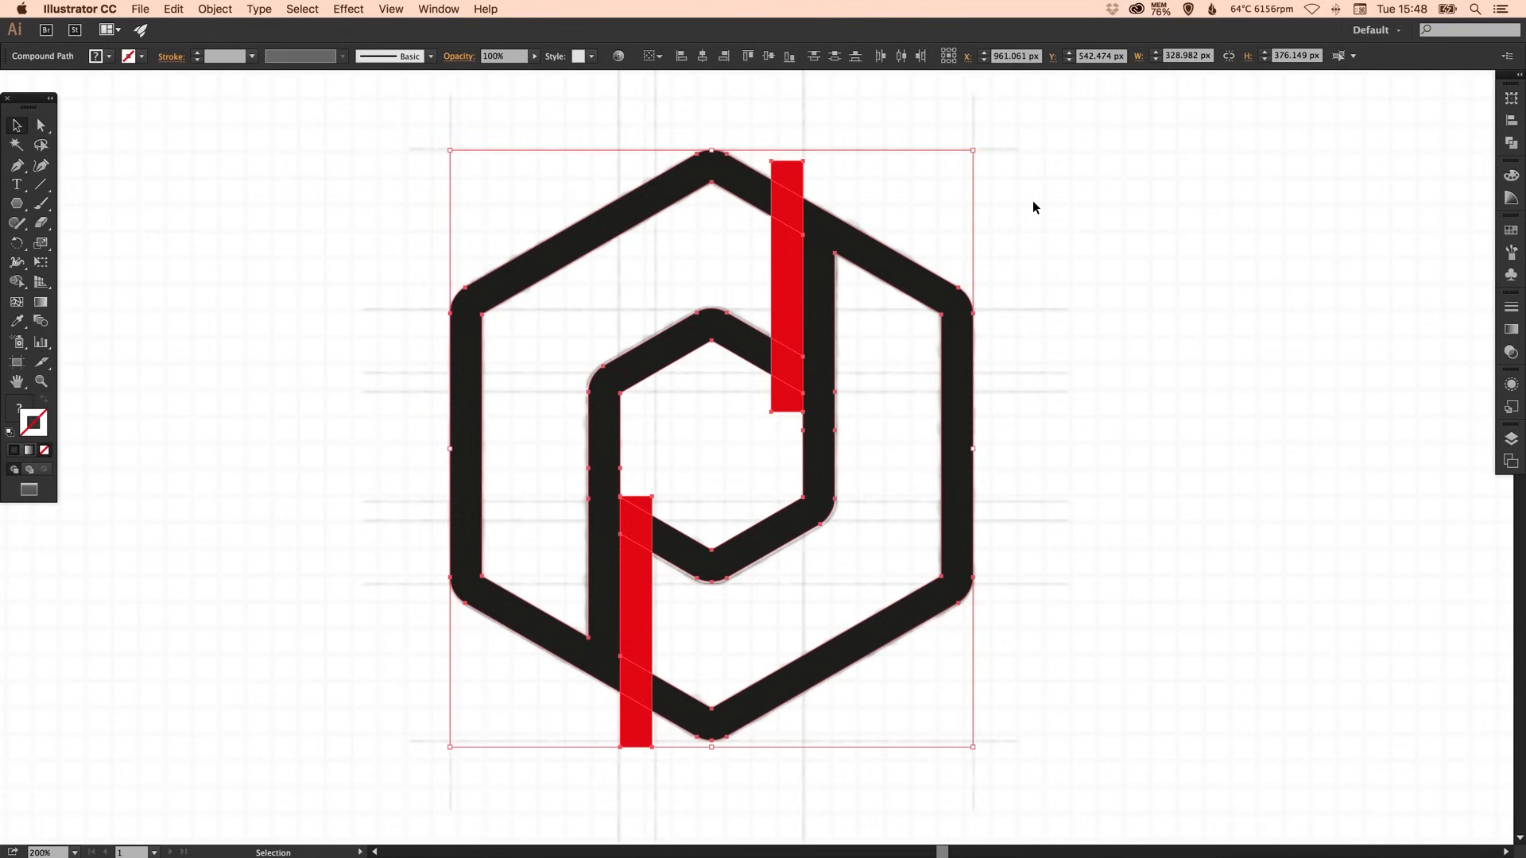
{"action": "mouse_move", "coordinate": [1416, 167]}
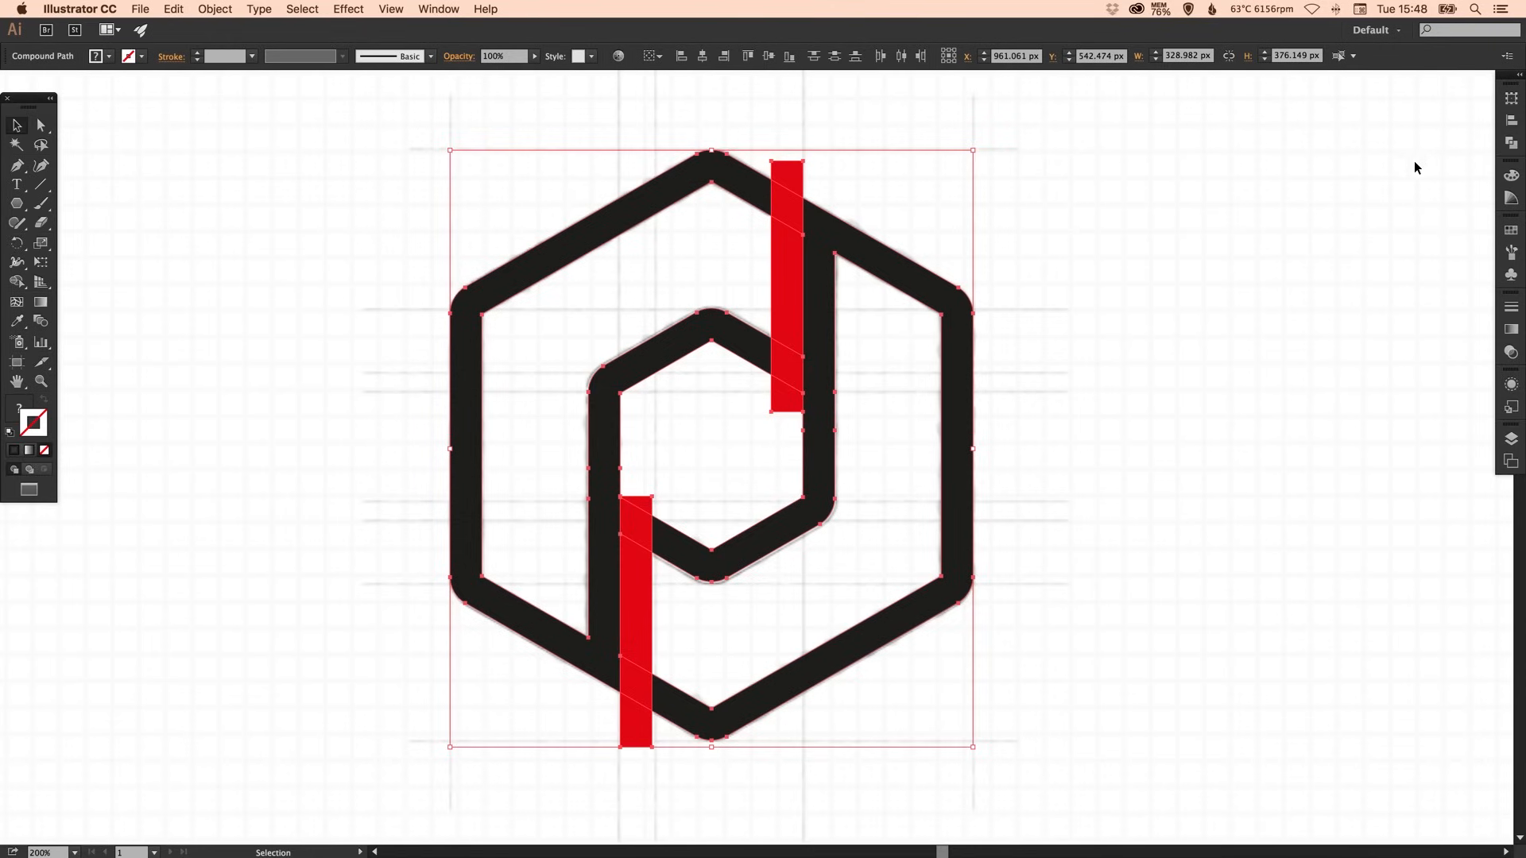
- Subtract the red bars from the hexagons with Pathfinder Minus Front, leaving knocked-out gaps
{"action": "left_click", "coordinate": [1512, 141]}
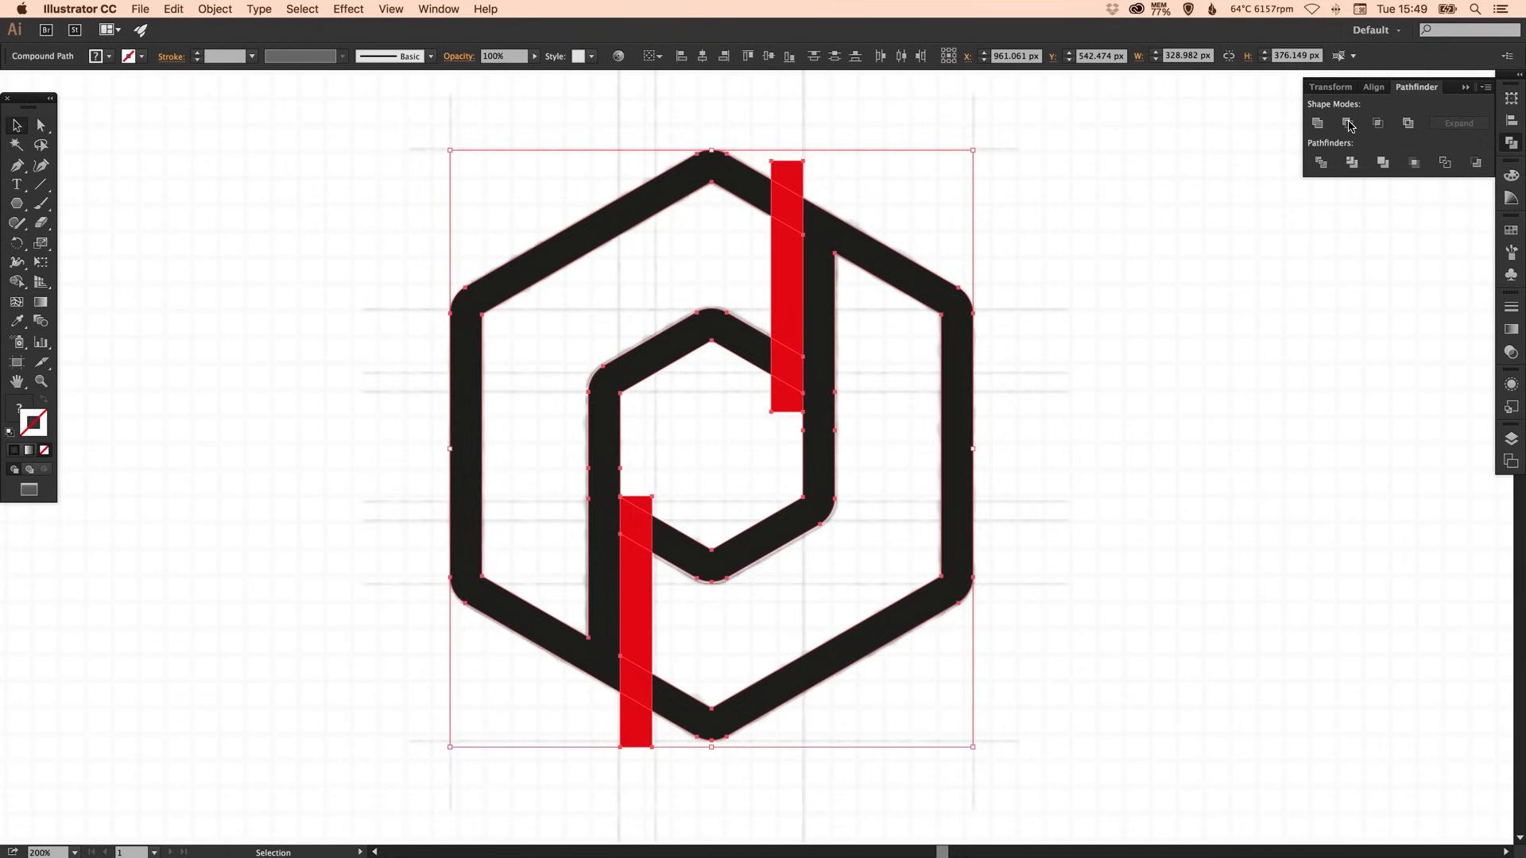
{"action": "left_click", "coordinate": [1348, 123]}
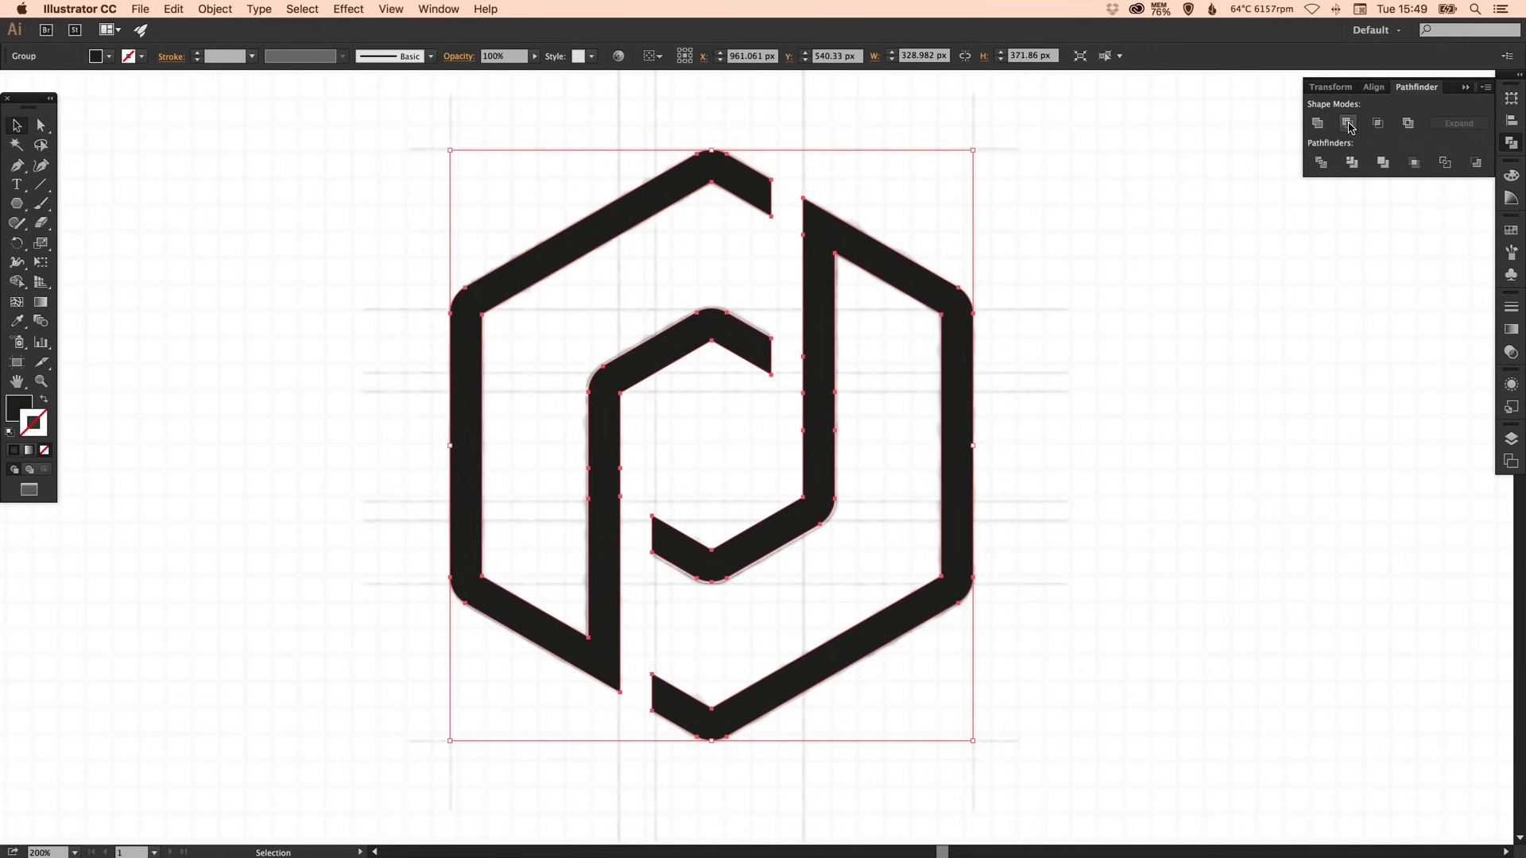
{"action": "left_click", "coordinate": [884, 495]}
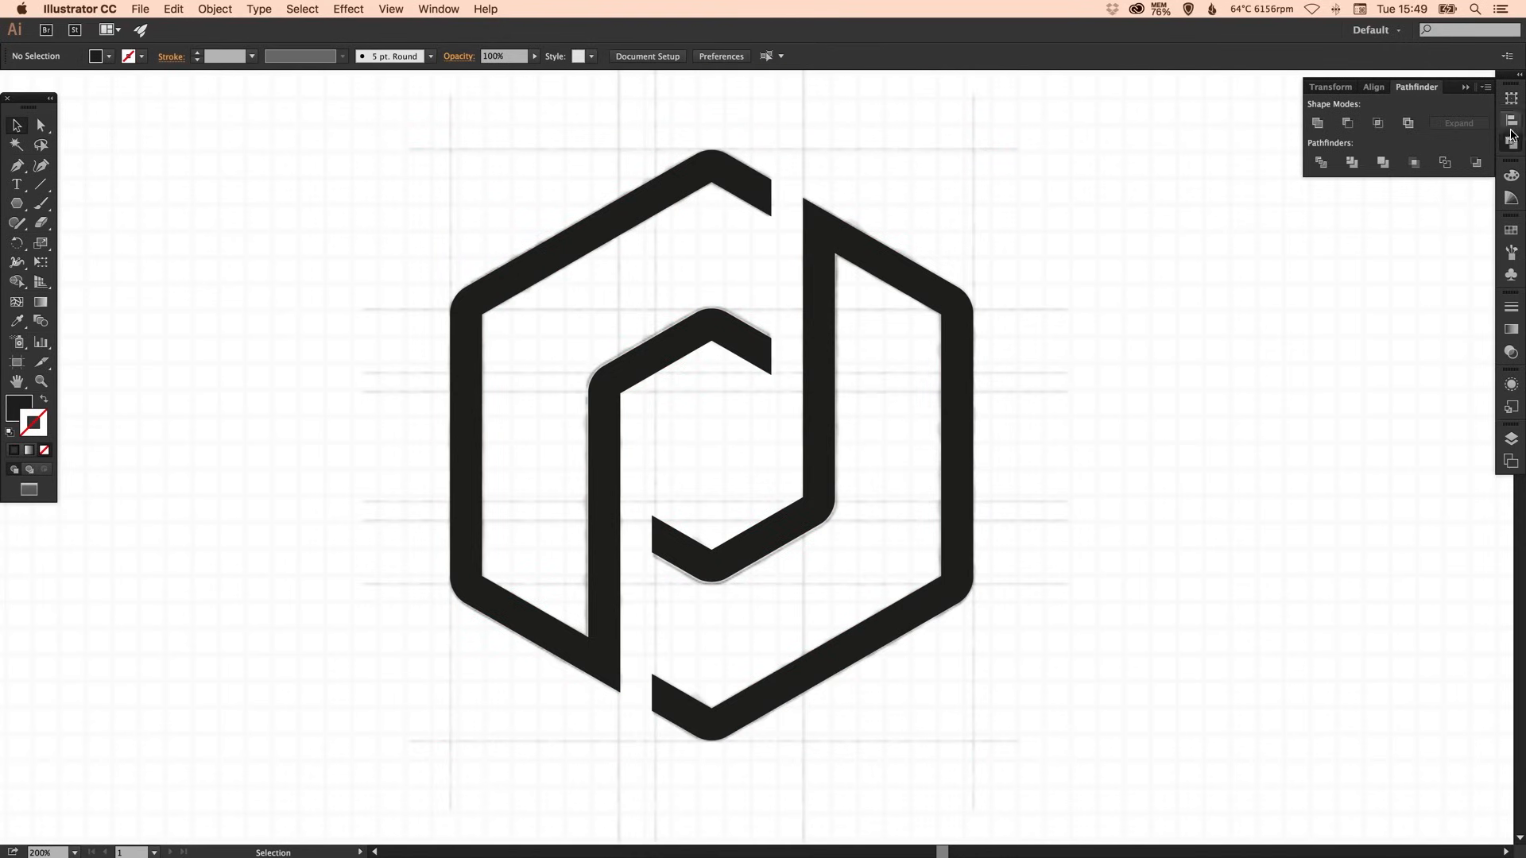
- Toggle the Logo layer visibility to compare against the sketch, then hide the sketch layer
{"action": "left_click", "coordinate": [1510, 438]}
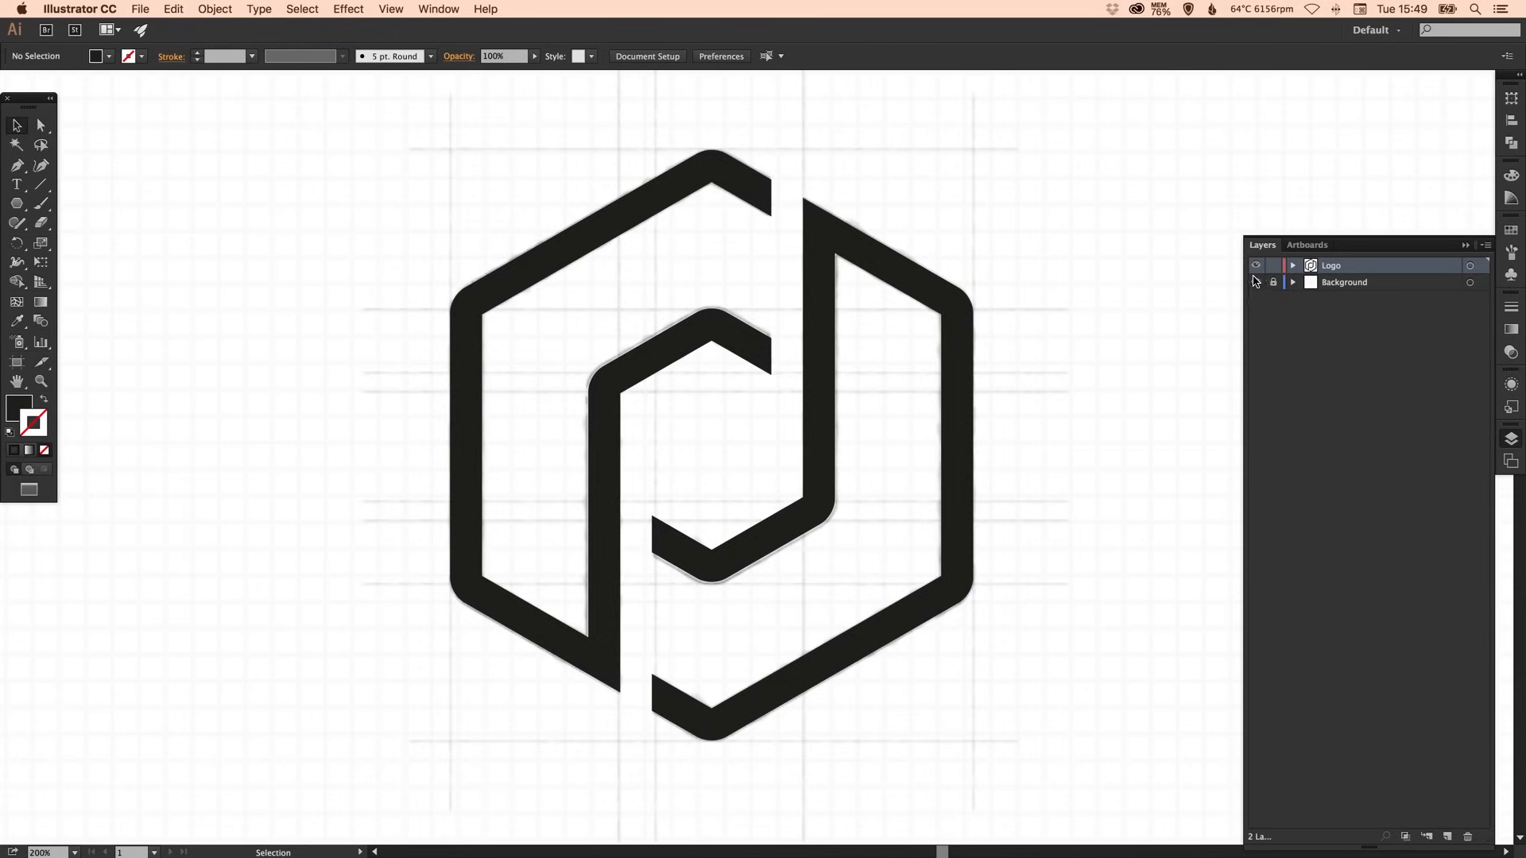
{"action": "left_click", "coordinate": [1256, 266]}
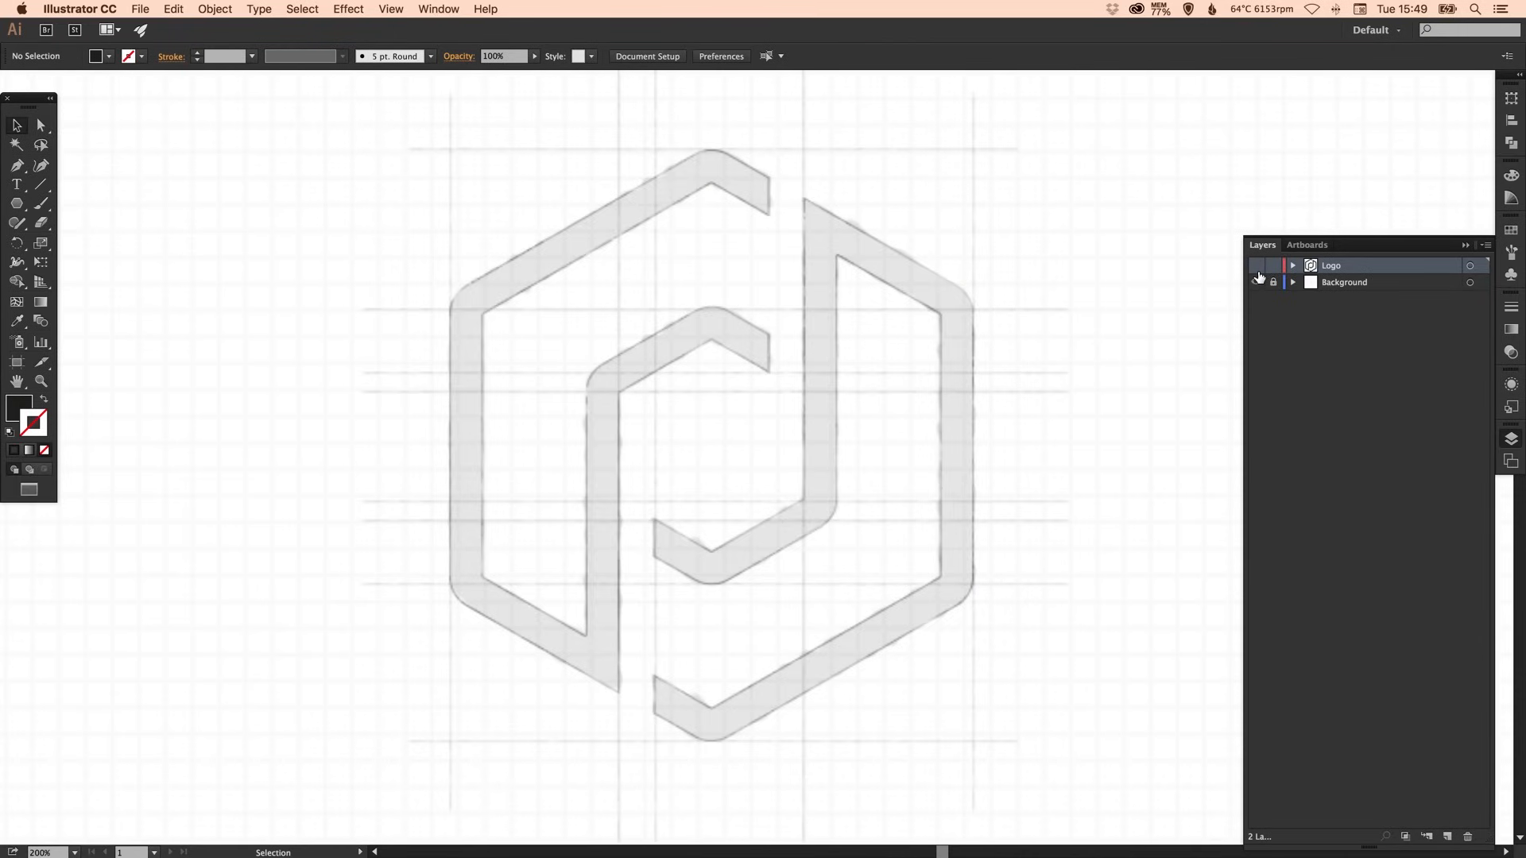
{"action": "left_click", "coordinate": [1256, 265]}
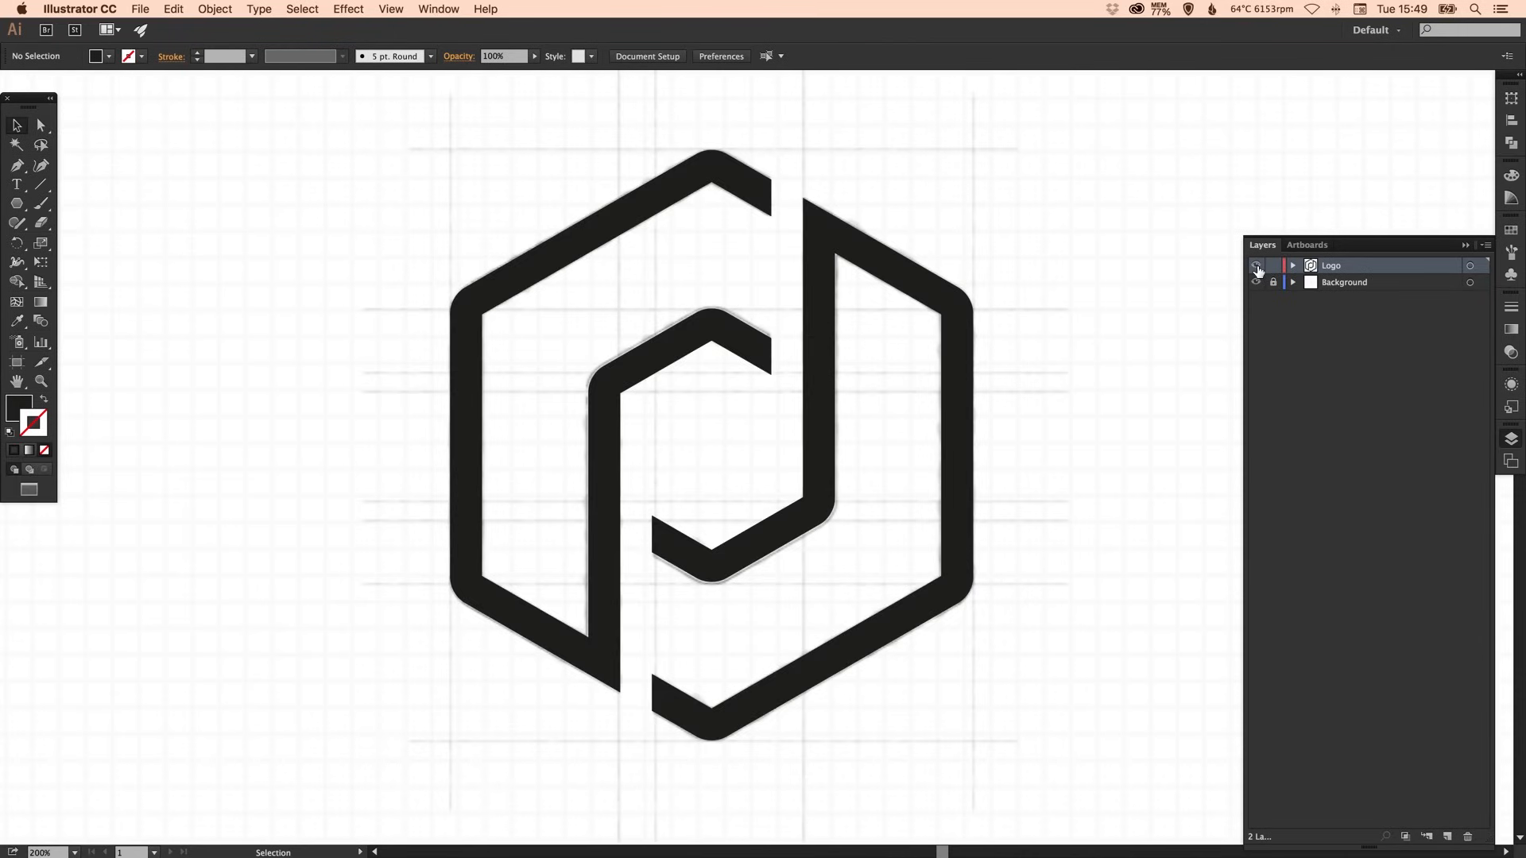
{"action": "left_click", "coordinate": [1258, 266]}
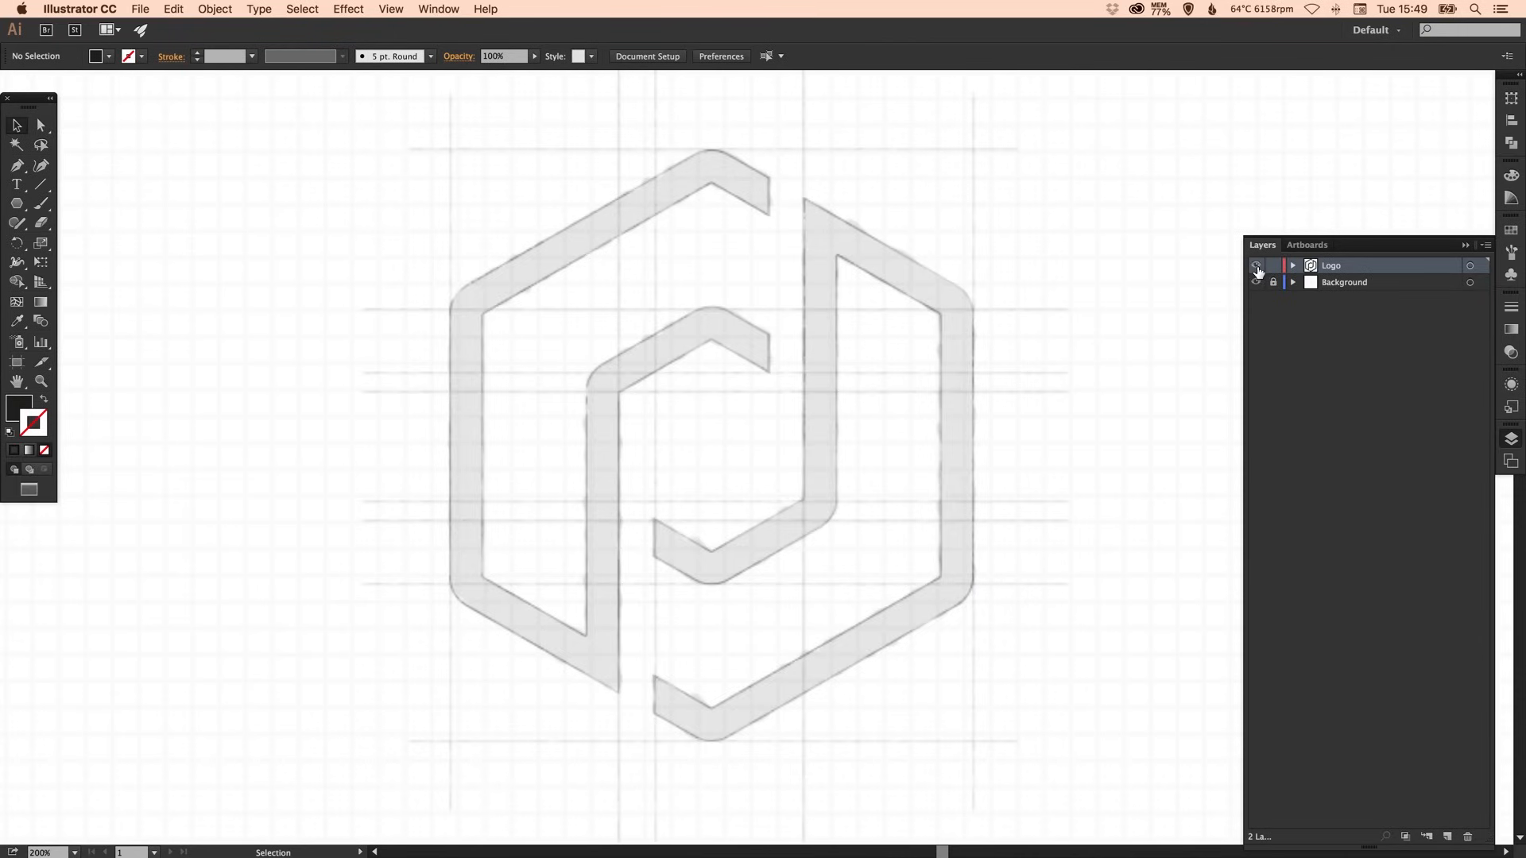
{"action": "left_click", "coordinate": [1256, 265]}
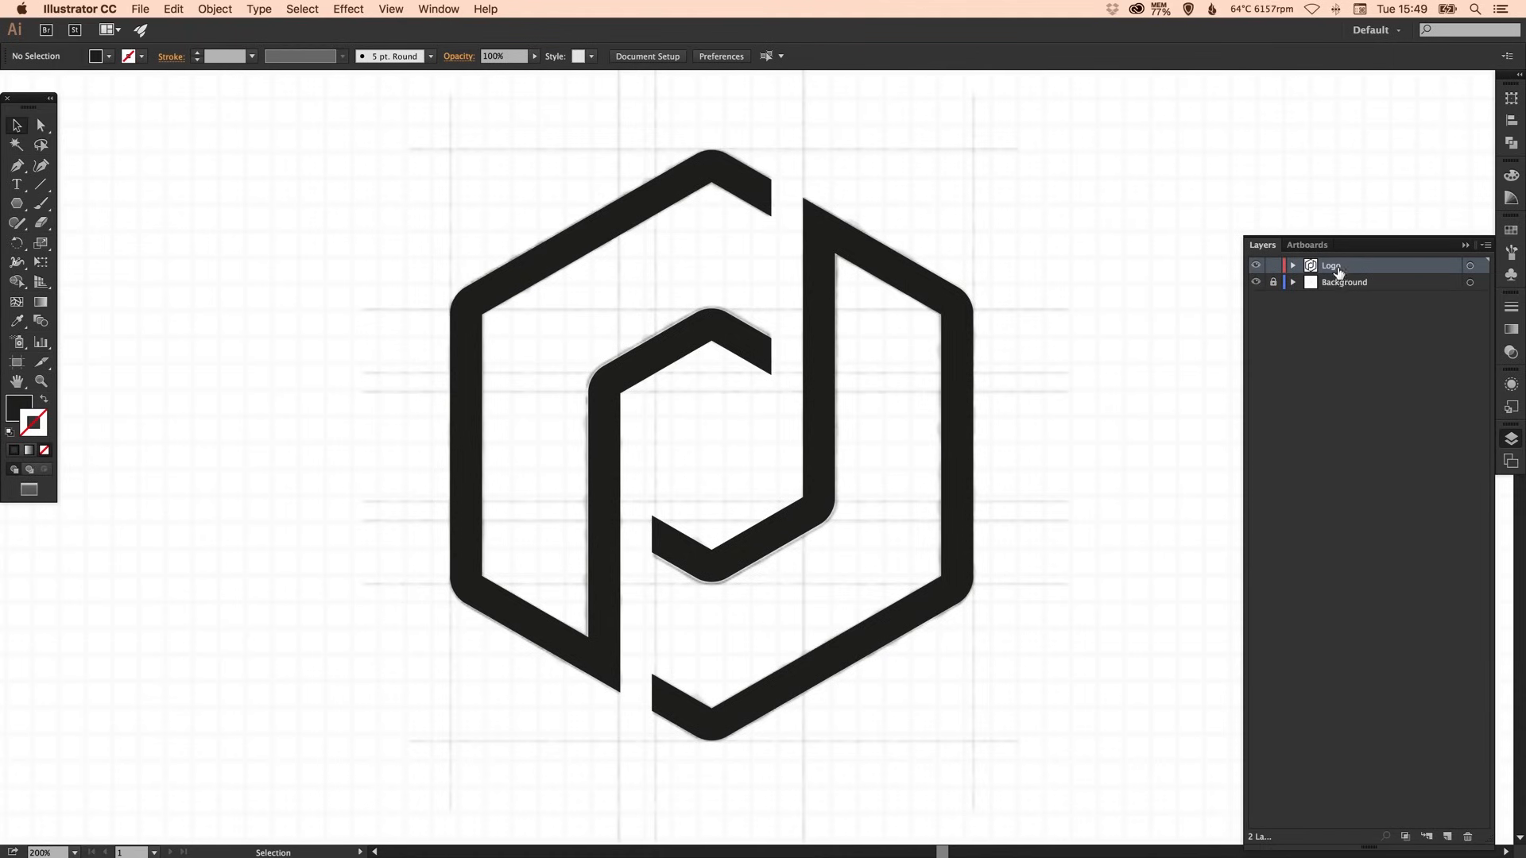
{"action": "left_click", "coordinate": [1256, 265]}
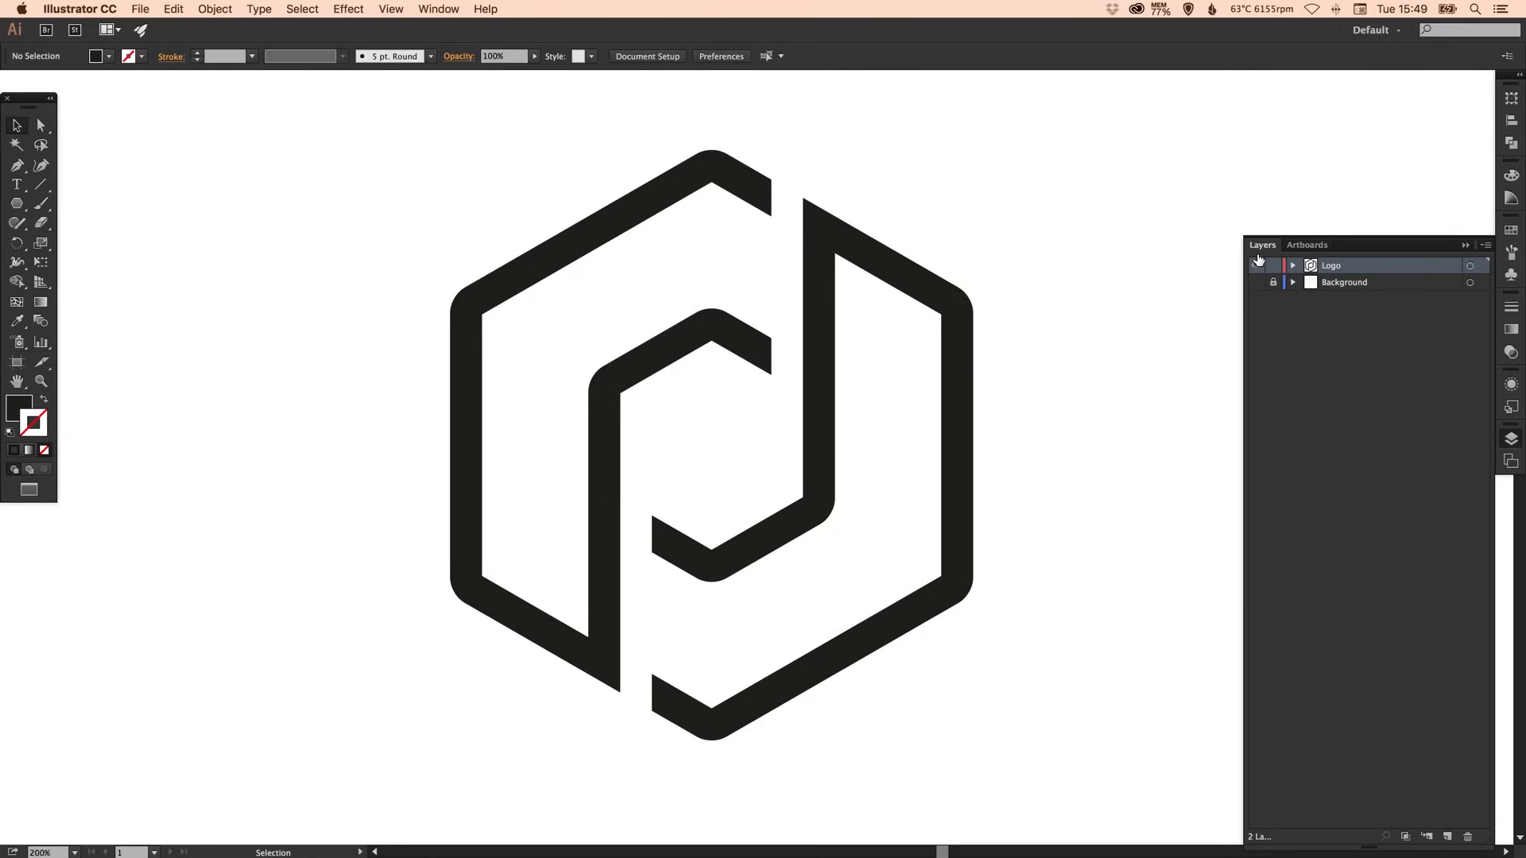
{"action": "left_click", "coordinate": [1256, 265]}
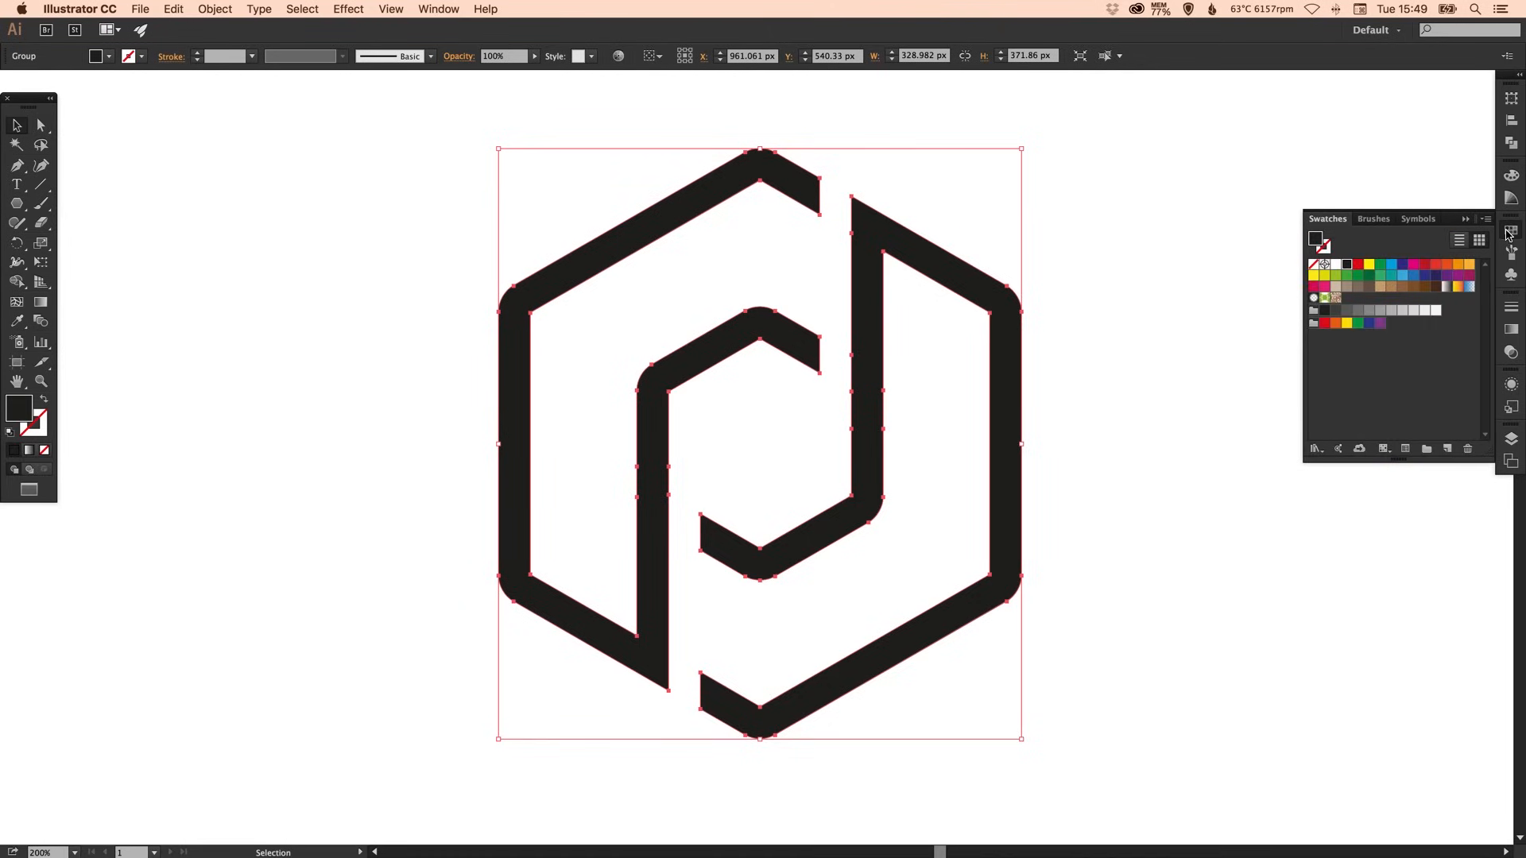
- Fill the knocked-out hexagon logo with a blue swatch and deselect it
{"action": "left_click", "coordinate": [1393, 264]}
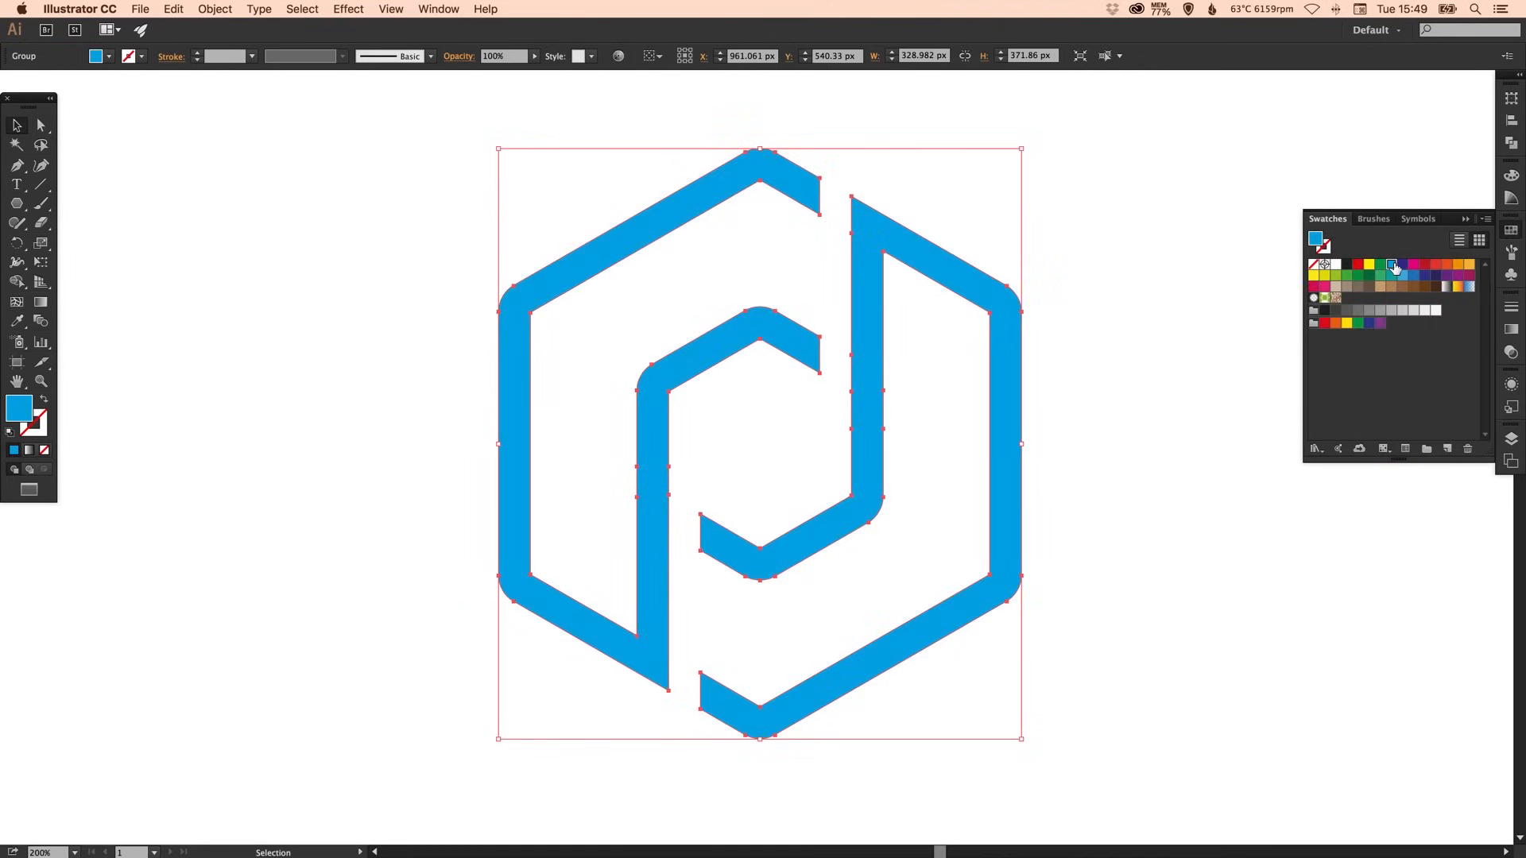
{"action": "mouse_move", "coordinate": [1226, 225]}
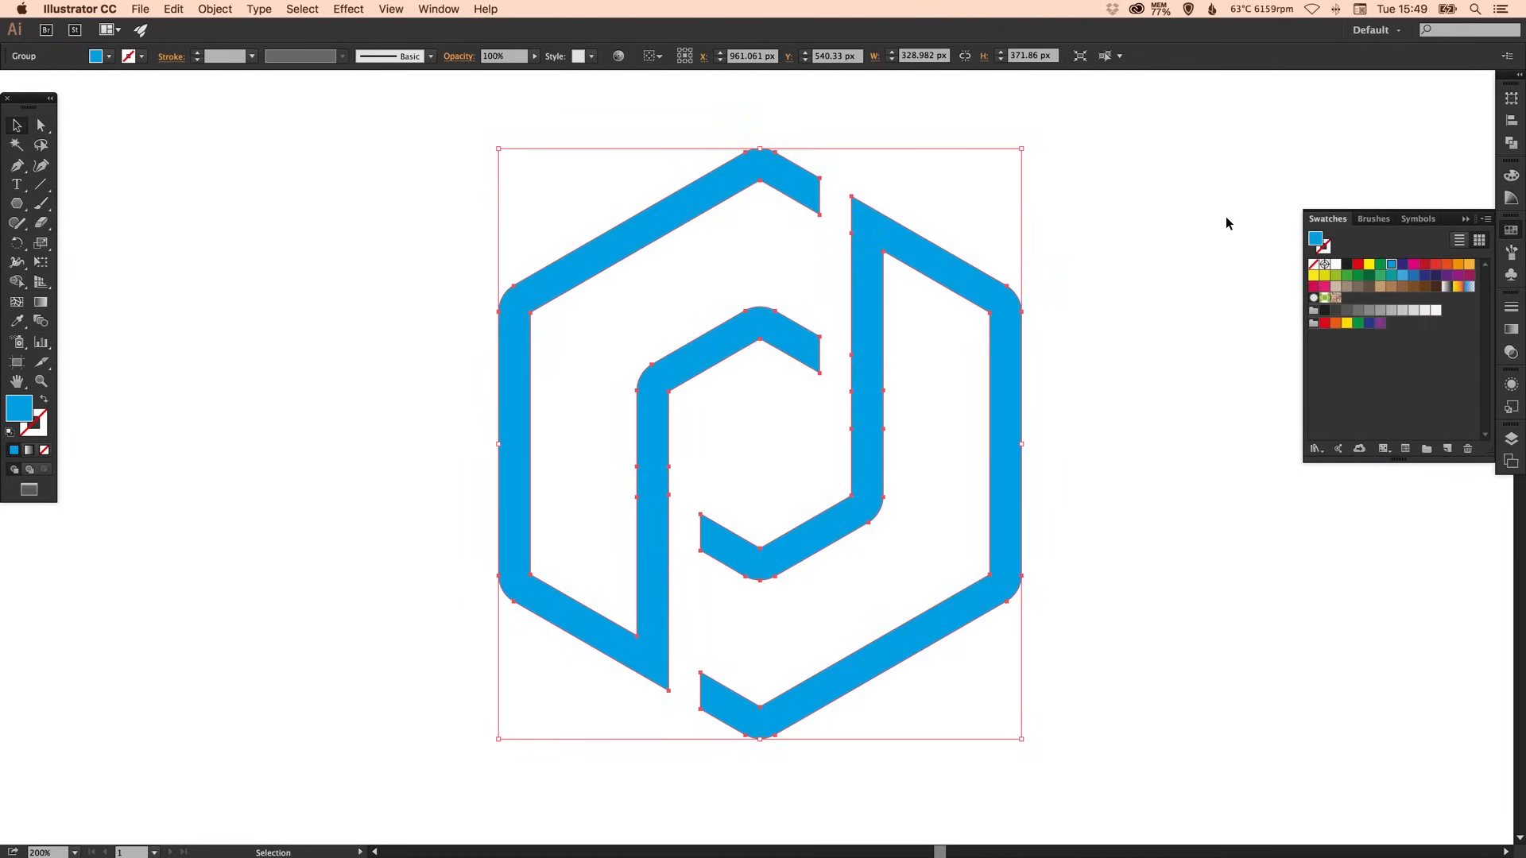
{"action": "left_click", "coordinate": [783, 436]}
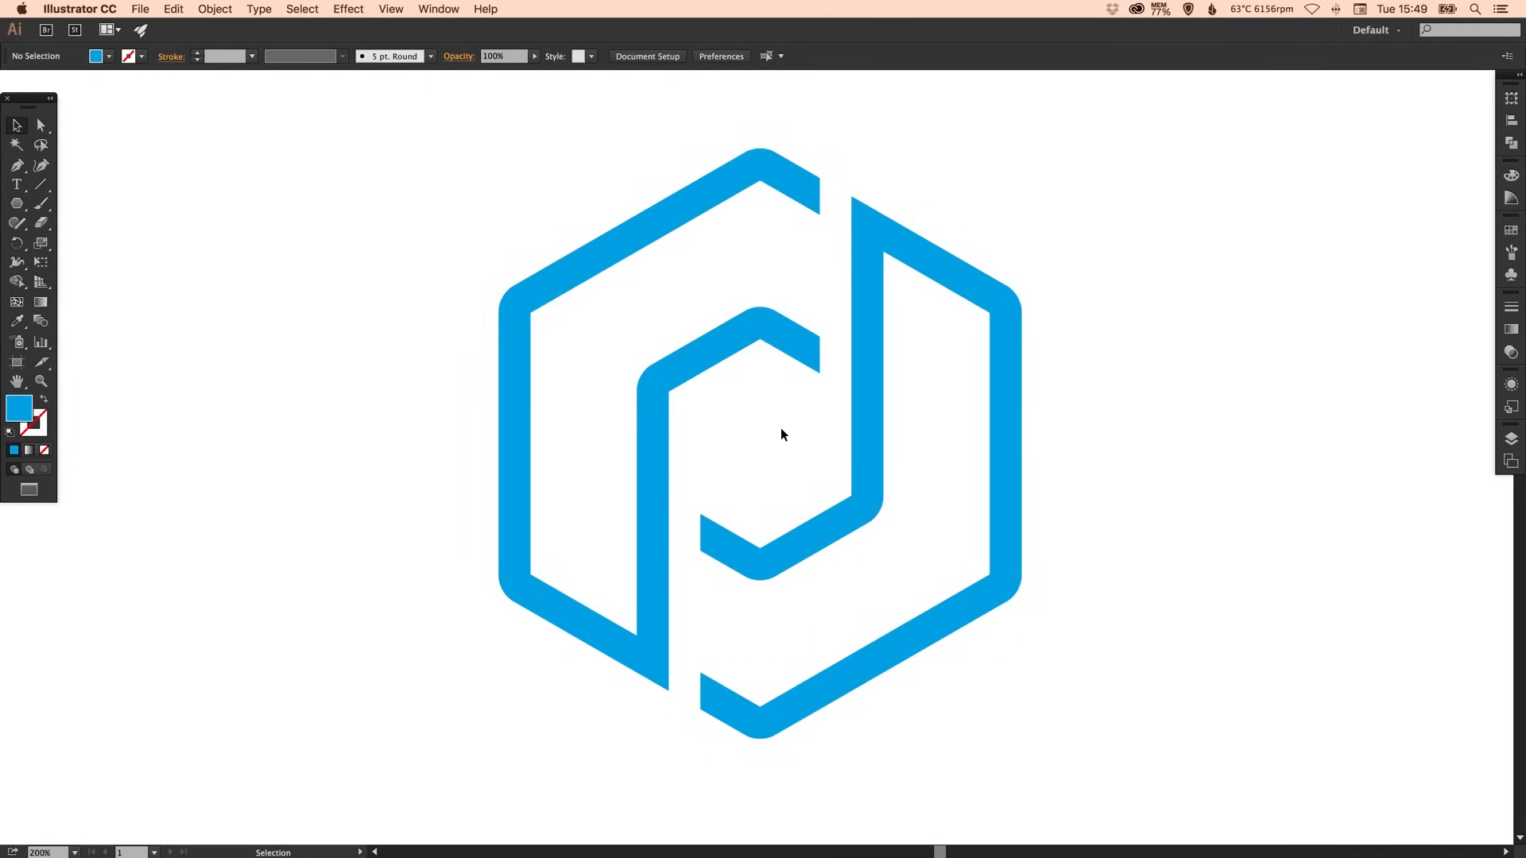
{"action": "mouse_move", "coordinate": [750, 445]}
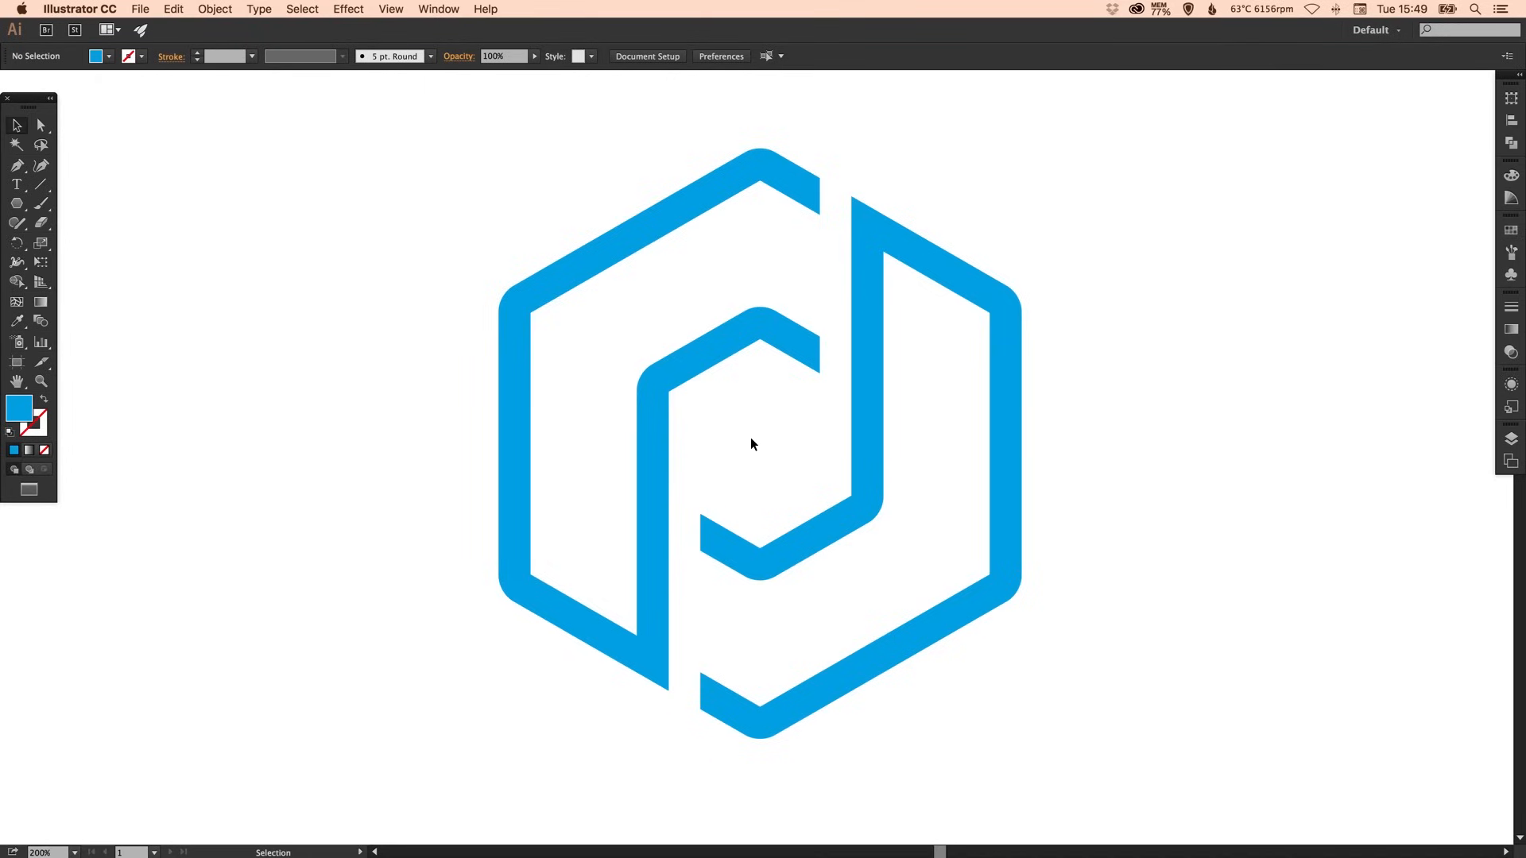